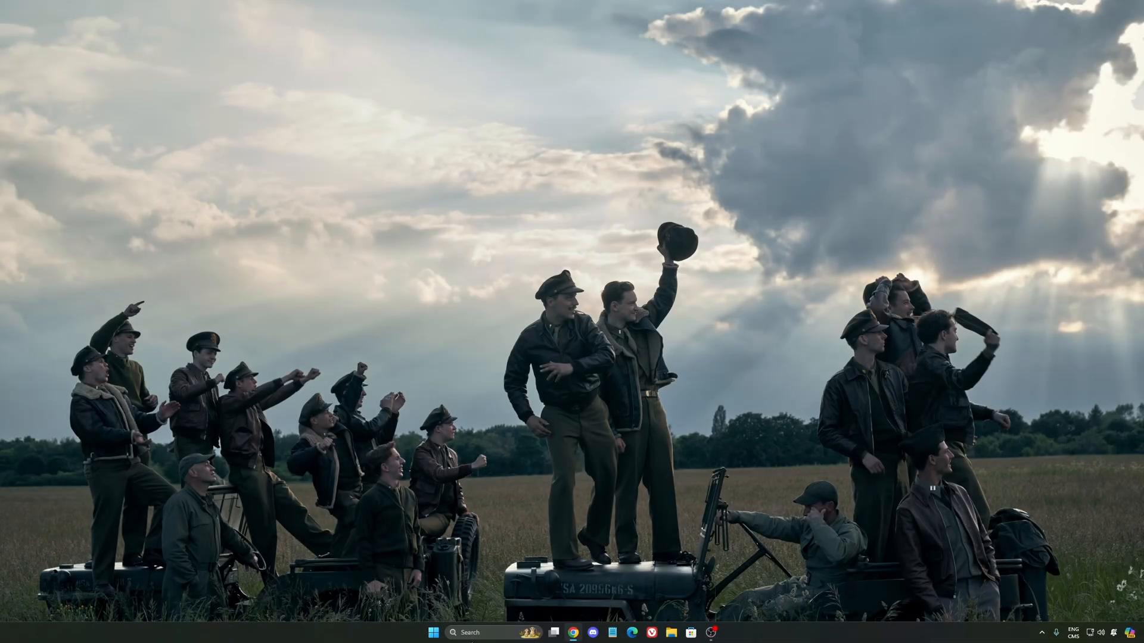
# Search 'seti' in the taskbar to launch the Windows Settings app
pyautogui.write('seti')
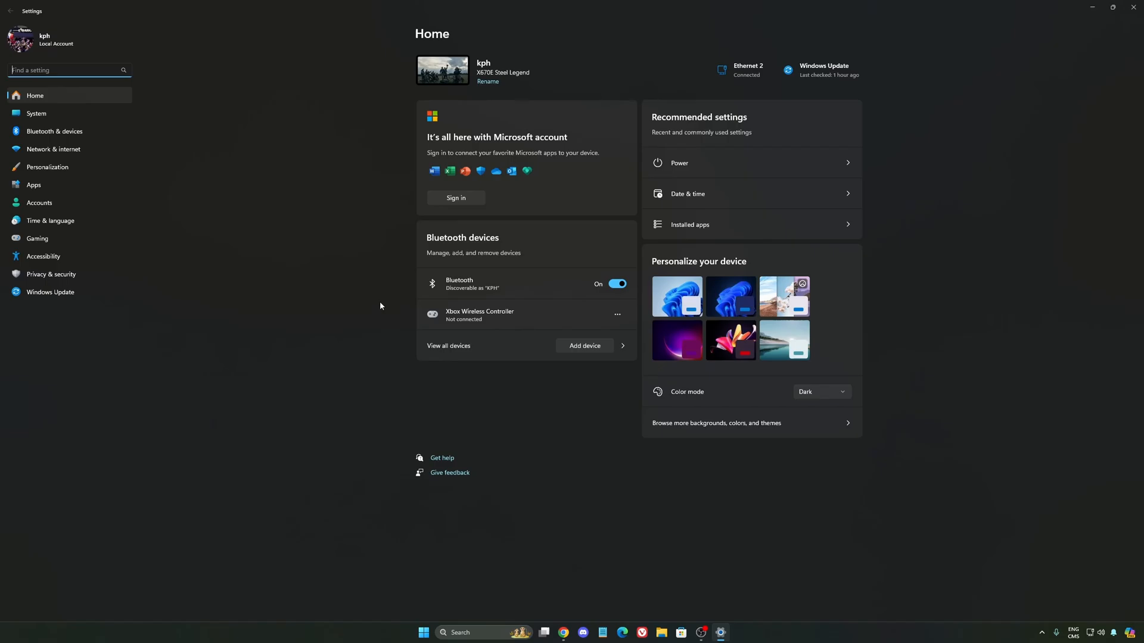
pyautogui.moveTo(60, 271)
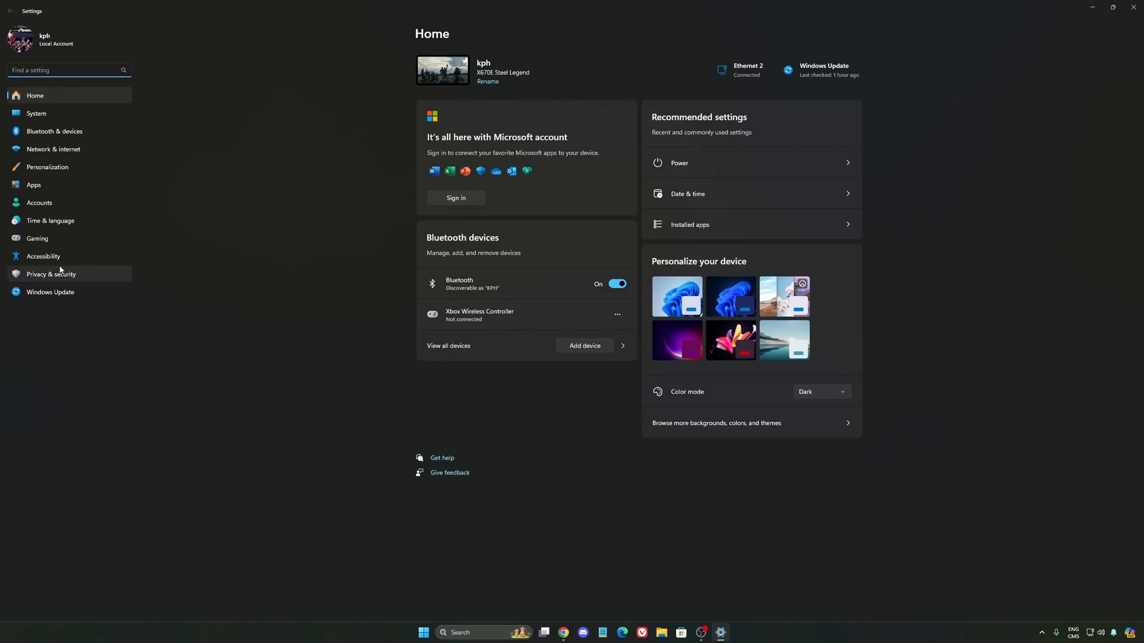
# Open the Gaming section in Windows Settings
pyautogui.click(37, 238)
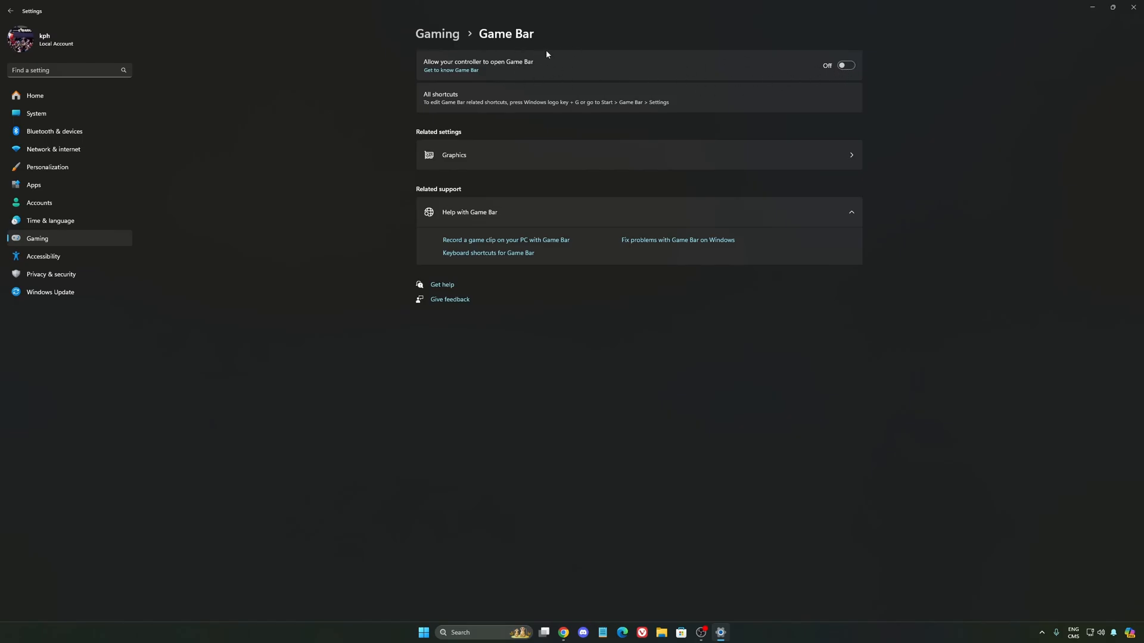
pyautogui.moveTo(555, 88)
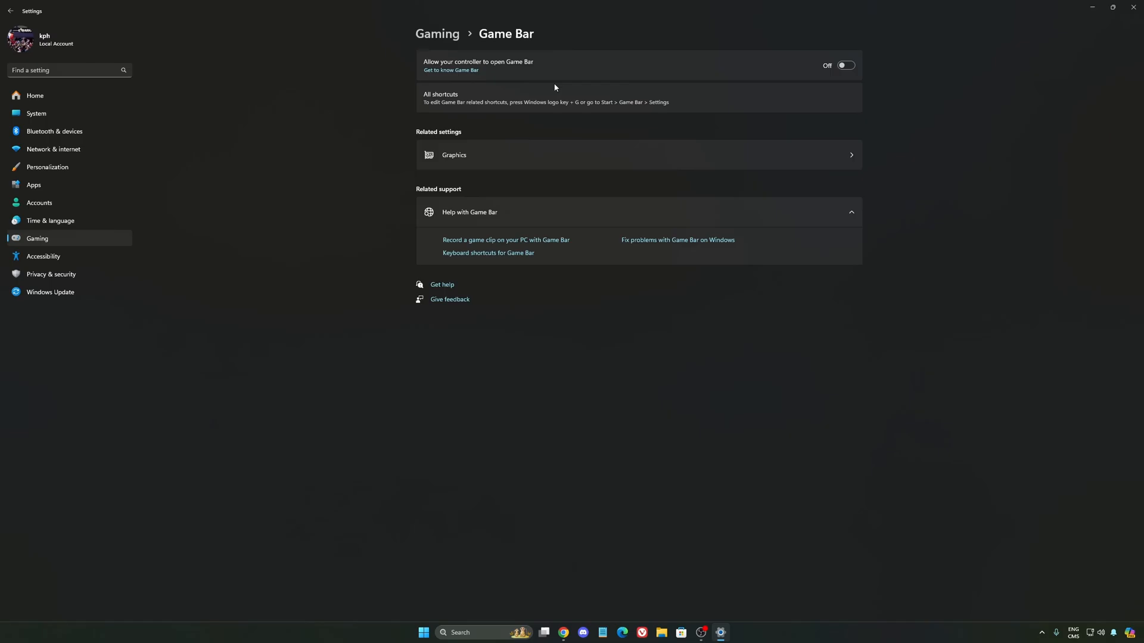
pyautogui.moveTo(766, 86)
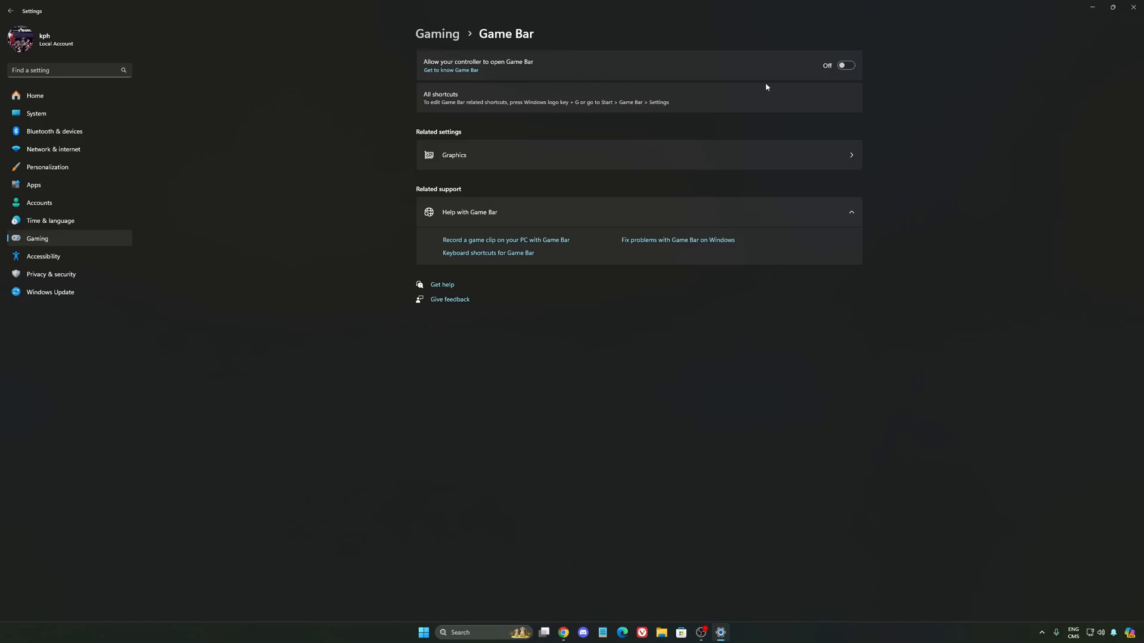
pyautogui.moveTo(580, 81)
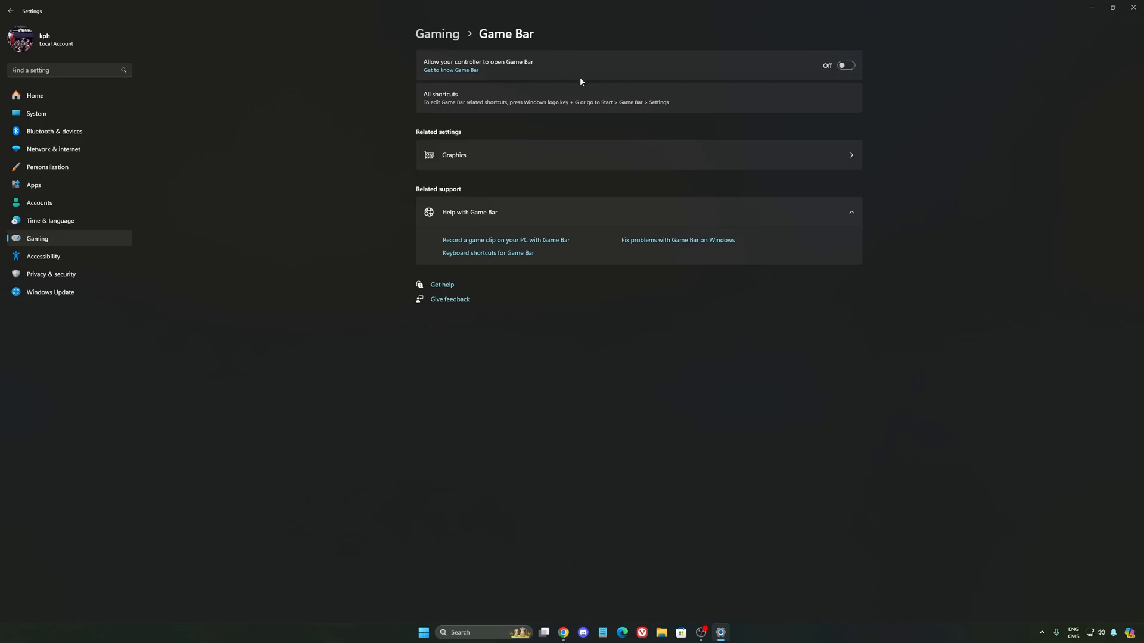
pyautogui.moveTo(666, 79)
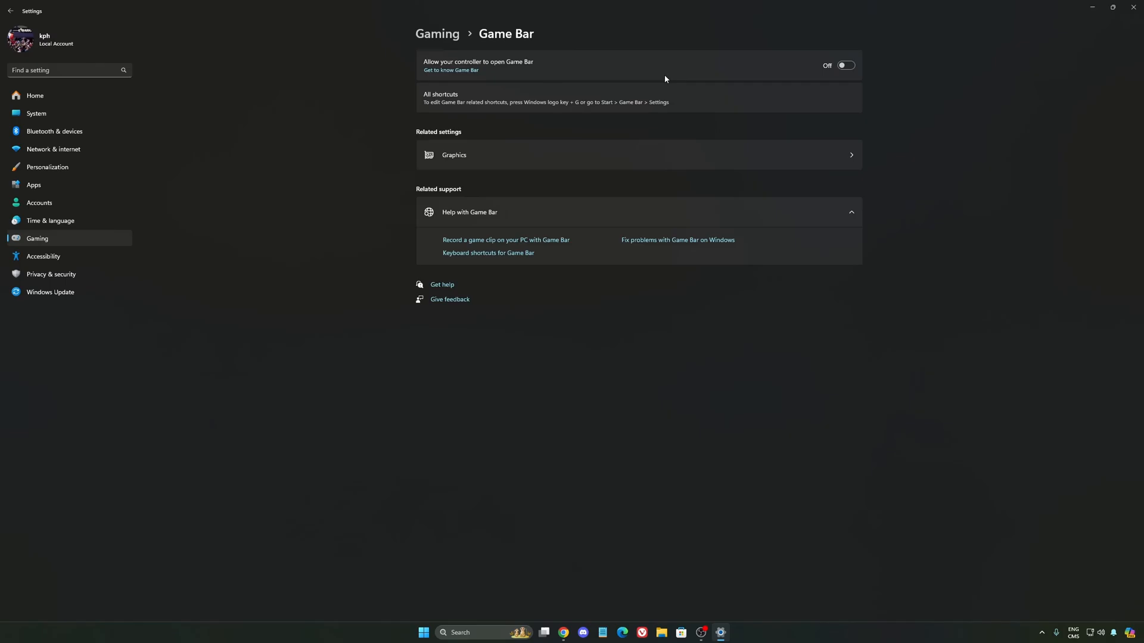
pyautogui.moveTo(808, 67)
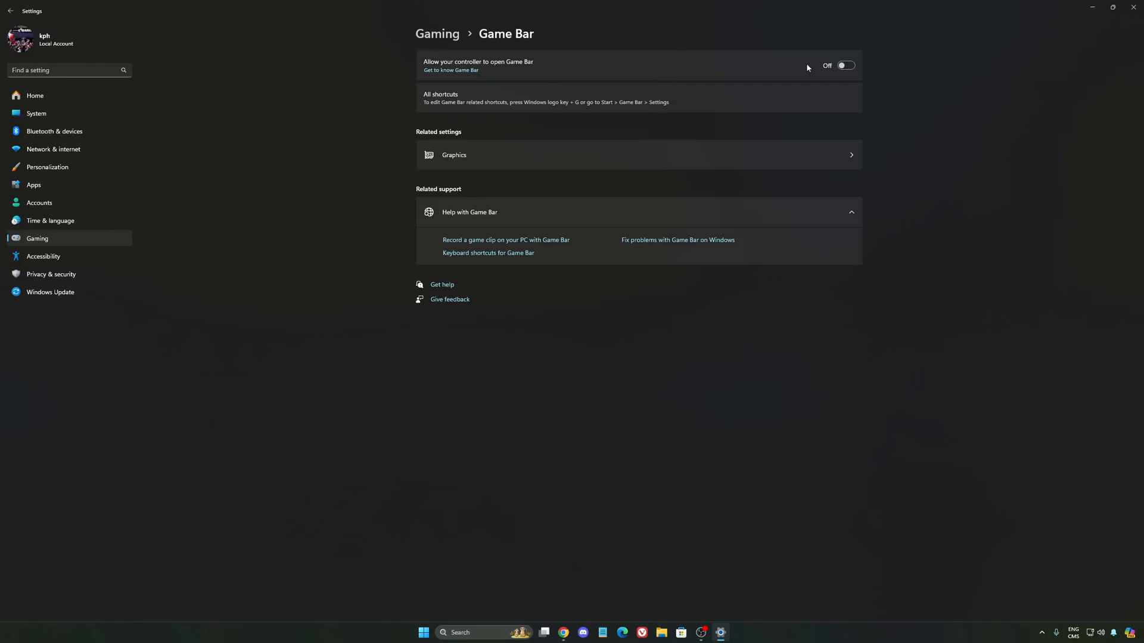
pyautogui.moveTo(648, 110)
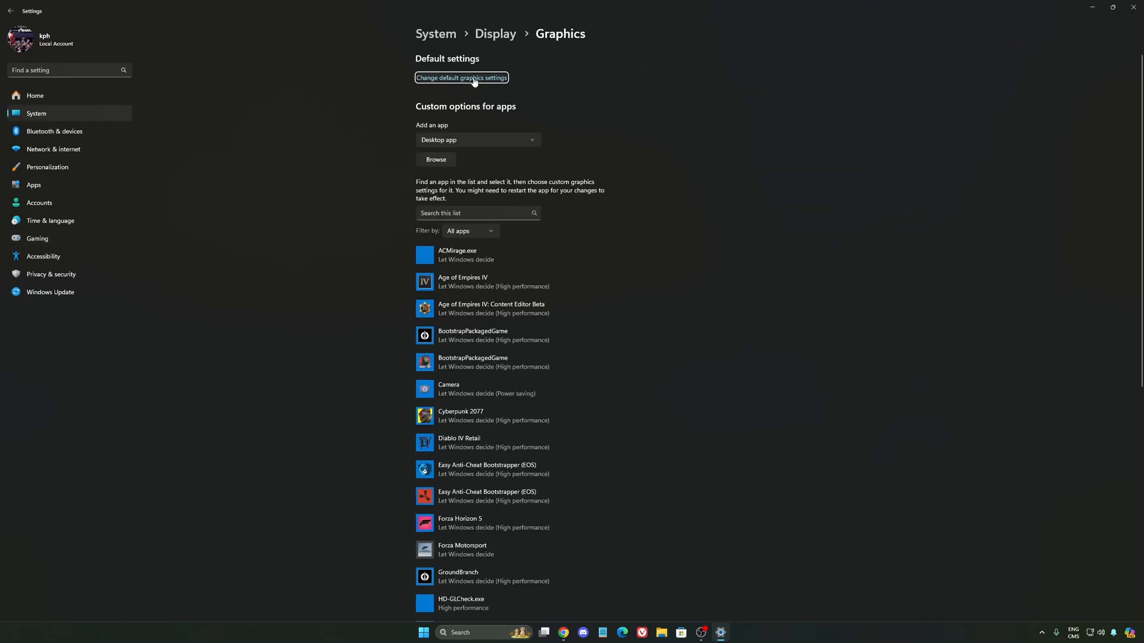
# Review the default graphics settings, then return to the Gaming overview
pyautogui.click(461, 77)
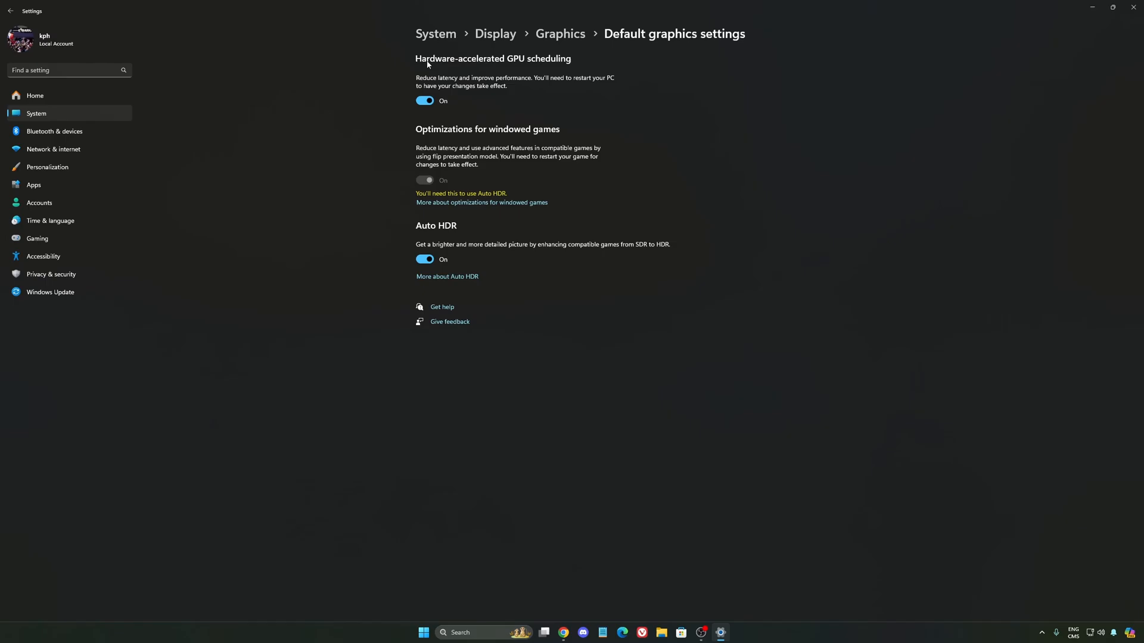
pyautogui.moveTo(551, 66)
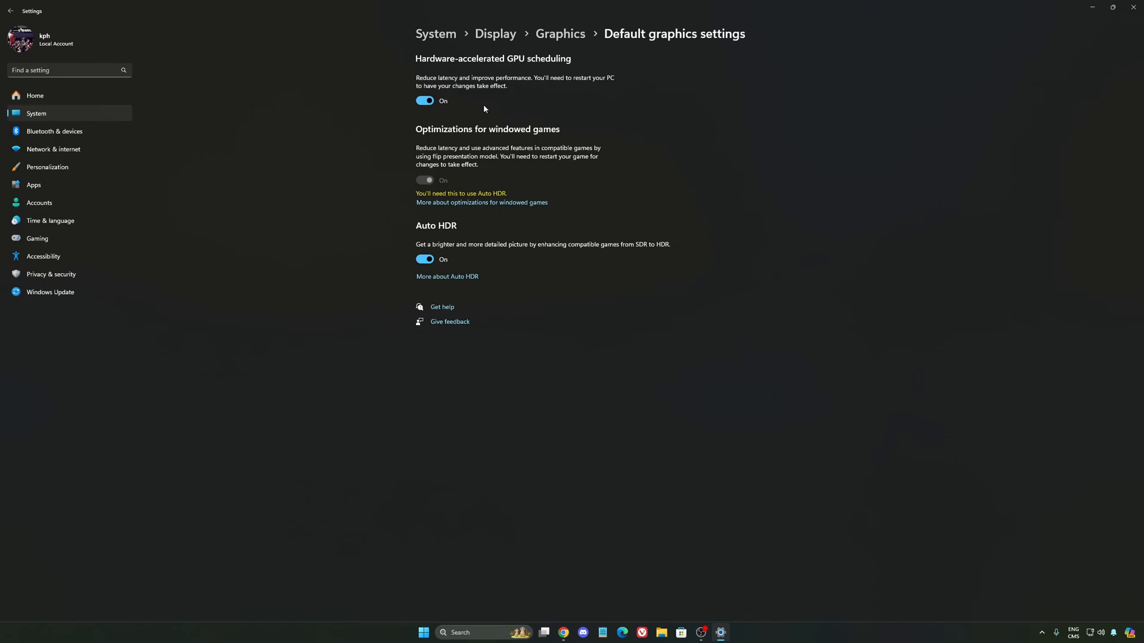
pyautogui.click(37, 238)
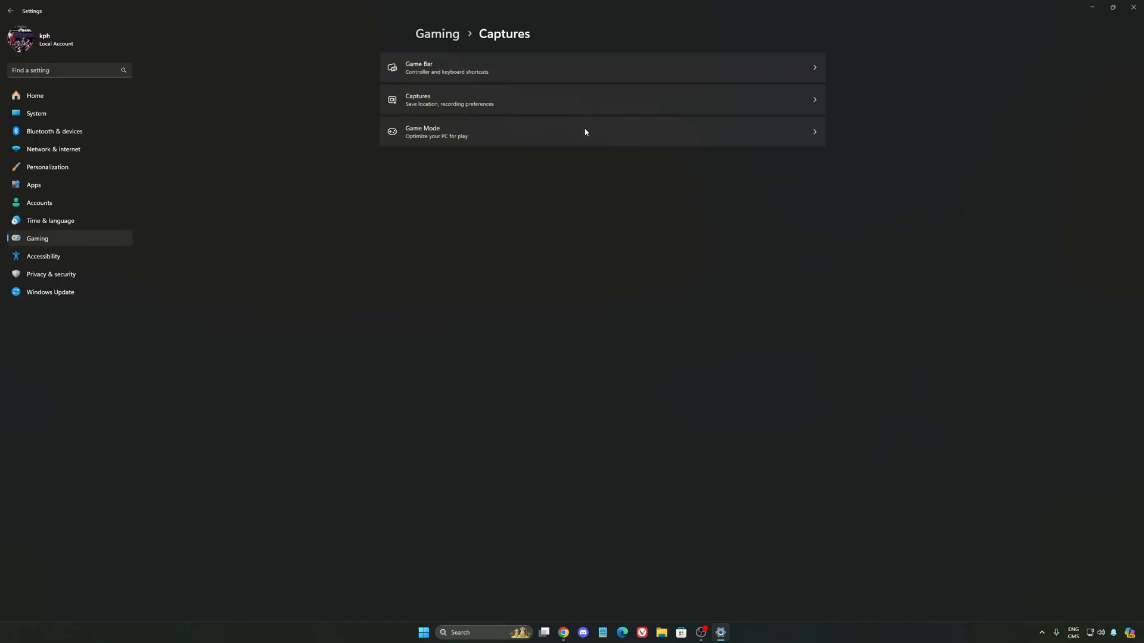
# Open the Captures page to review recording preferences
pyautogui.click(448, 99)
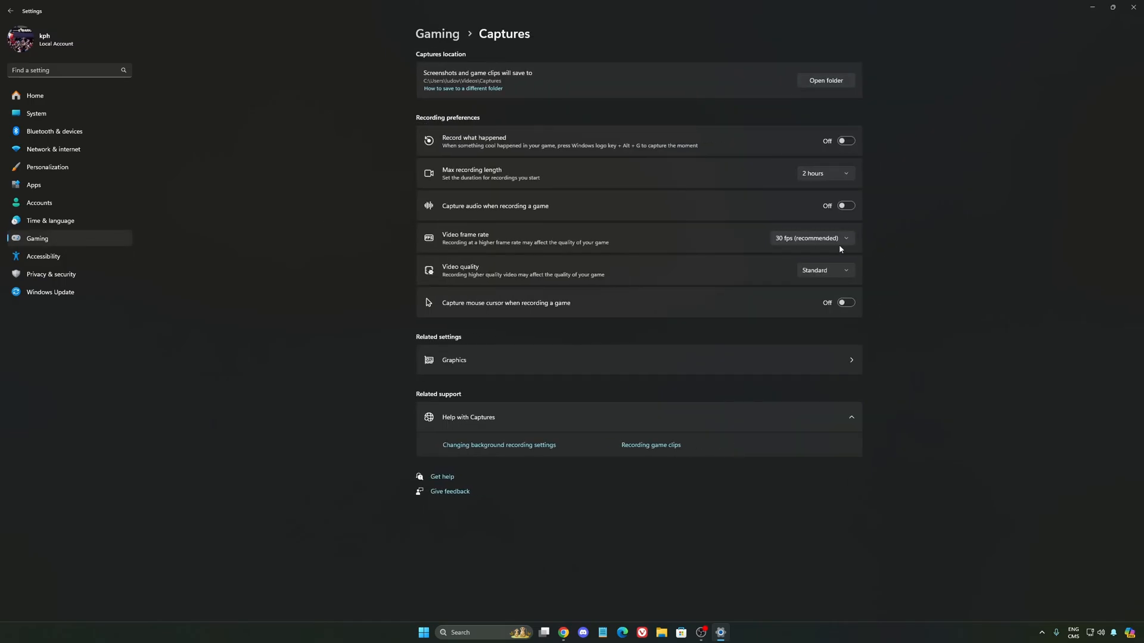
pyautogui.moveTo(473, 234)
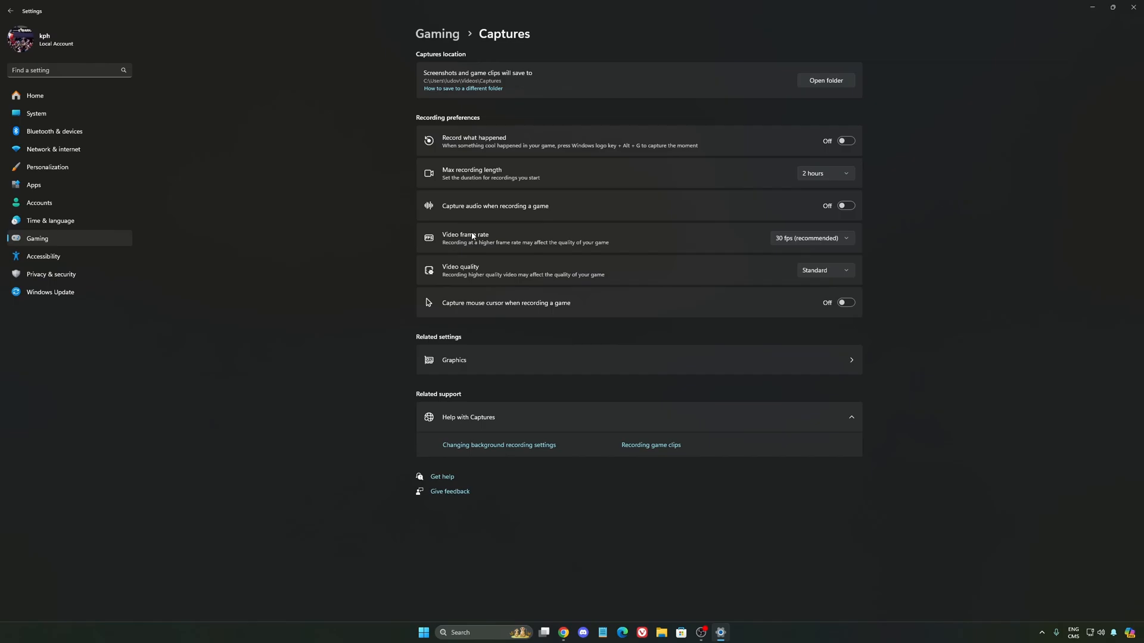
pyautogui.moveTo(65, 245)
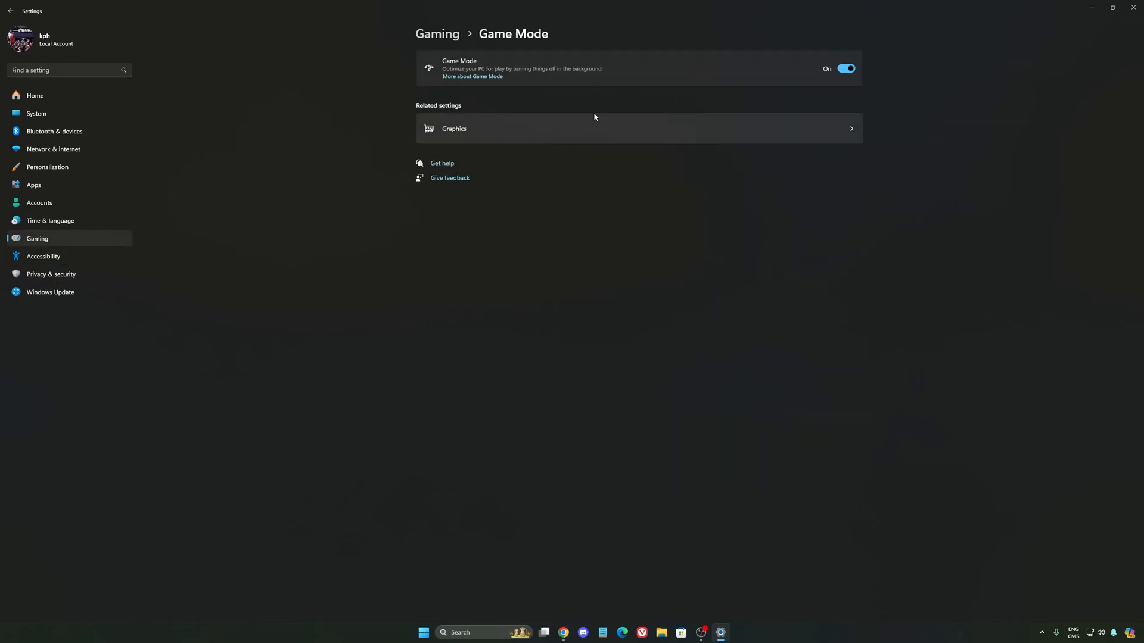
pyautogui.moveTo(443, 46)
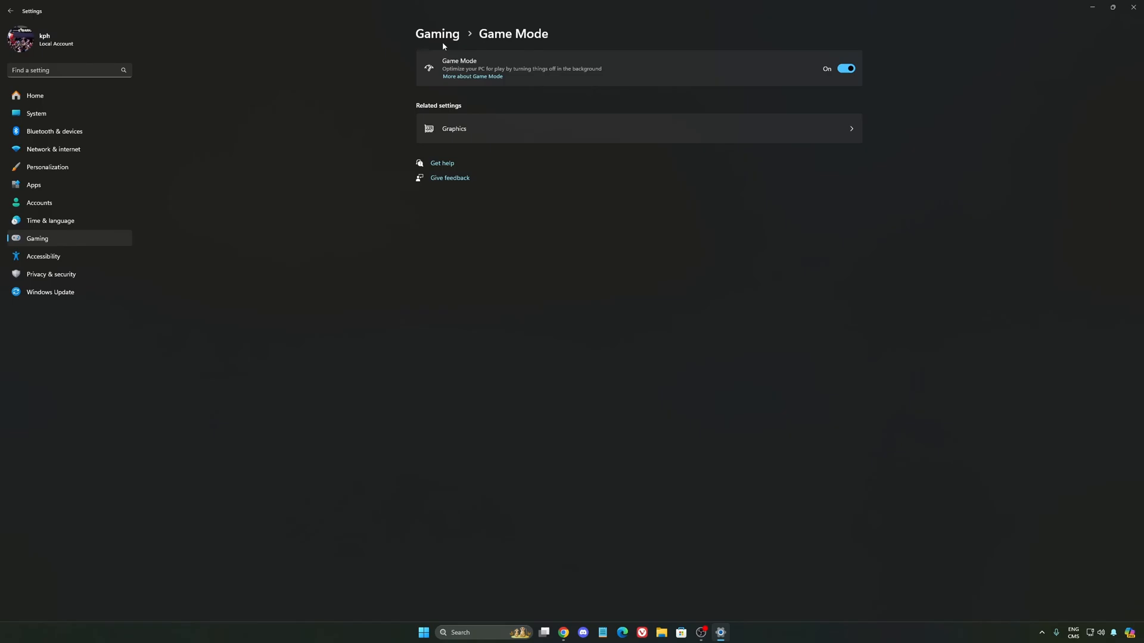
pyautogui.moveTo(675, 78)
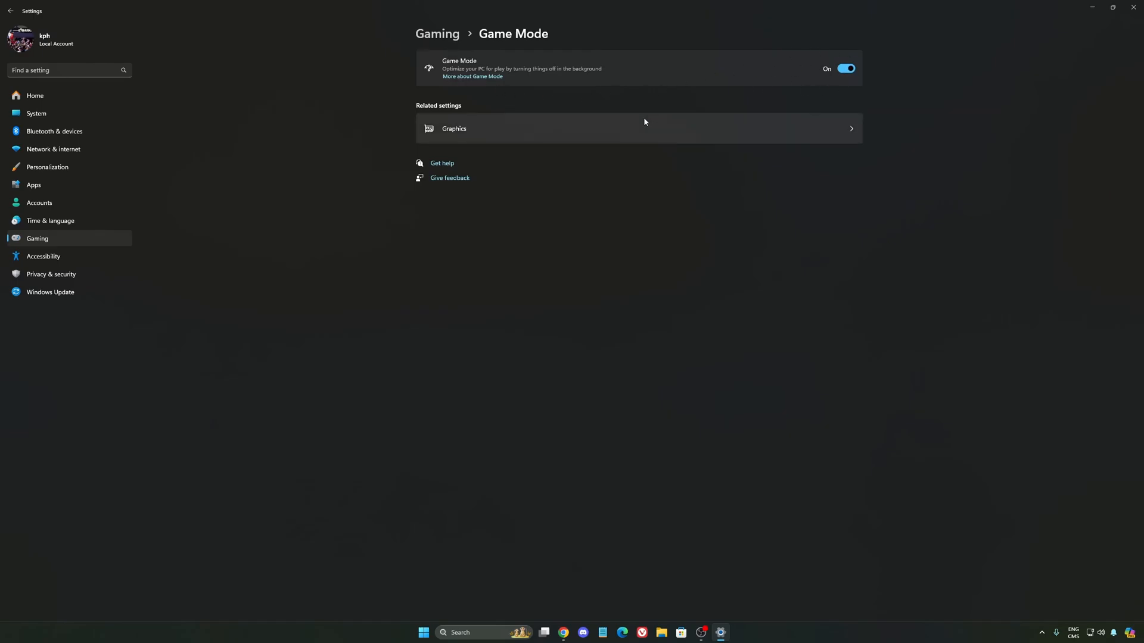
pyautogui.moveTo(580, 104)
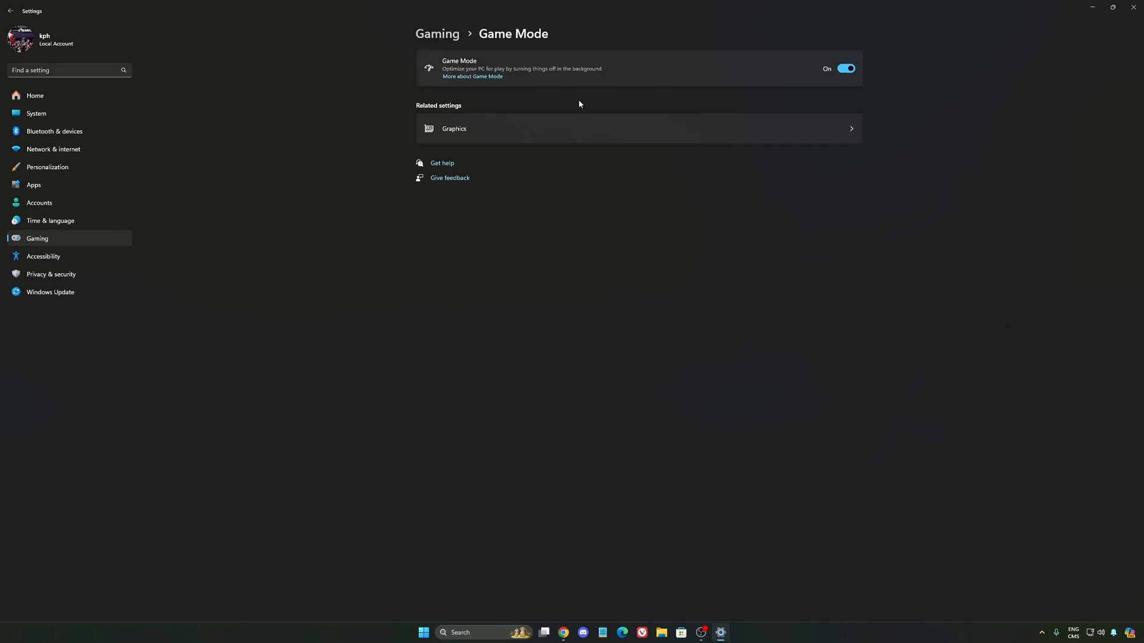
pyautogui.moveTo(594, 88)
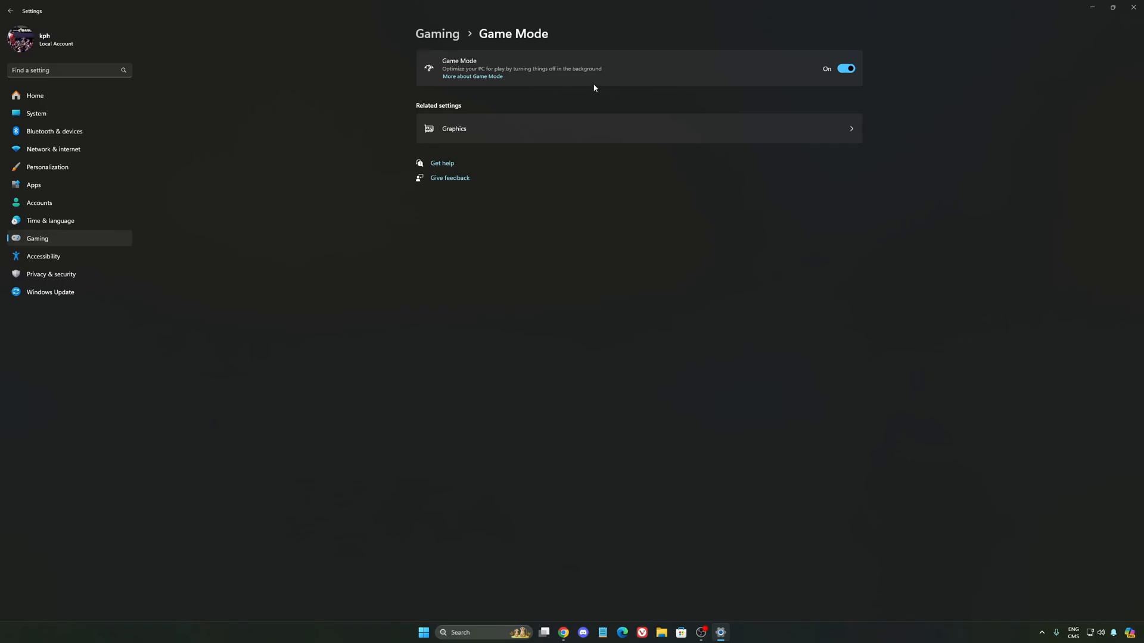
# Open System > Power and check the power mode choices, keeping Balanced
pyautogui.click(36, 114)
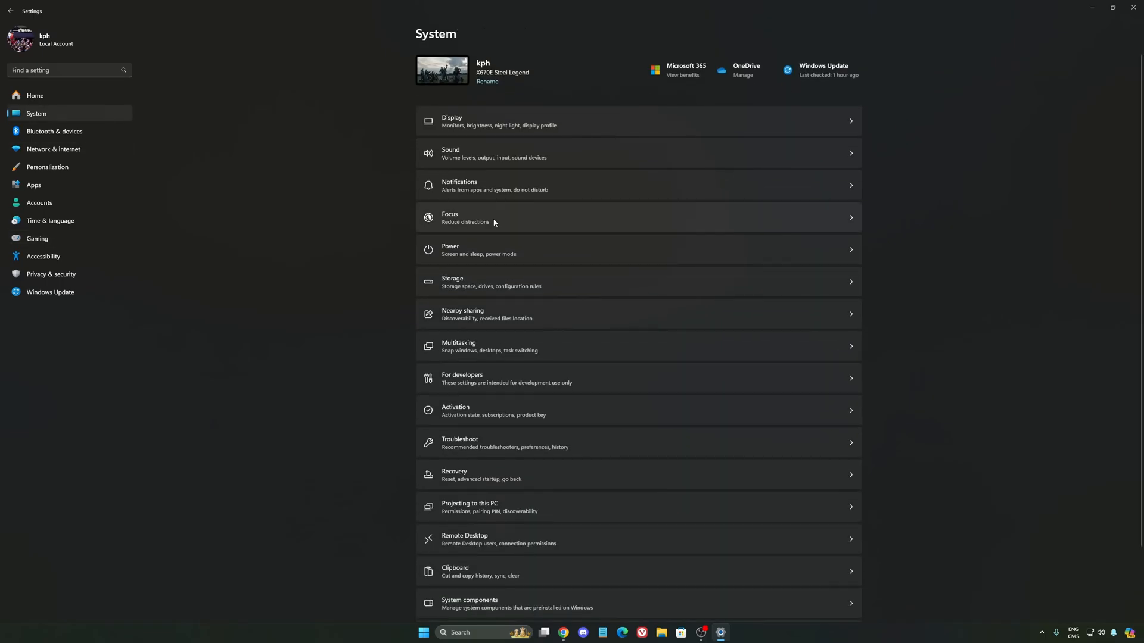
pyautogui.click(475, 249)
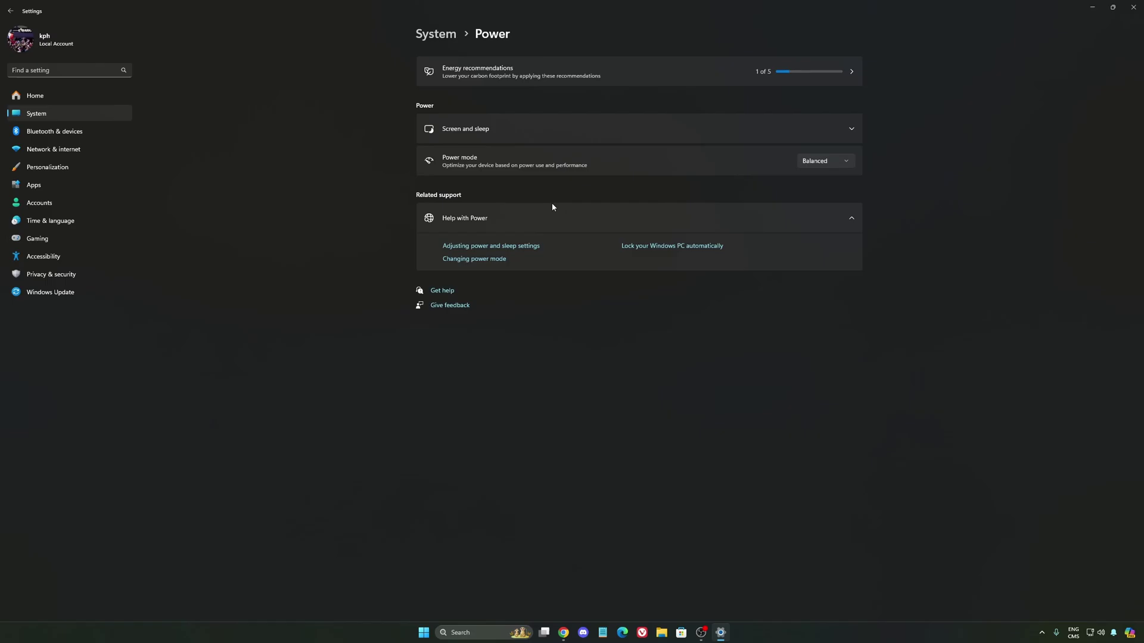
pyautogui.click(825, 161)
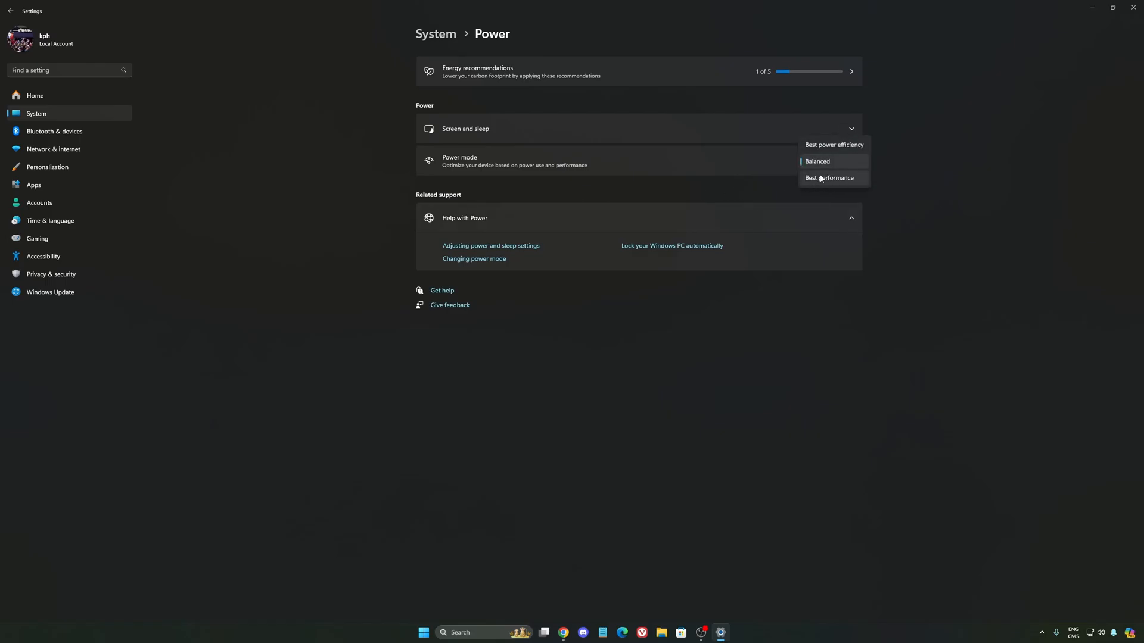
pyautogui.moveTo(861, 167)
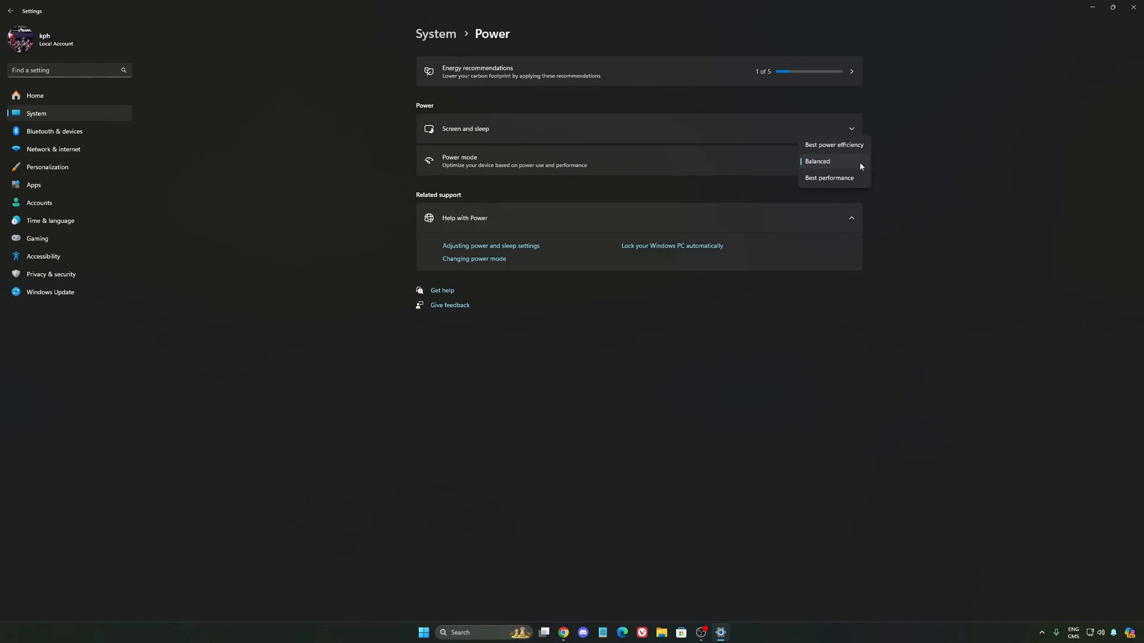
pyautogui.click(817, 162)
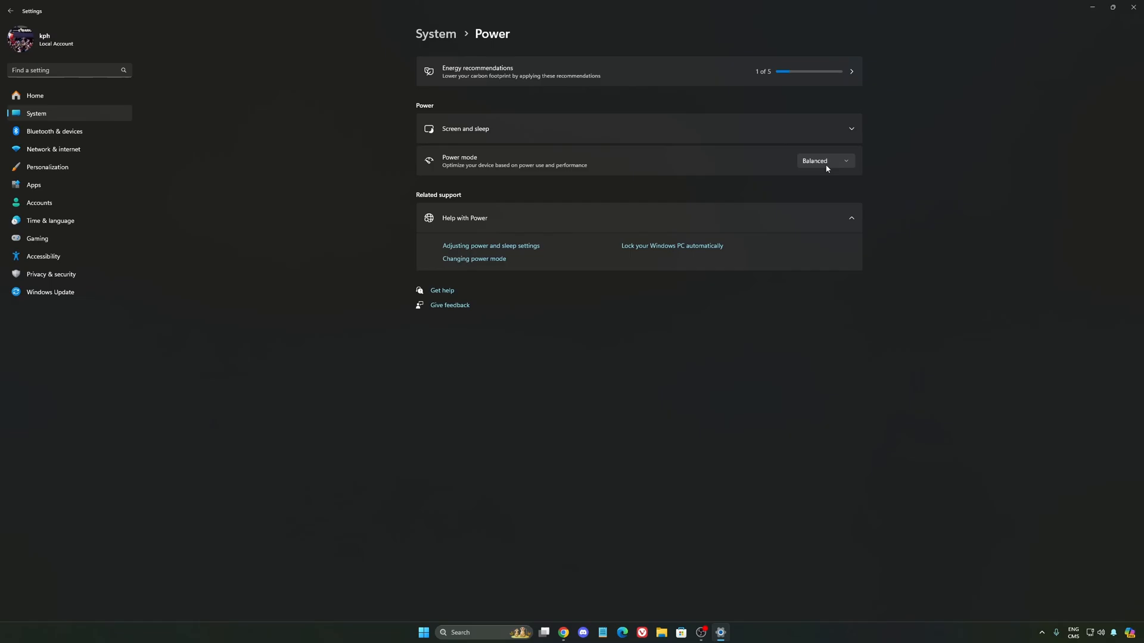
pyautogui.moveTo(813, 165)
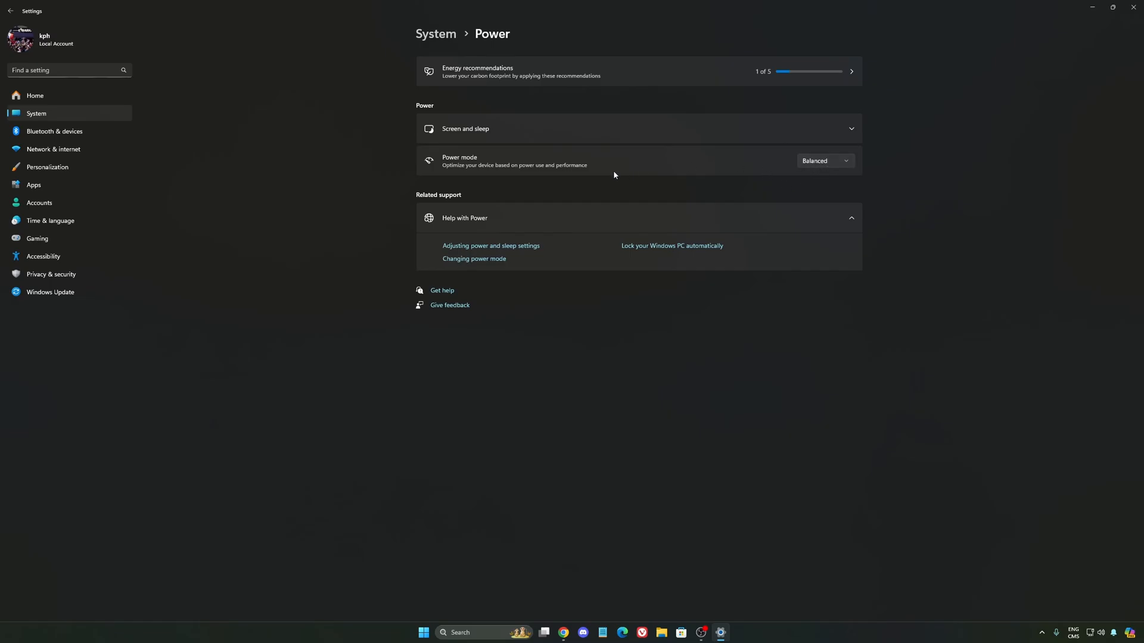
pyautogui.click(825, 161)
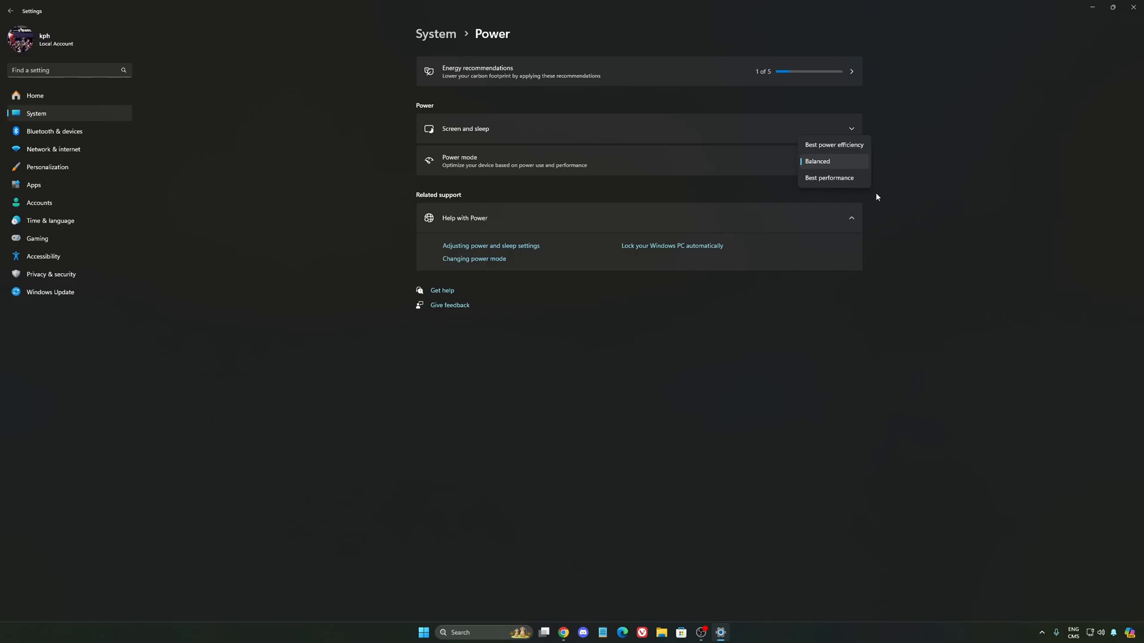
pyautogui.click(817, 162)
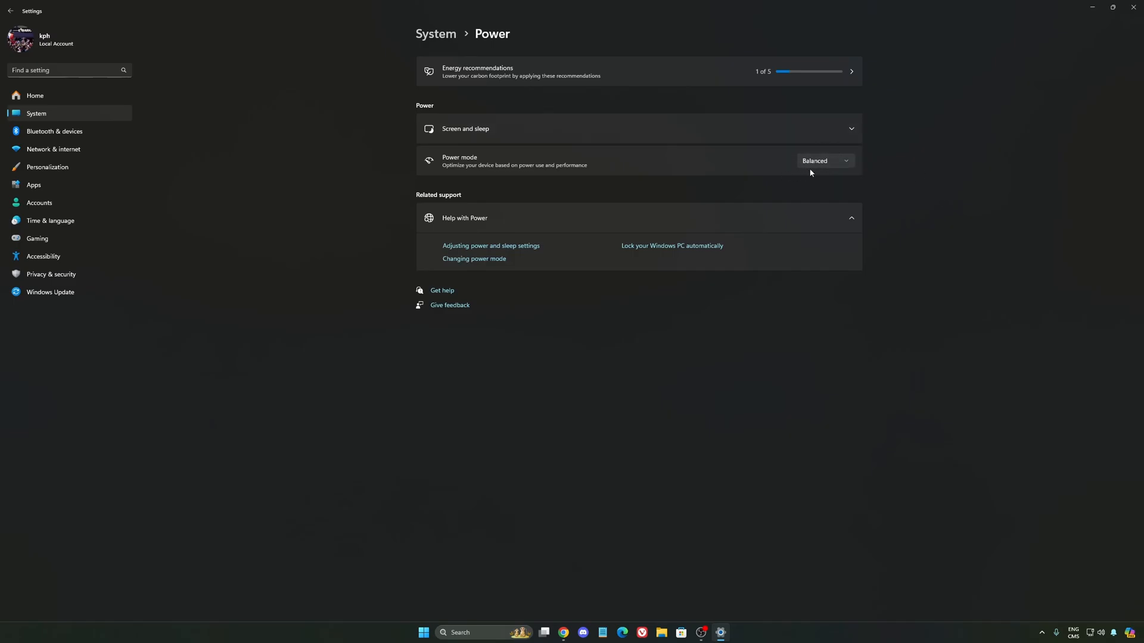
pyautogui.moveTo(939, 205)
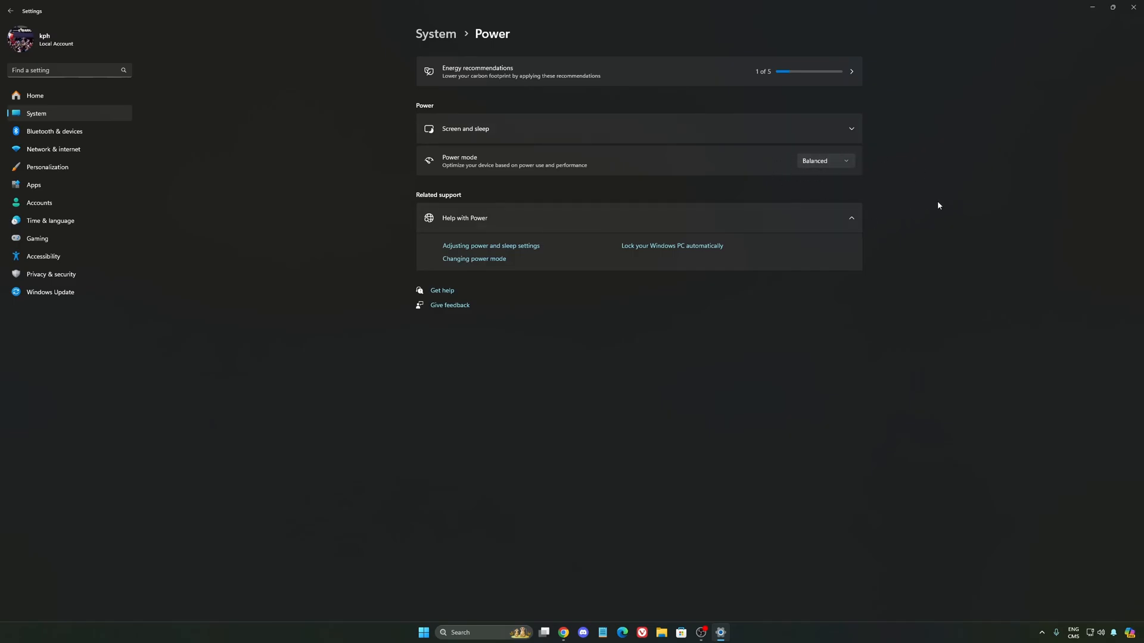
pyautogui.moveTo(63, 101)
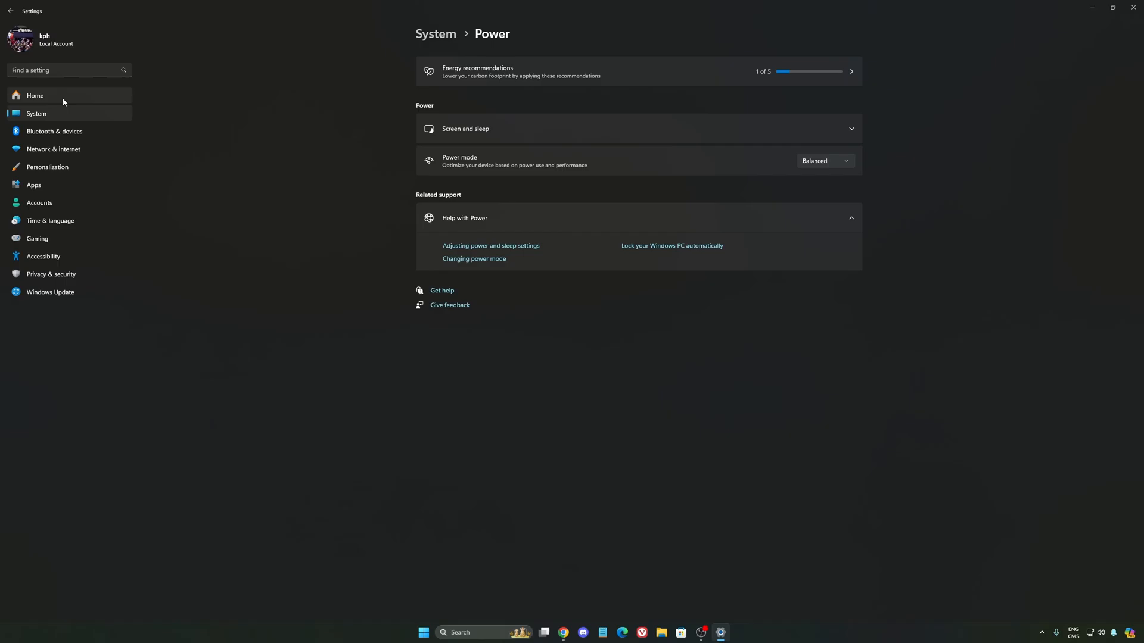
# Confirm Windows Update reports the PC up to date, then close Settings
pyautogui.click(34, 95)
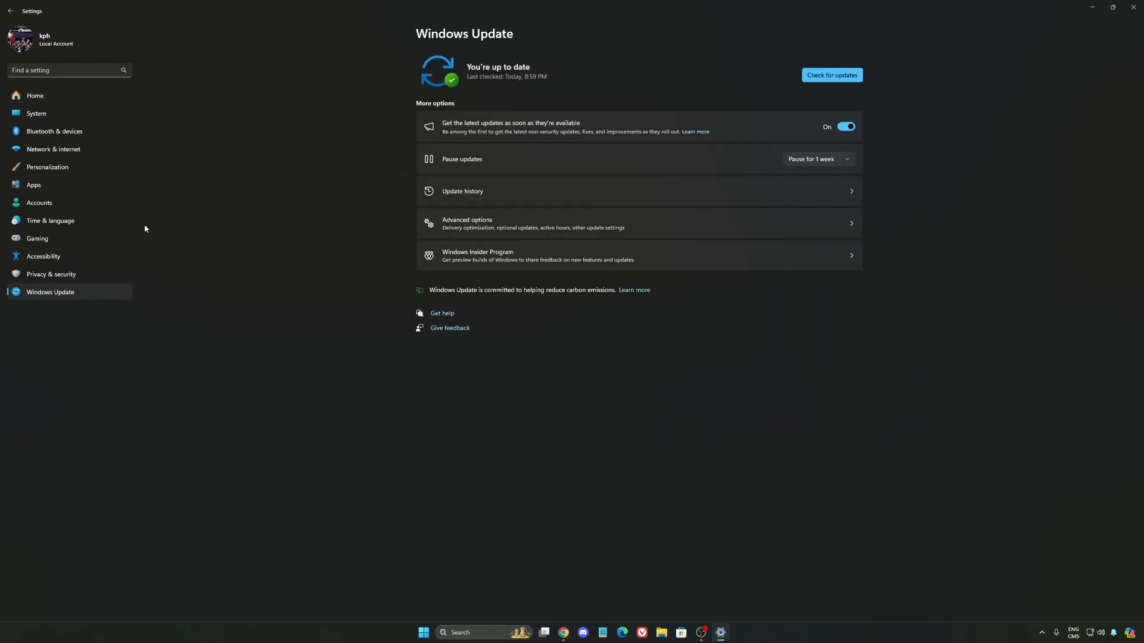
pyautogui.moveTo(560, 79)
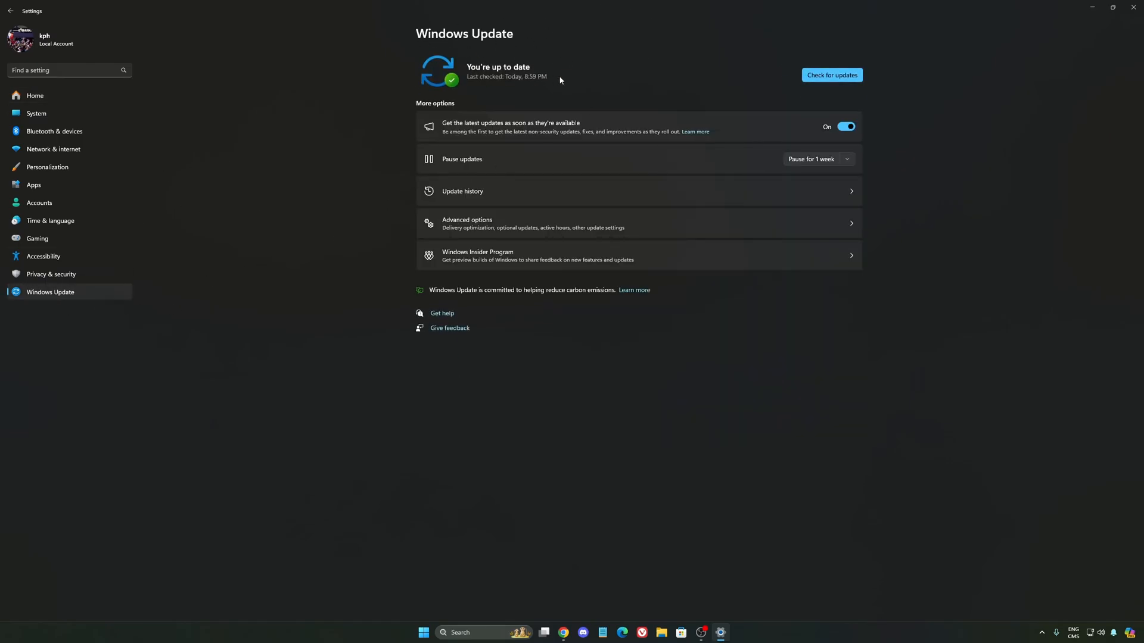
pyautogui.moveTo(627, 115)
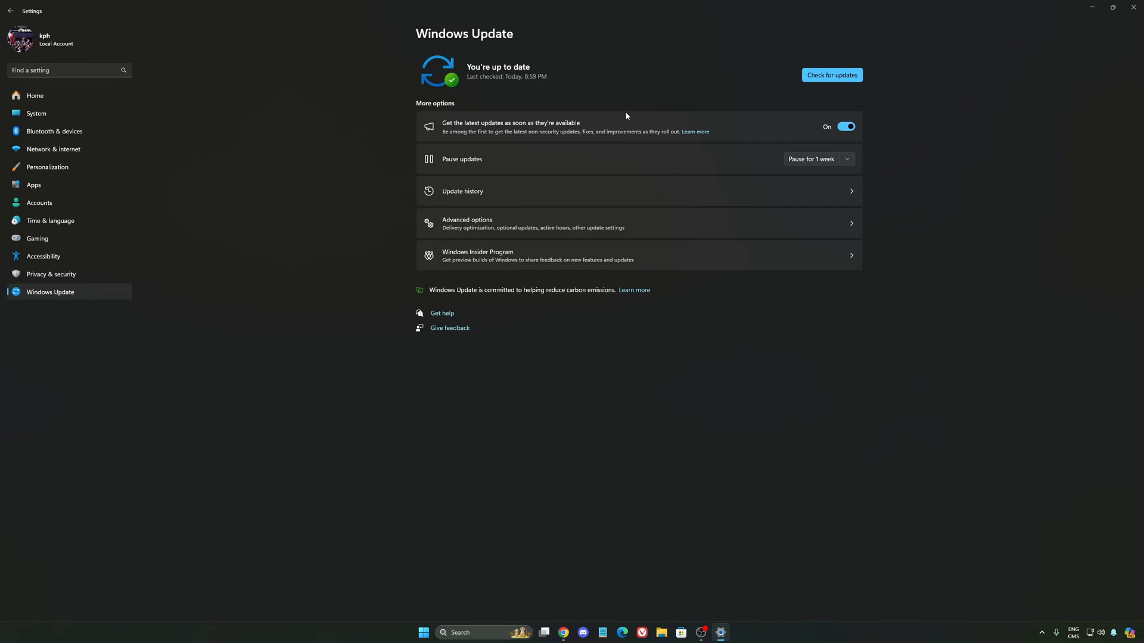
pyautogui.click(1133, 7)
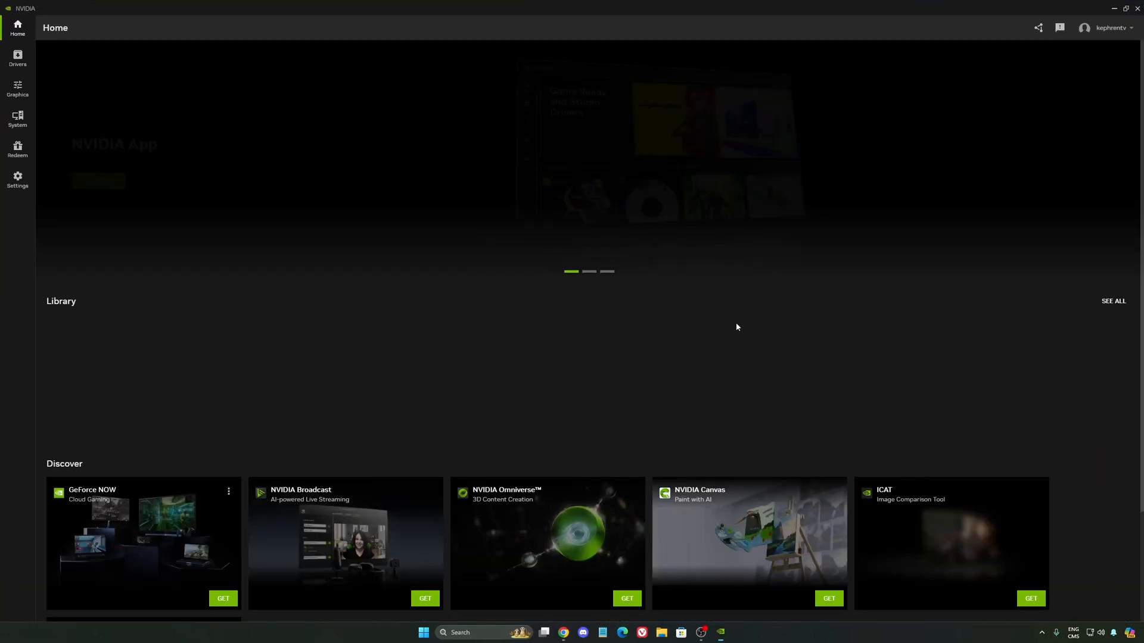
# Switch off the NVIDIA overlay toggle under Features in NVIDIA App Settings
pyautogui.click(18, 86)
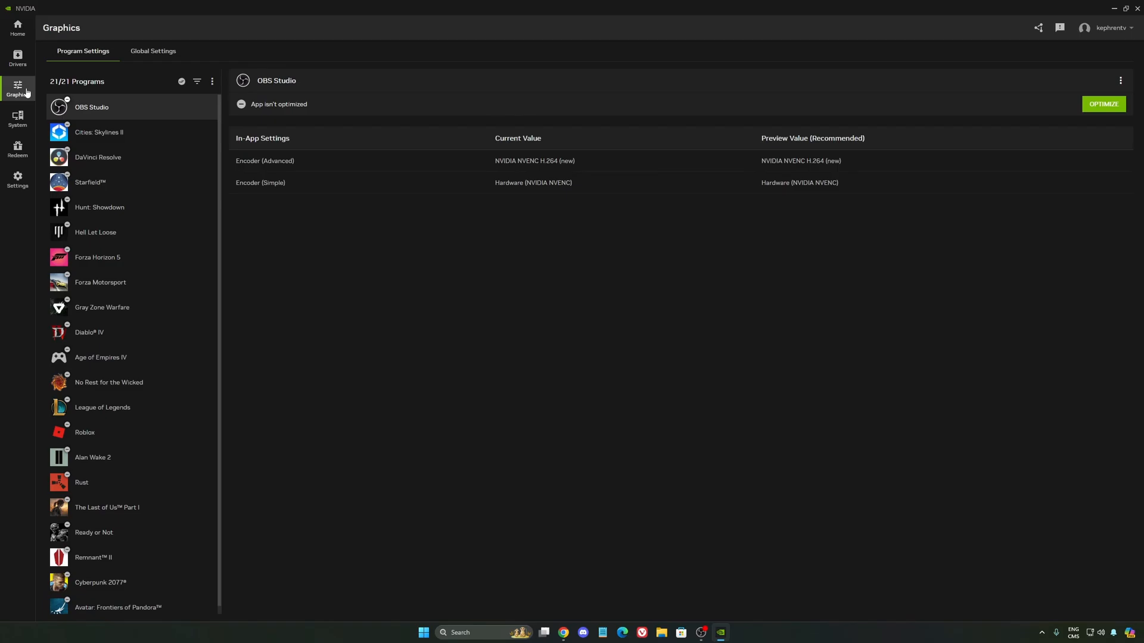
pyautogui.click(18, 179)
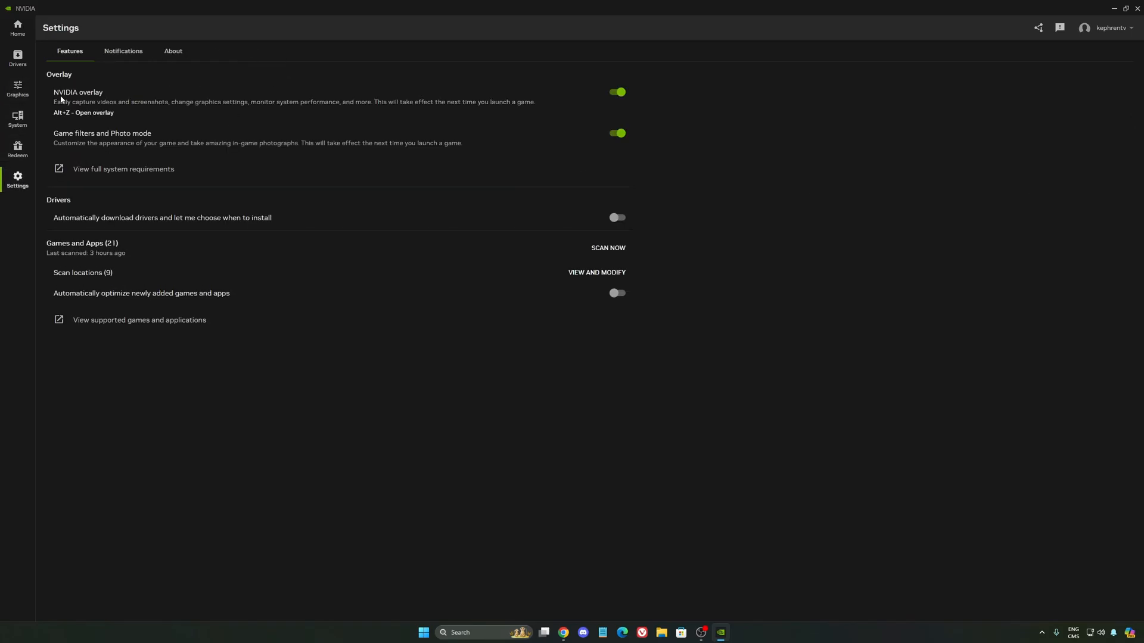
pyautogui.click(619, 92)
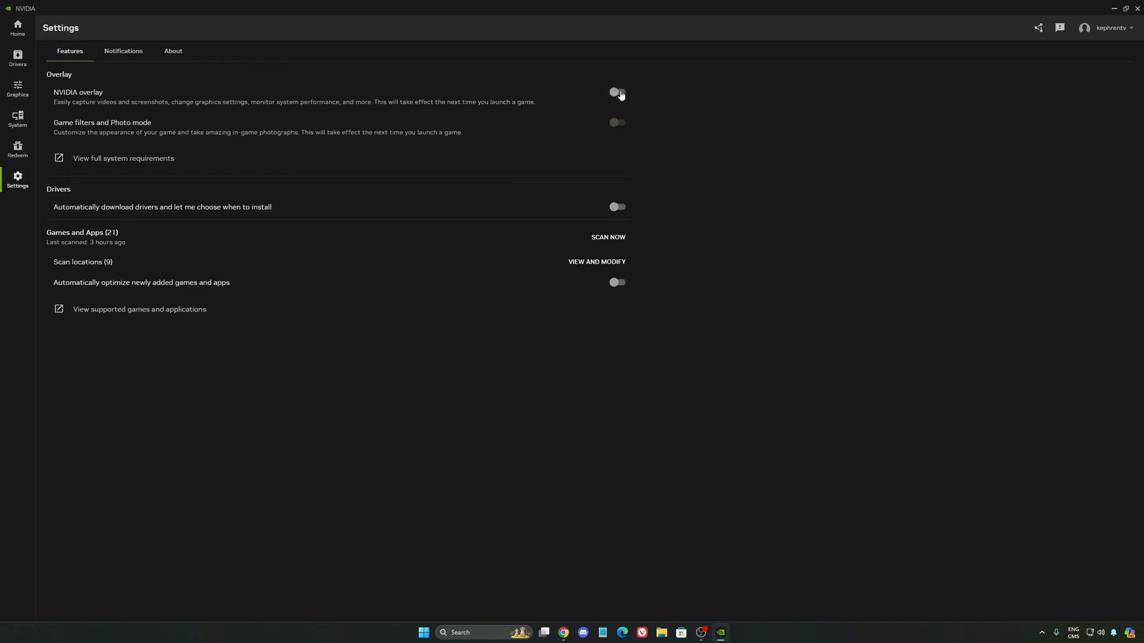
pyautogui.moveTo(579, 100)
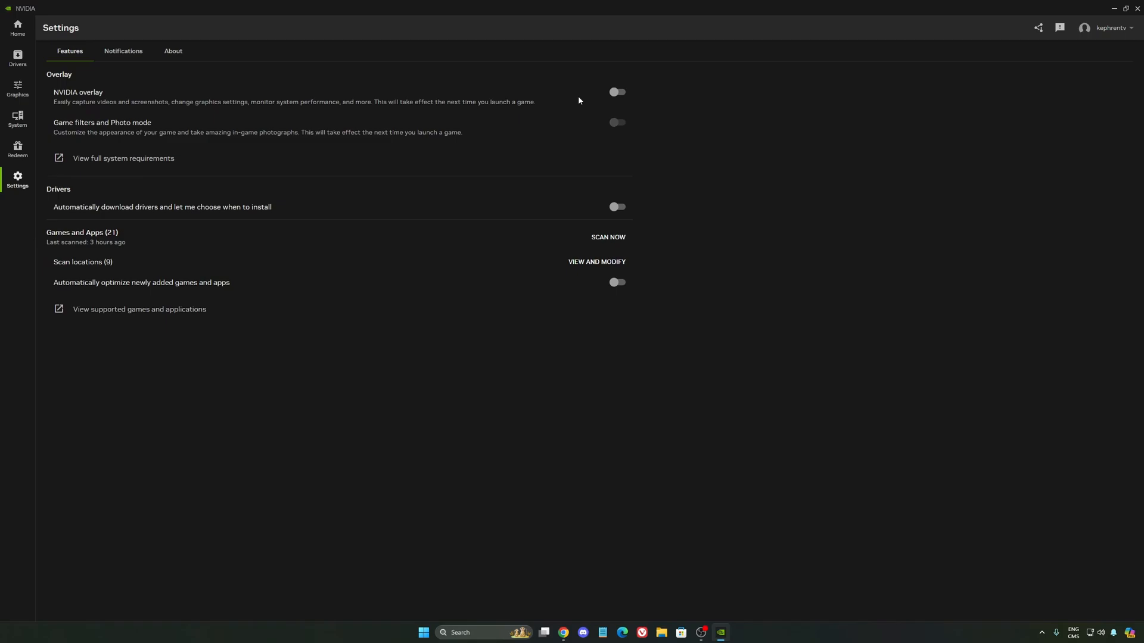
pyautogui.moveTo(610, 100)
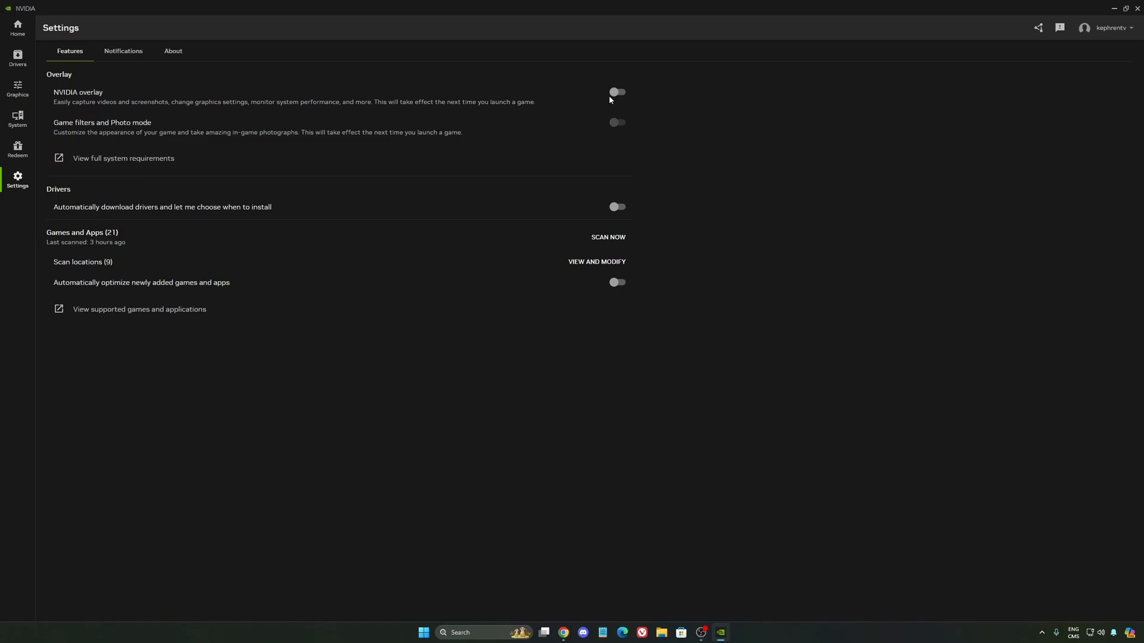
pyautogui.moveTo(649, 103)
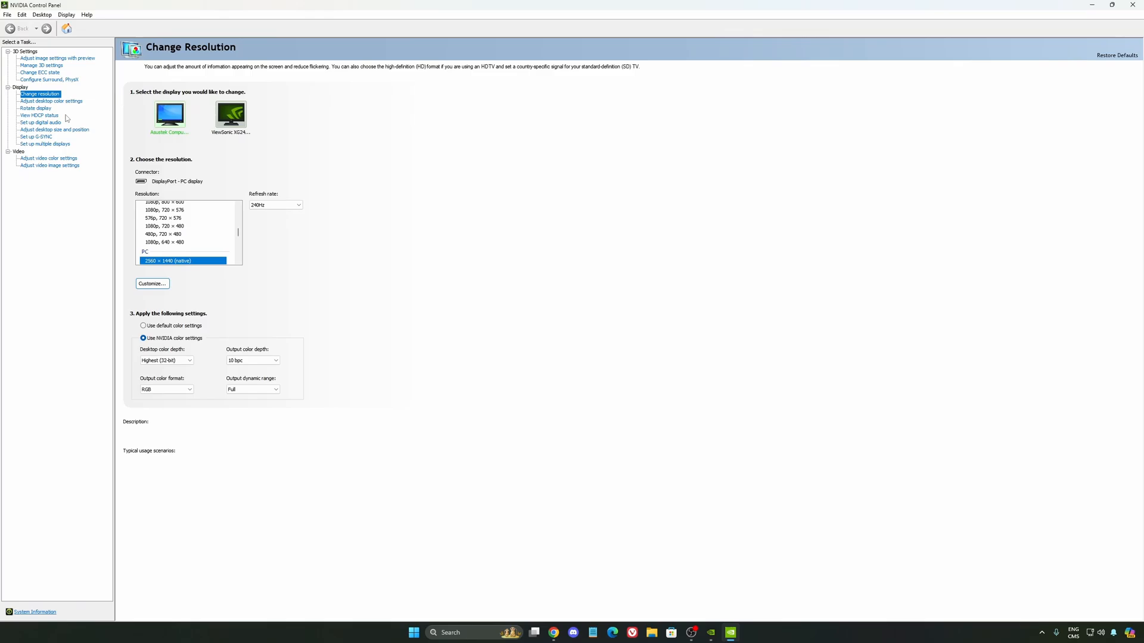
# Review Low Latency Mode and Power management mode in the global 3D settings
pyautogui.click(41, 65)
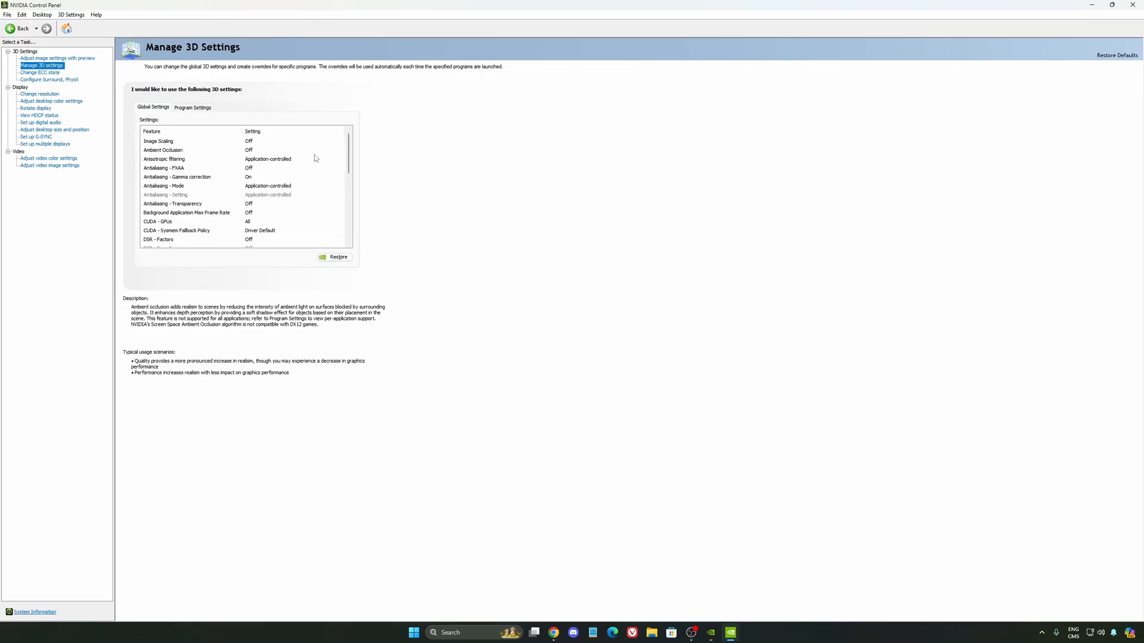
pyautogui.scroll(-3)
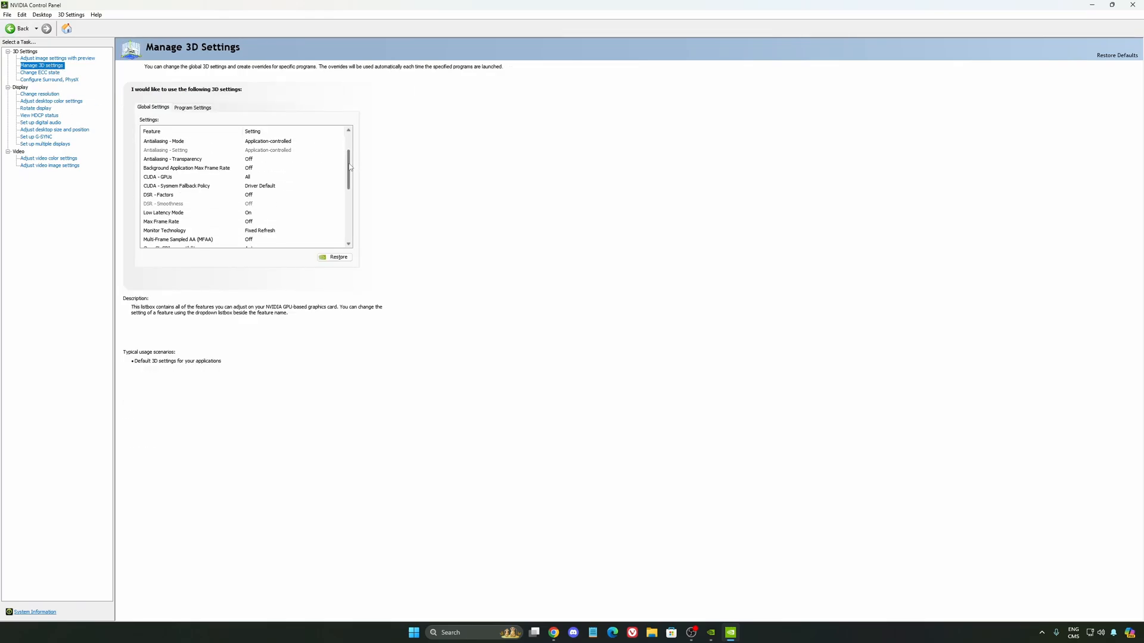
pyautogui.click(162, 213)
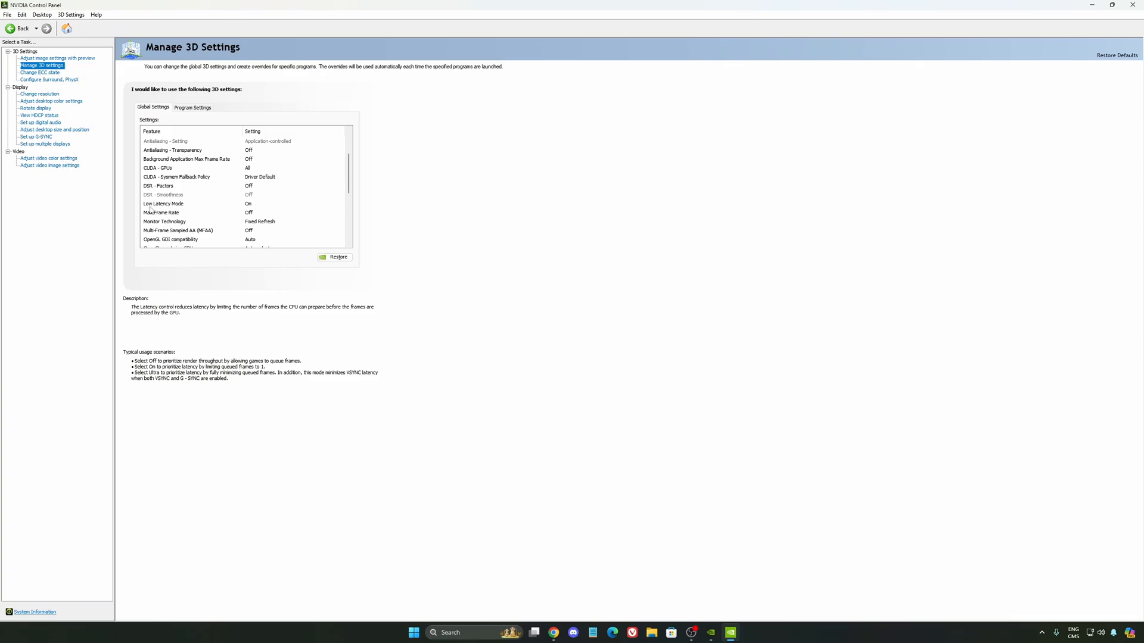
pyautogui.scroll(-3)
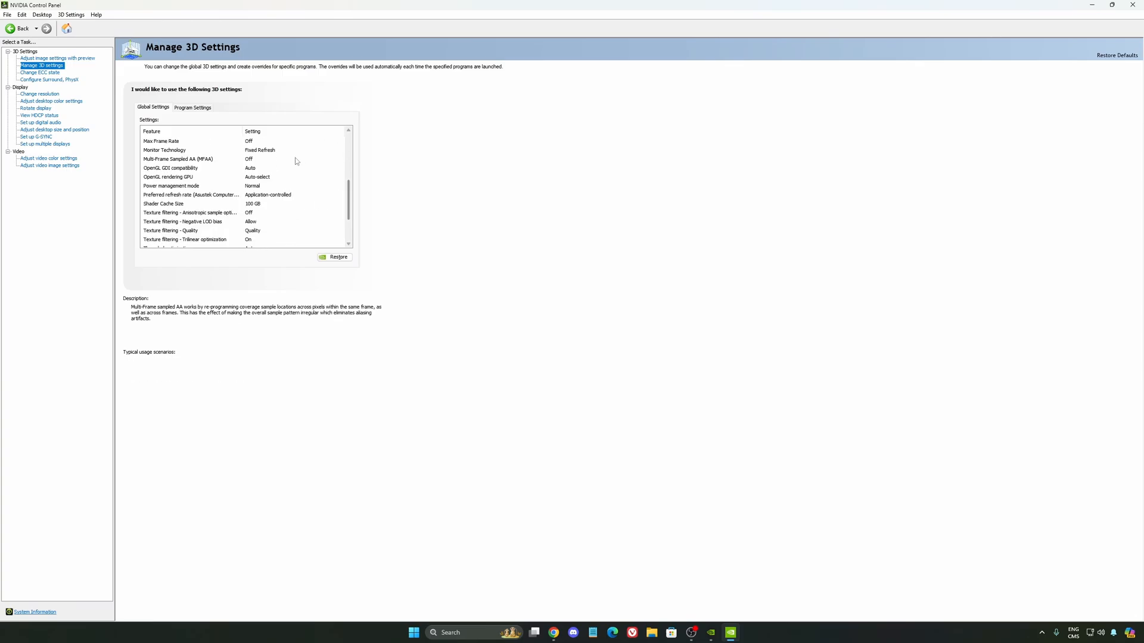
pyautogui.click(172, 186)
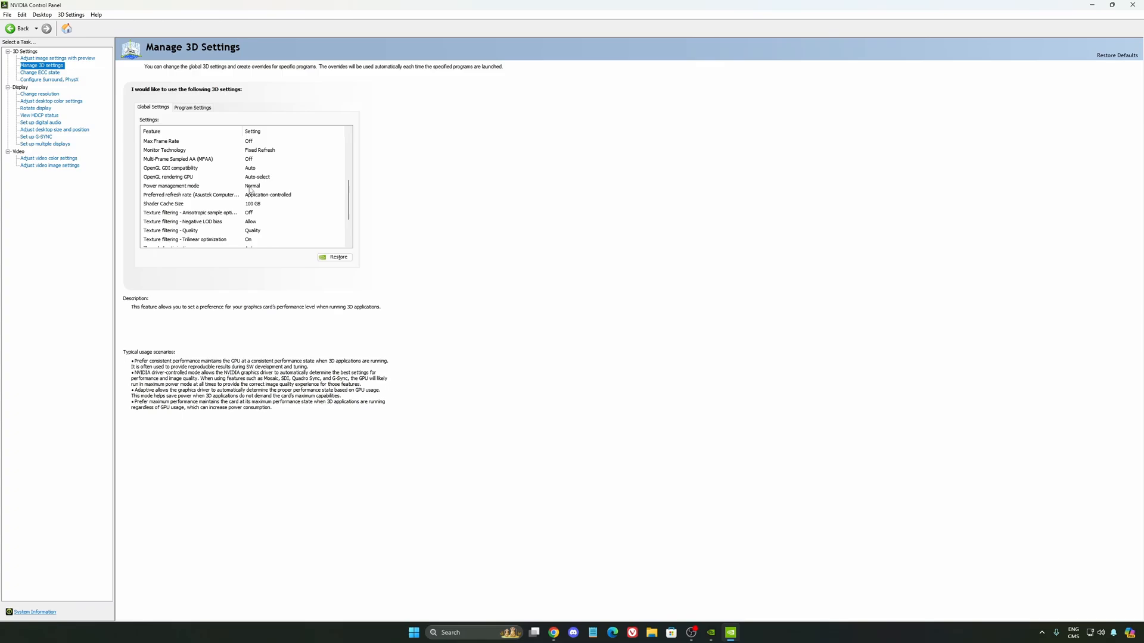
pyautogui.click(291, 186)
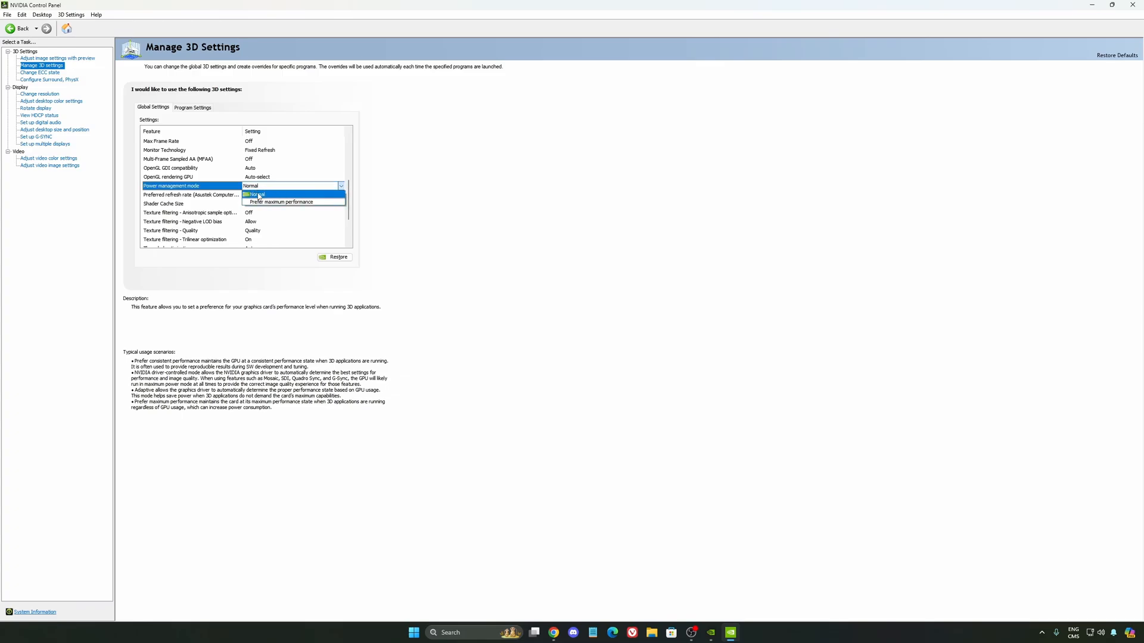
pyautogui.moveTo(286, 206)
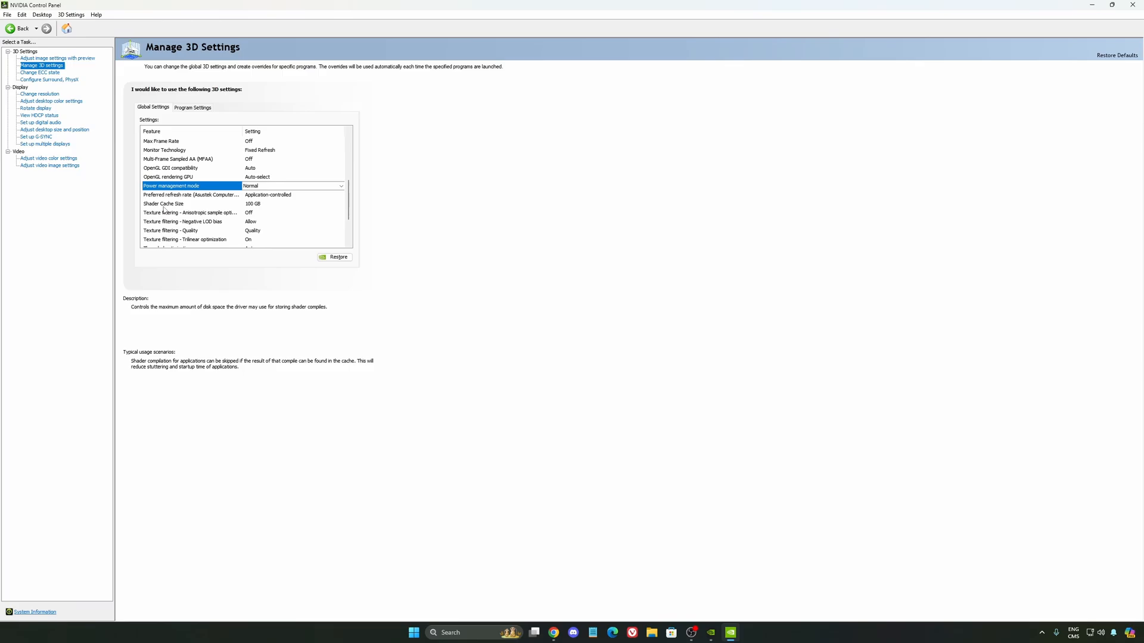
# Set the global Shader Cache Size to 100 GB, then view Change Resolution
pyautogui.click(164, 204)
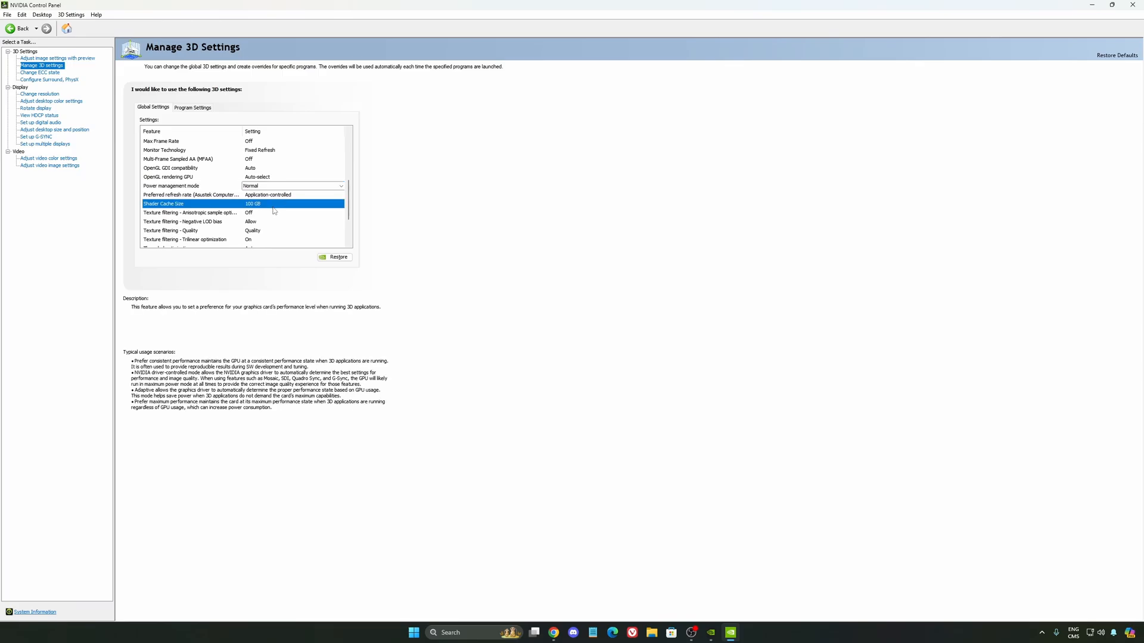
pyautogui.click(341, 204)
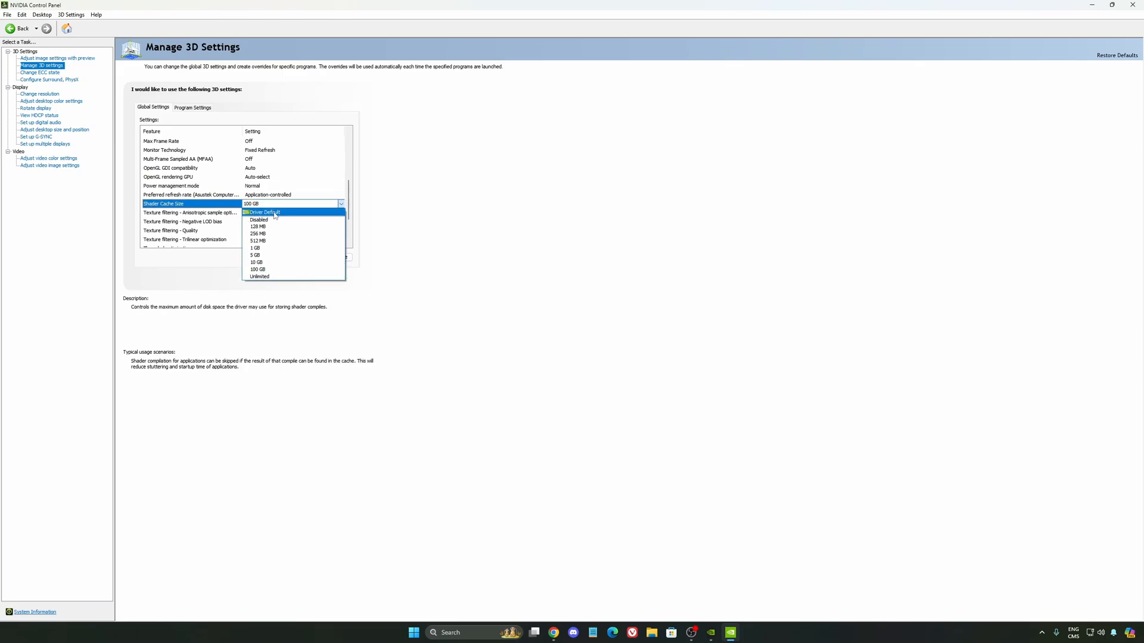
pyautogui.moveTo(293, 216)
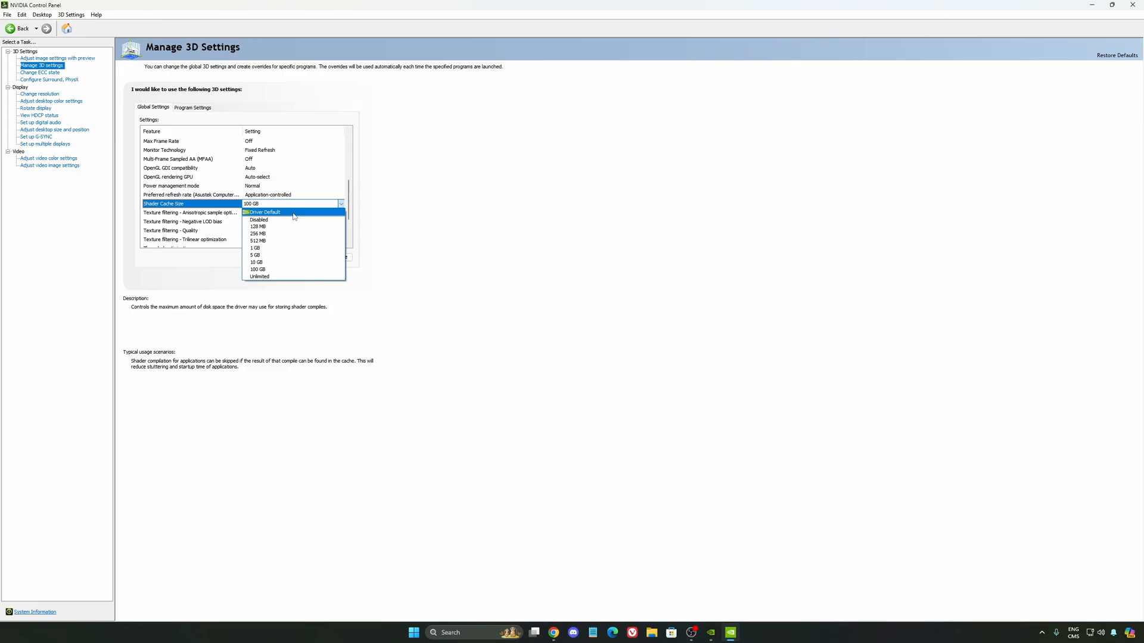
pyautogui.moveTo(273, 262)
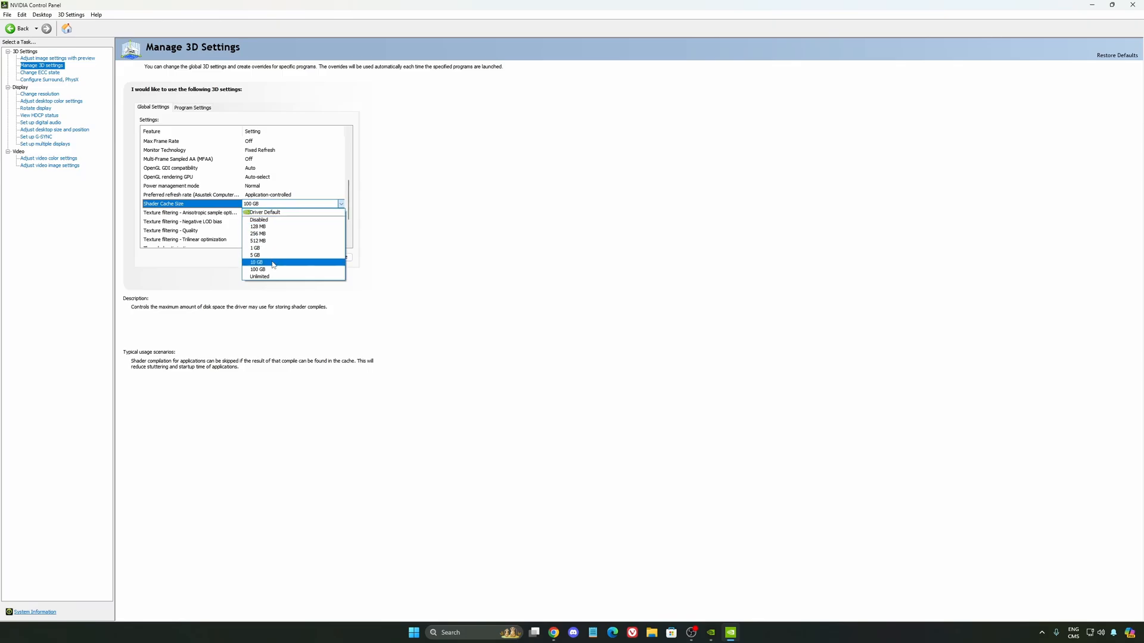
pyautogui.moveTo(259, 269)
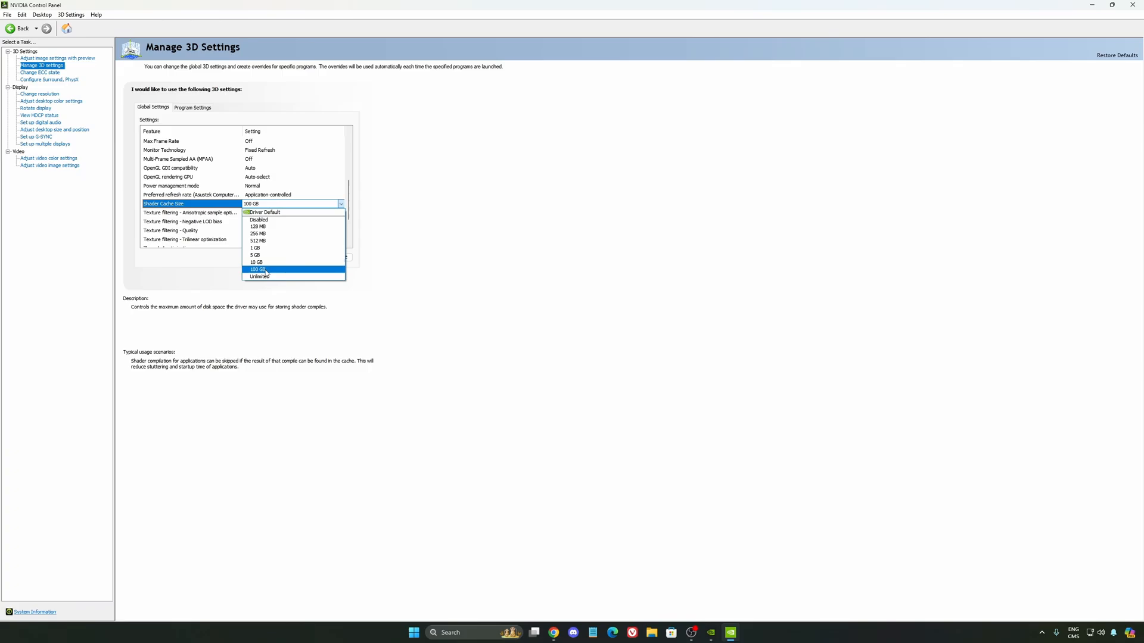
pyautogui.moveTo(258, 240)
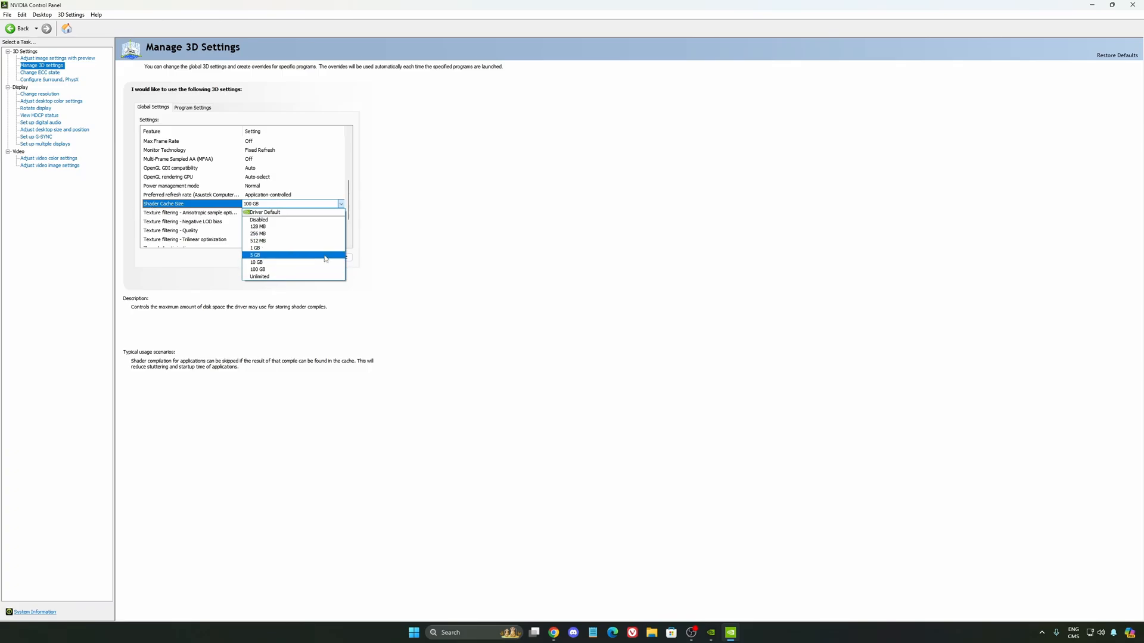
pyautogui.moveTo(311, 269)
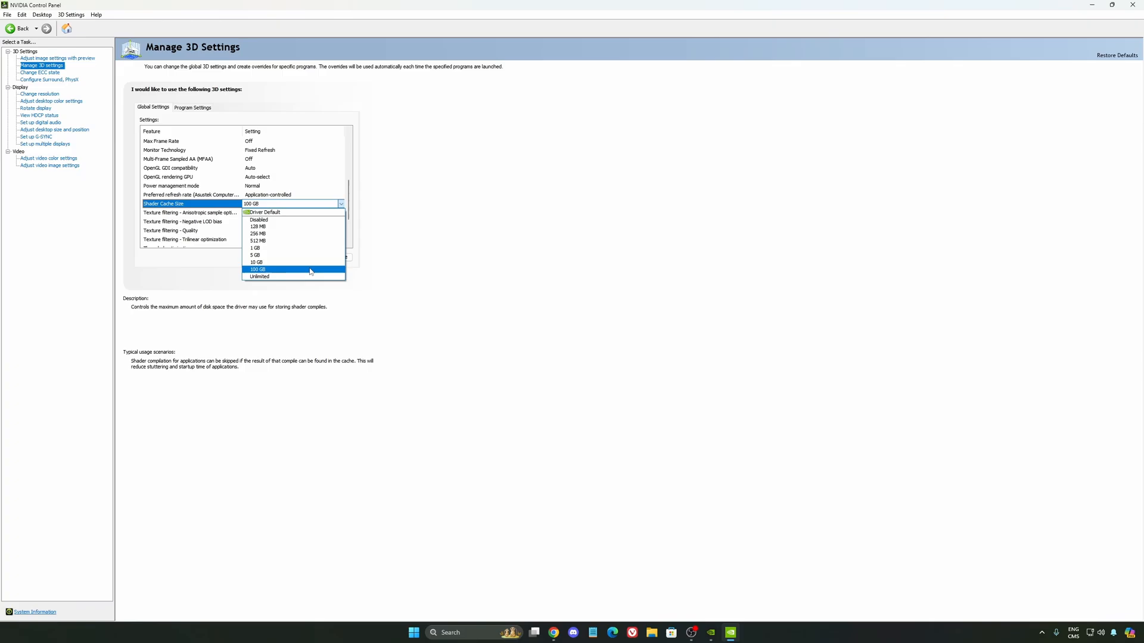
pyautogui.moveTo(423, 276)
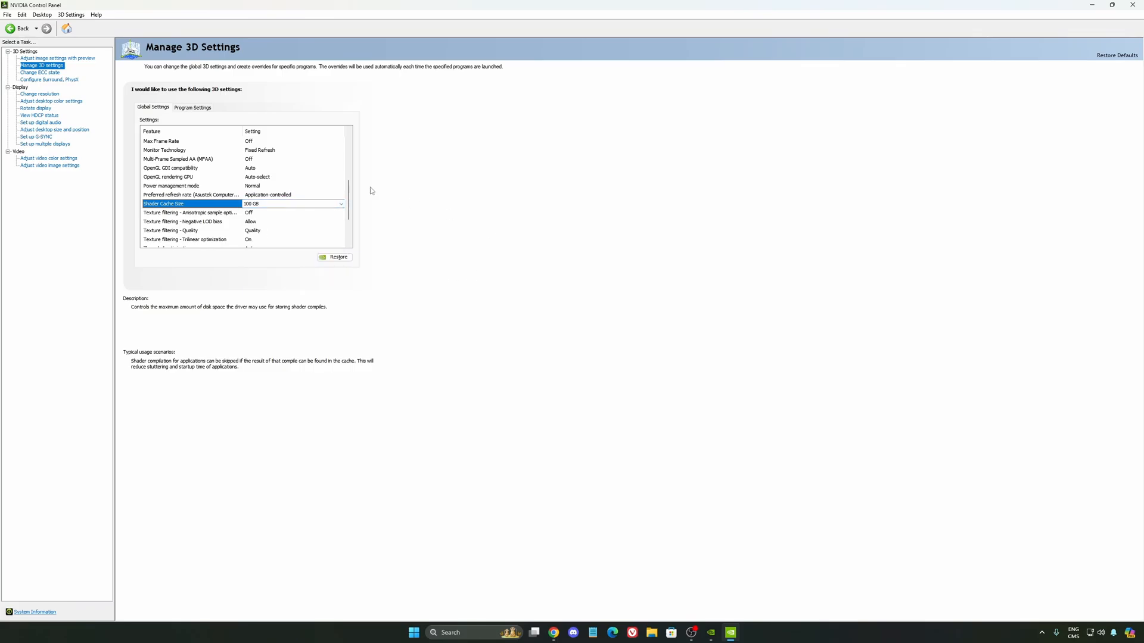
pyautogui.click(33, 93)
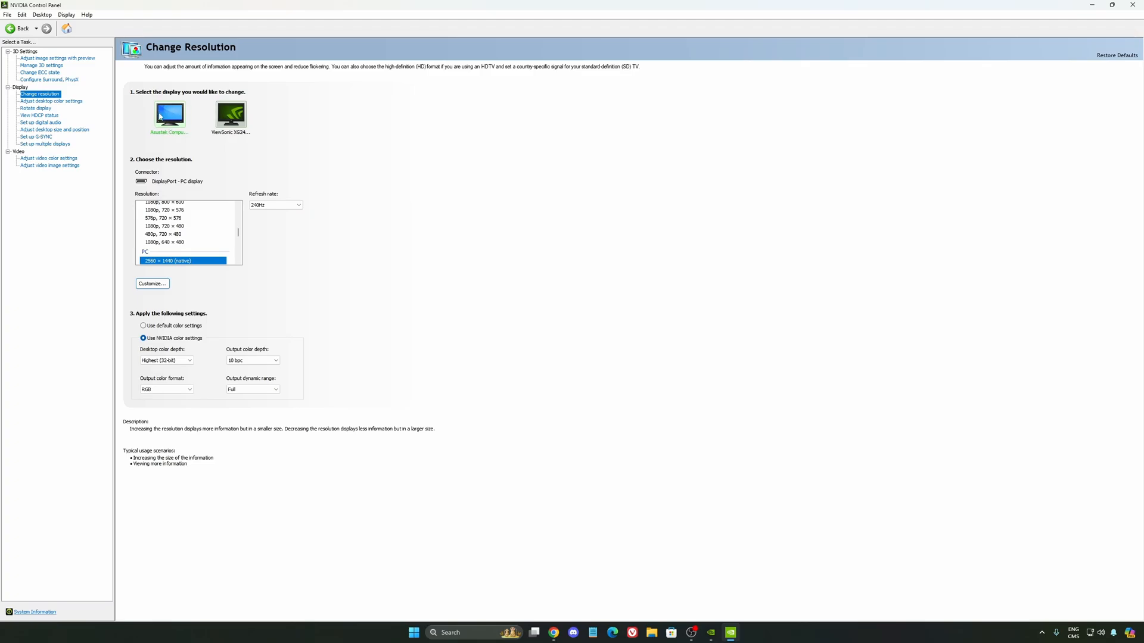
pyautogui.moveTo(165, 261)
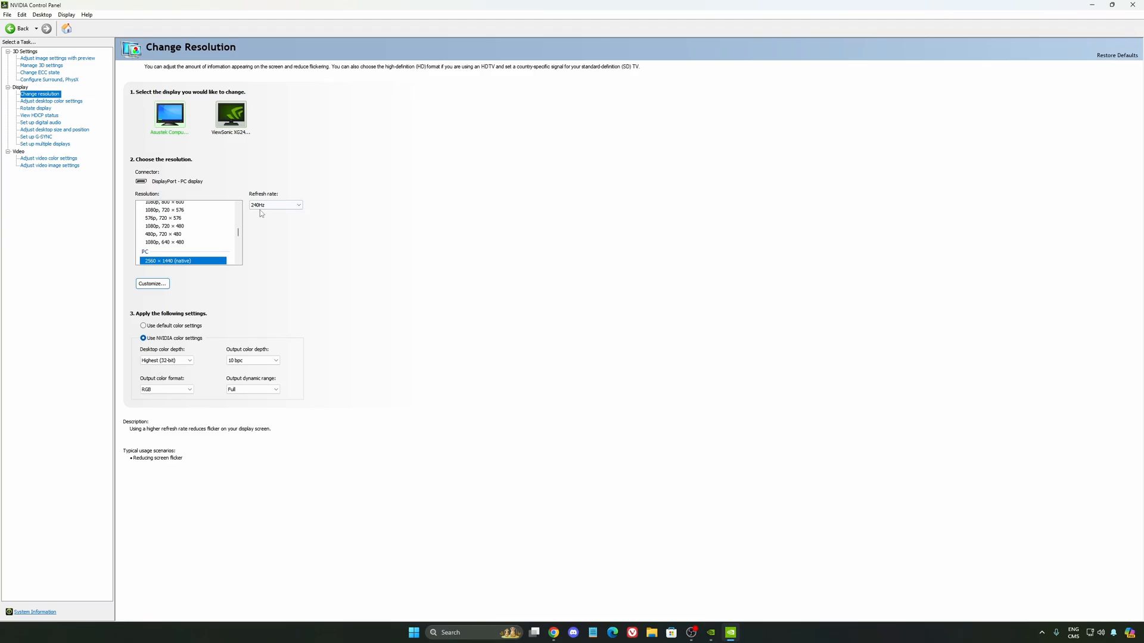
pyautogui.click(297, 205)
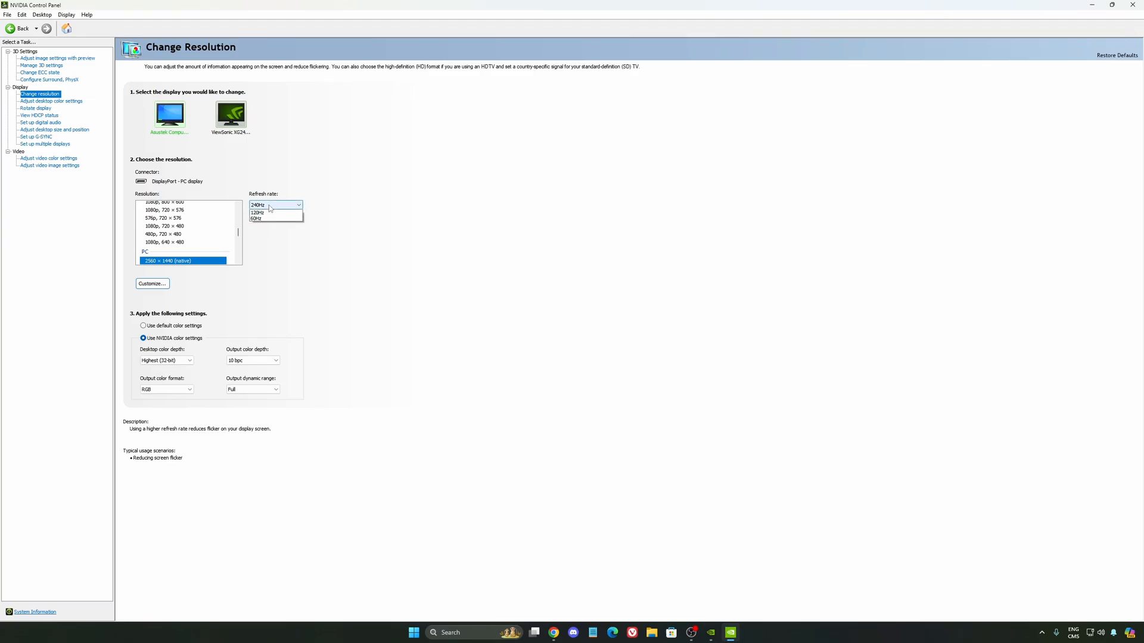
pyautogui.click(269, 205)
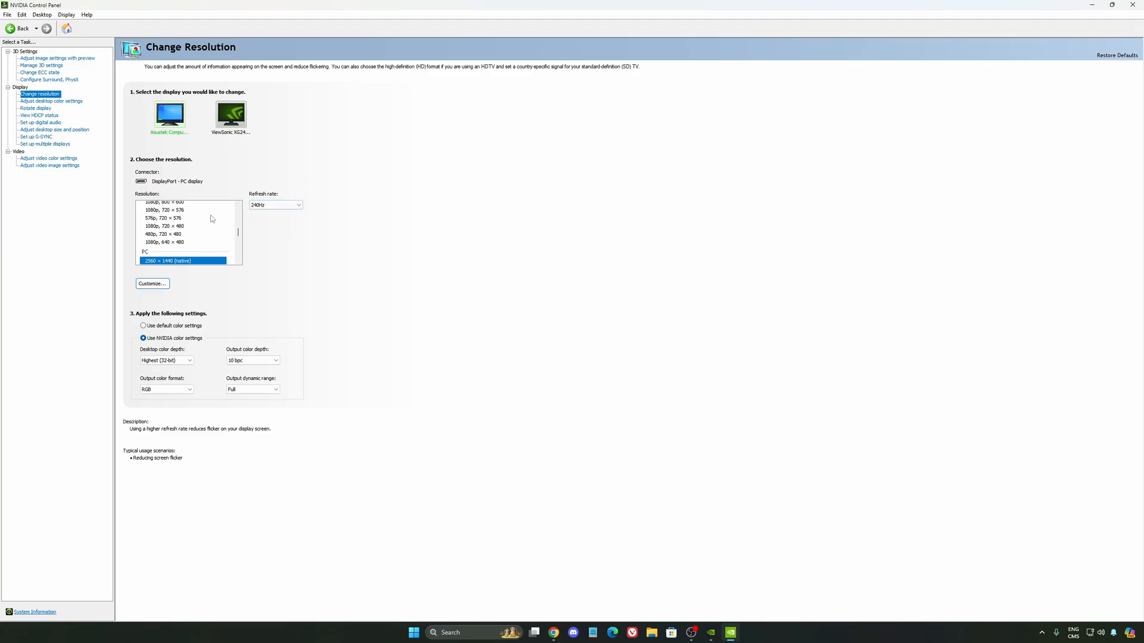
pyautogui.moveTo(361, 174)
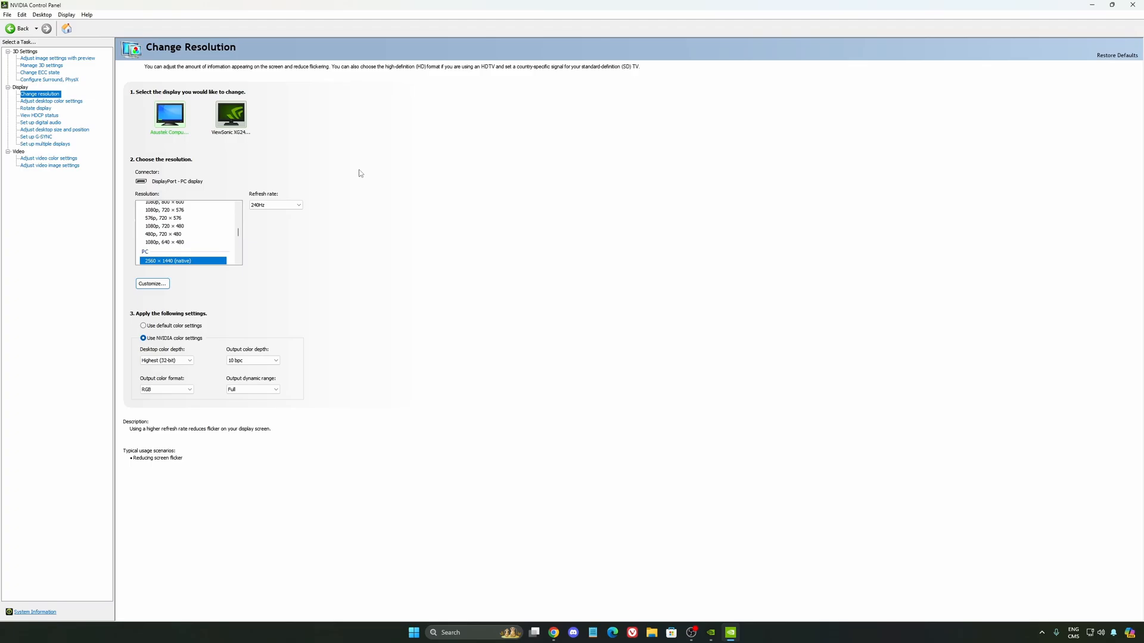
pyautogui.moveTo(304, 213)
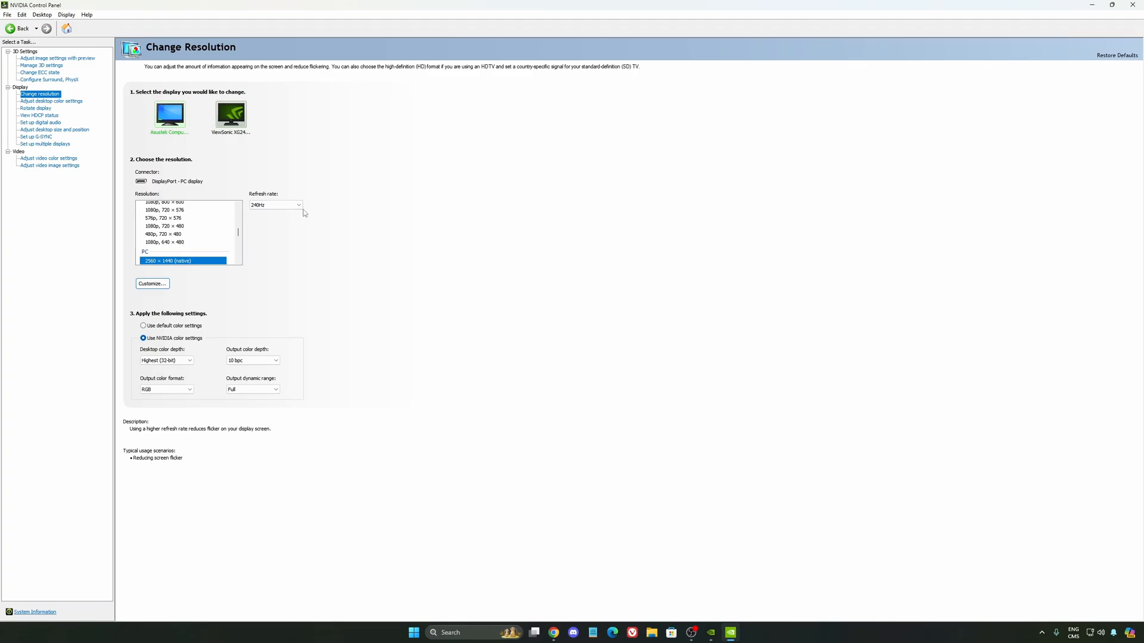
pyautogui.moveTo(345, 208)
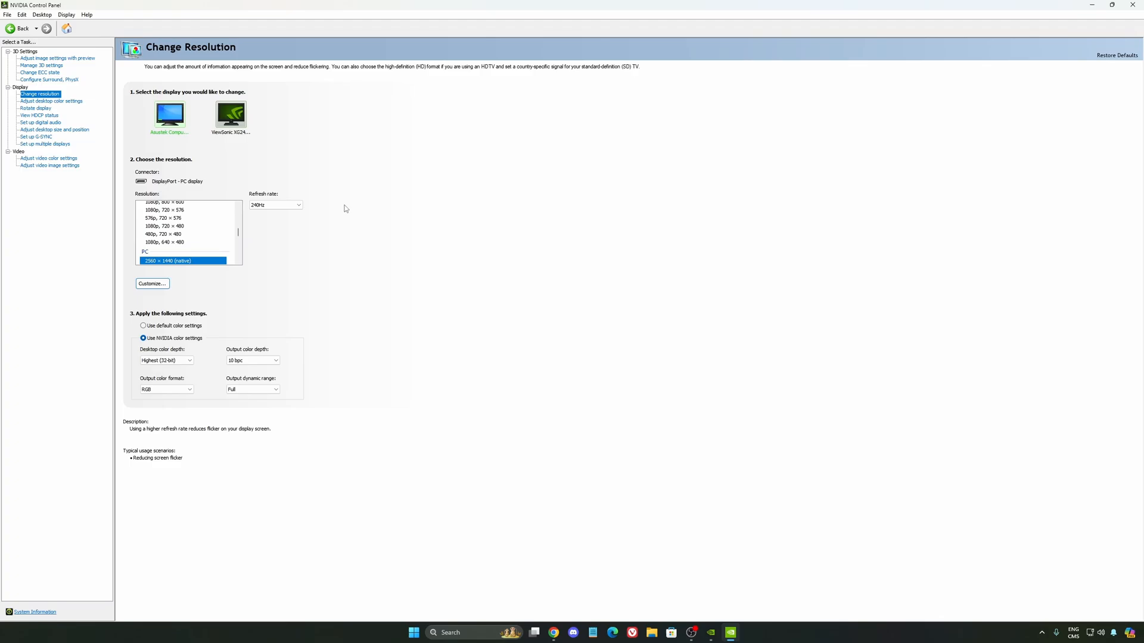
pyautogui.click(39, 136)
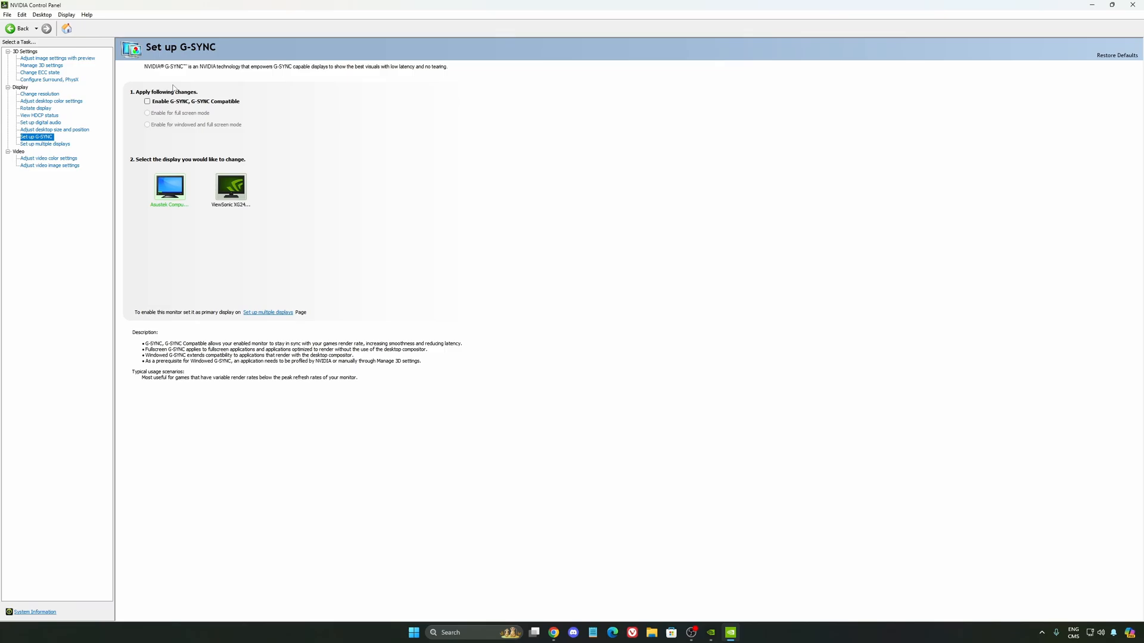
pyautogui.moveTo(368, 297)
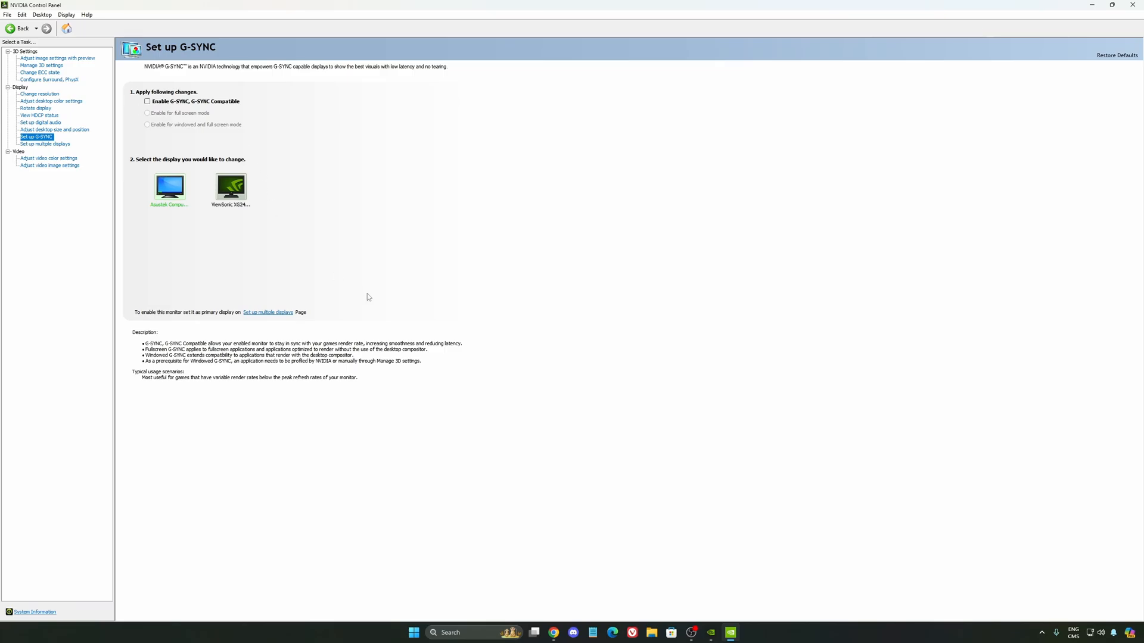
pyautogui.moveTo(360, 287)
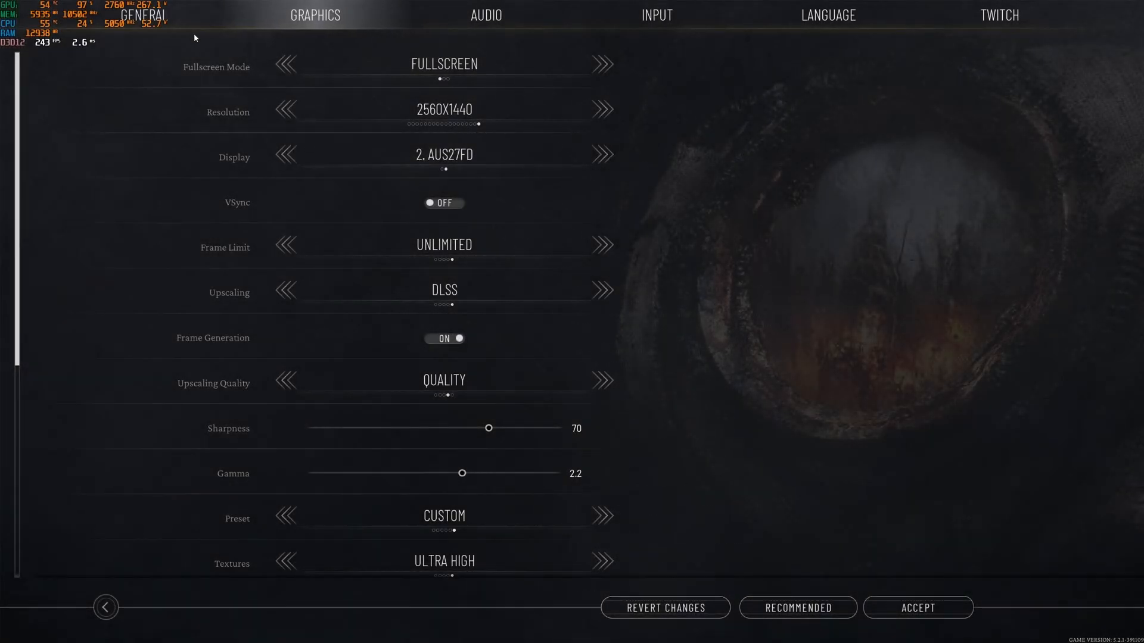
pyautogui.moveTo(437, 68)
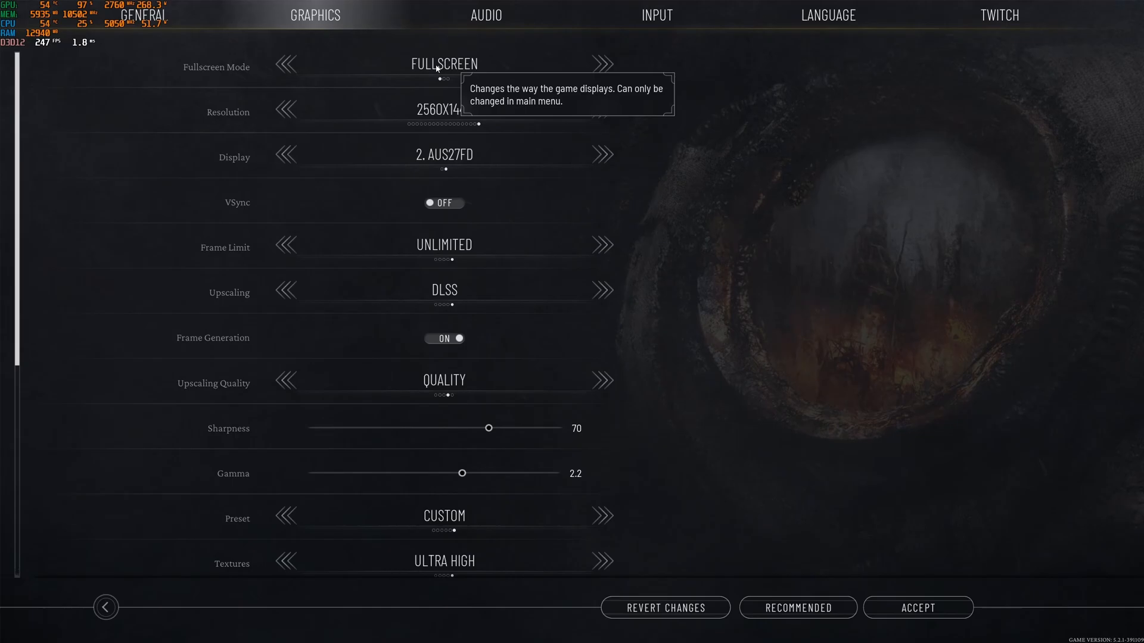
pyautogui.moveTo(458, 123)
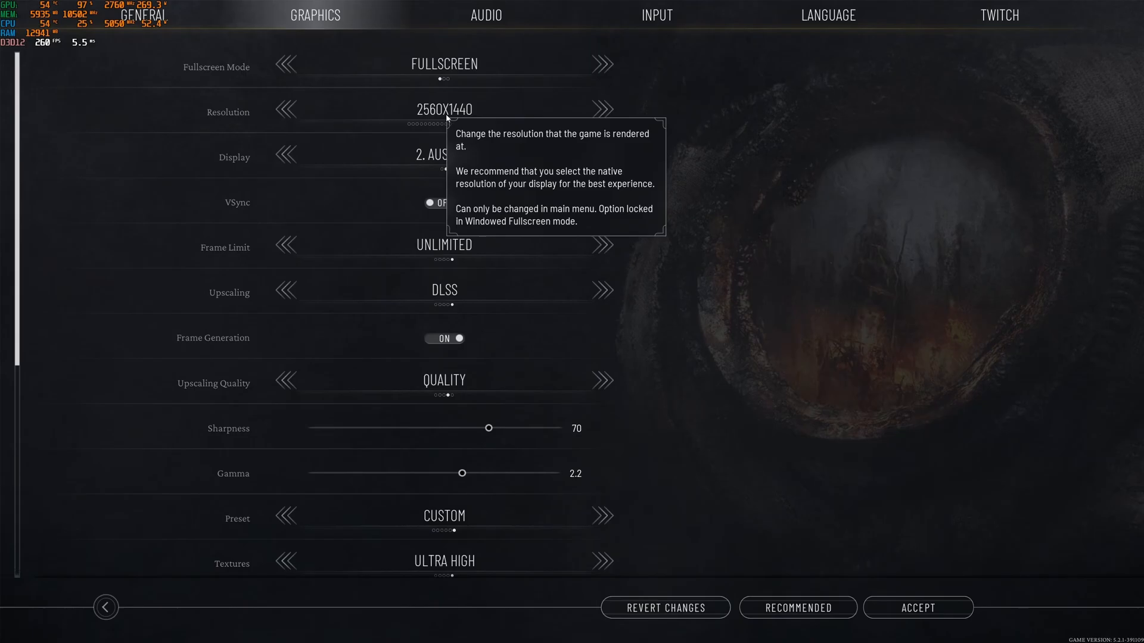
pyautogui.moveTo(455, 252)
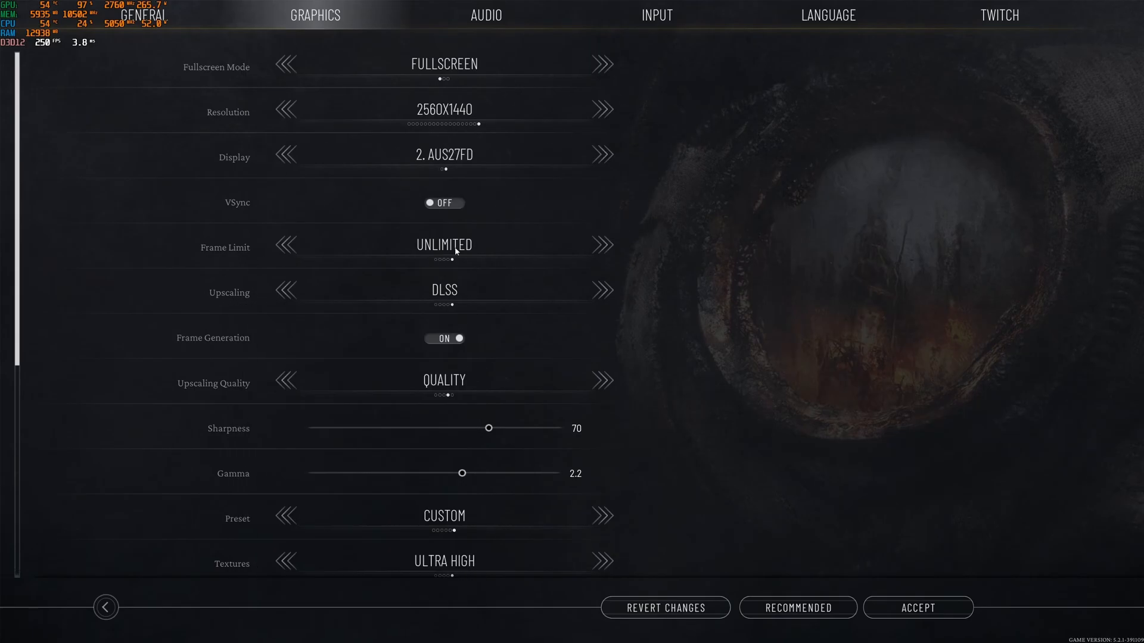
pyautogui.moveTo(504, 178)
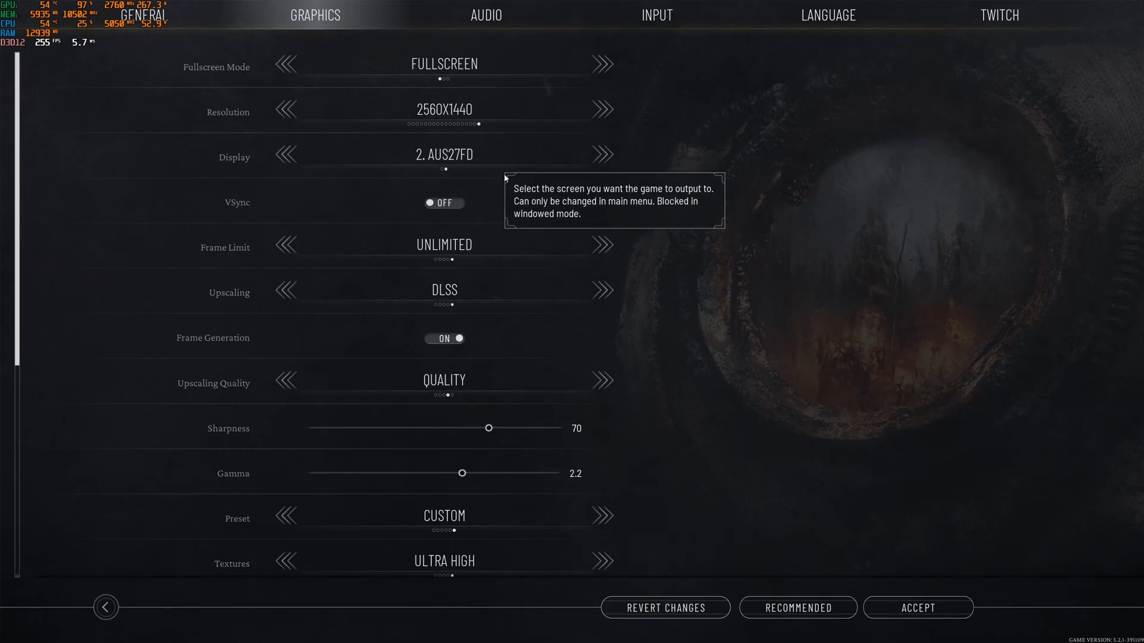
pyautogui.scroll(-3)
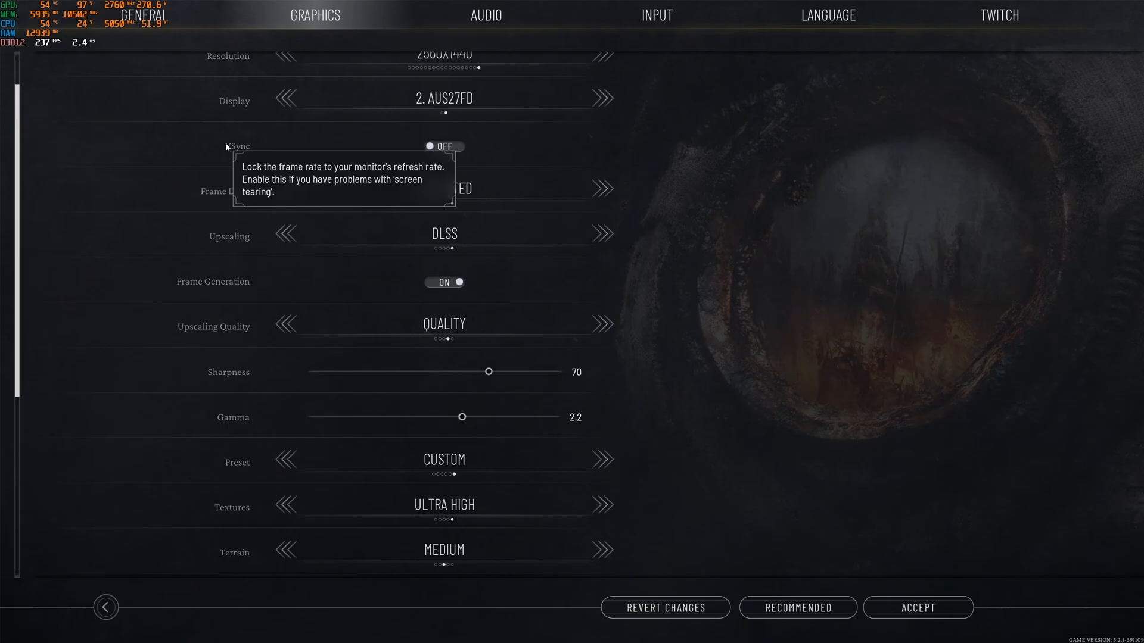
pyautogui.moveTo(445, 153)
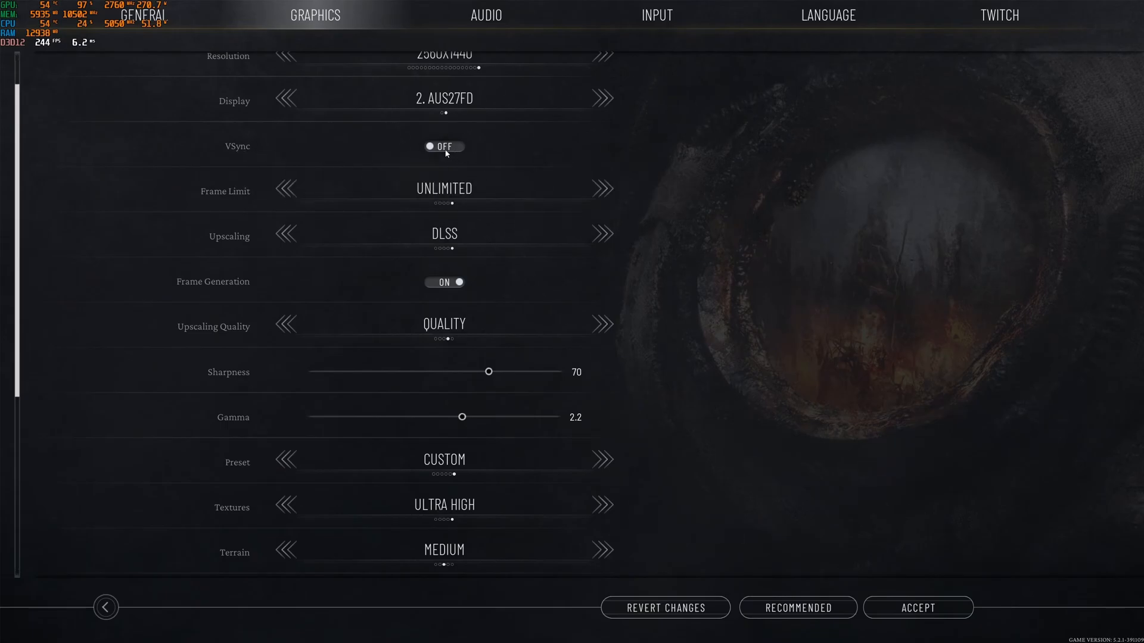
pyautogui.moveTo(241, 291)
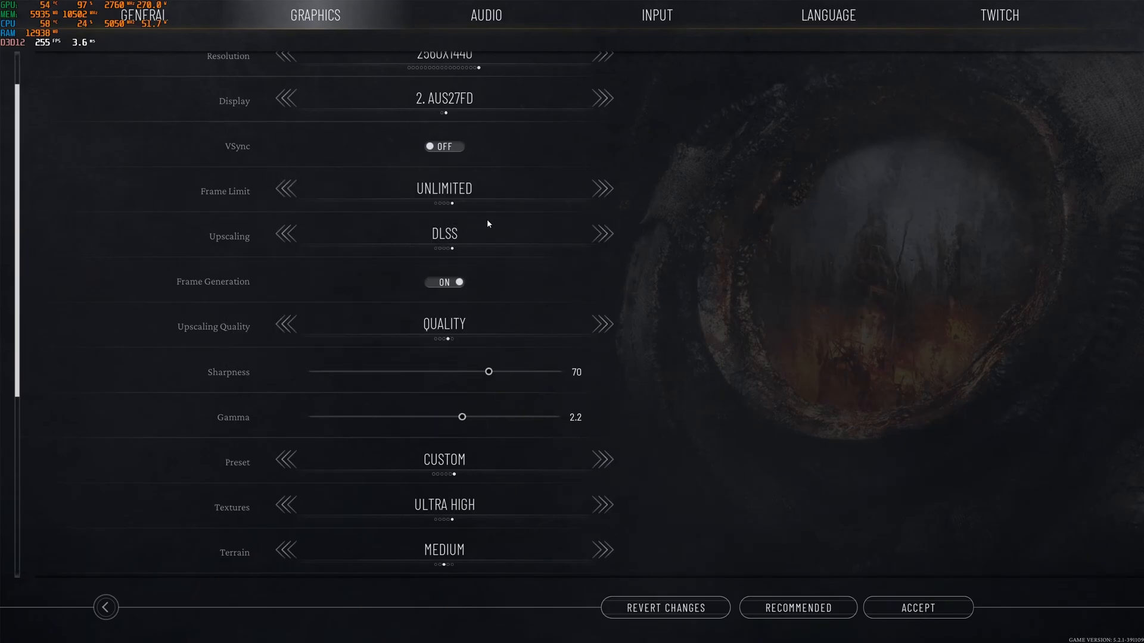
pyautogui.moveTo(489, 204)
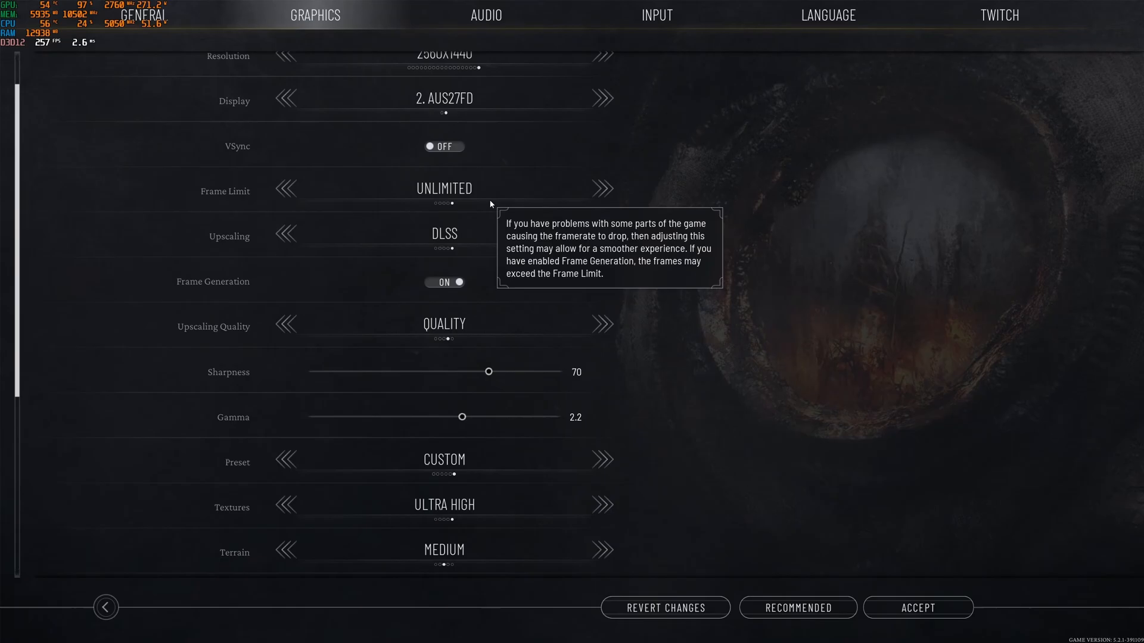
pyautogui.moveTo(233, 151)
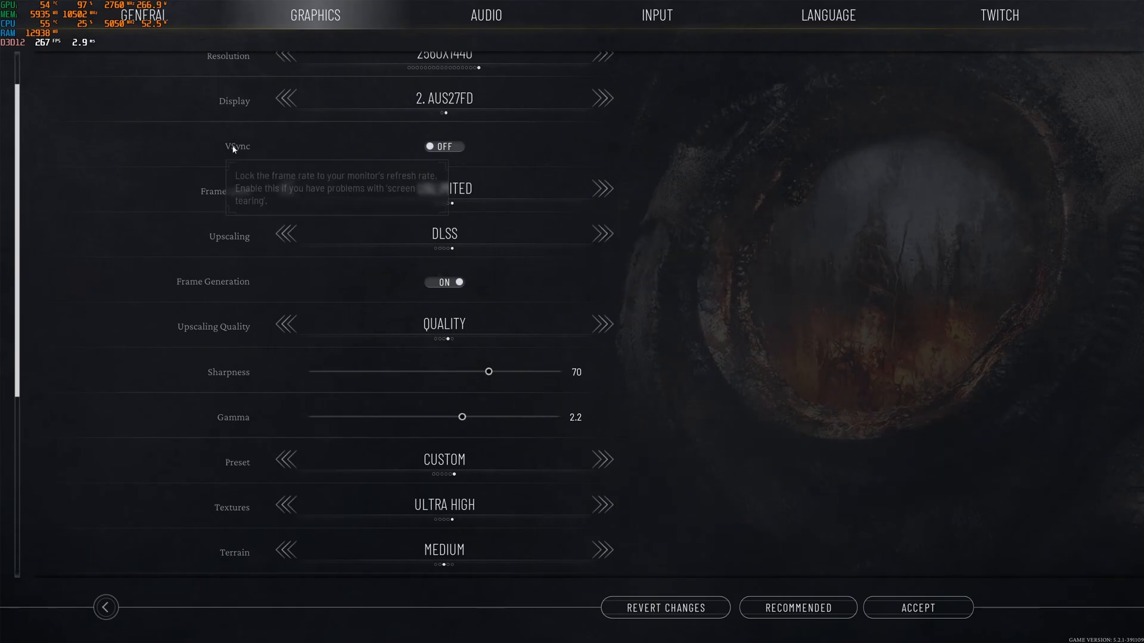
pyautogui.moveTo(655, 162)
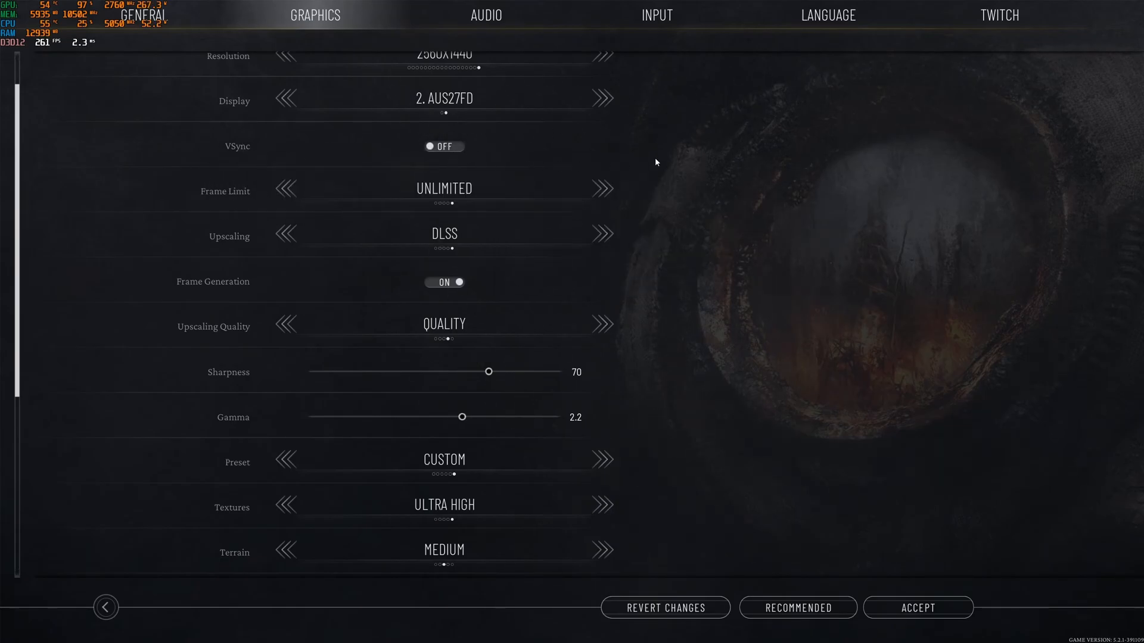
pyautogui.moveTo(606, 177)
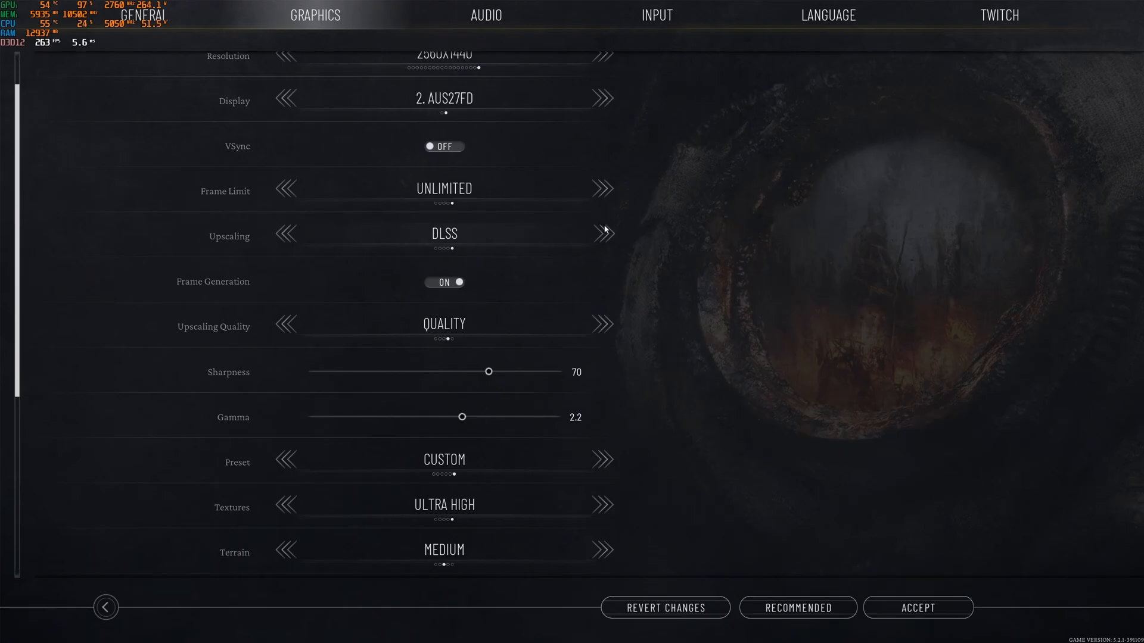
pyautogui.scroll(-3)
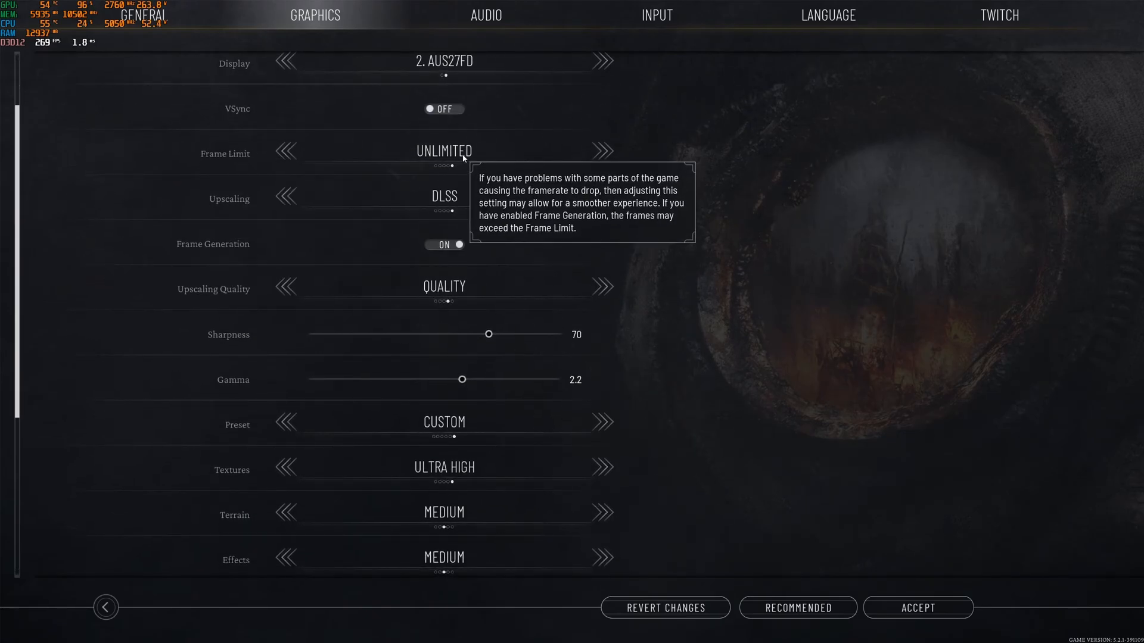
pyautogui.moveTo(491, 147)
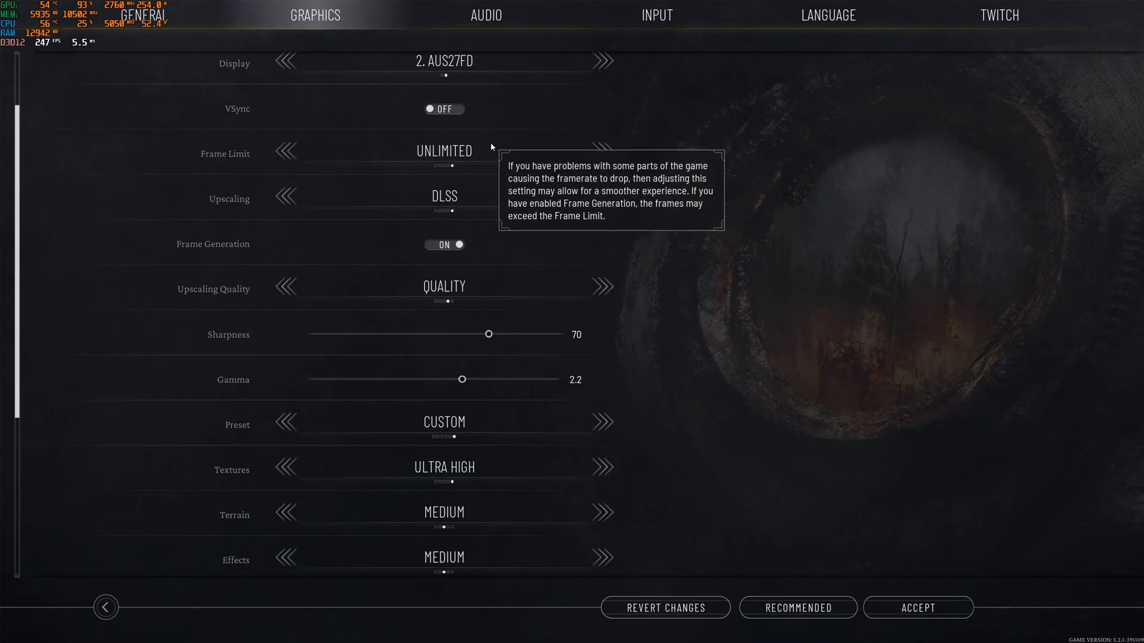
pyautogui.click(286, 152)
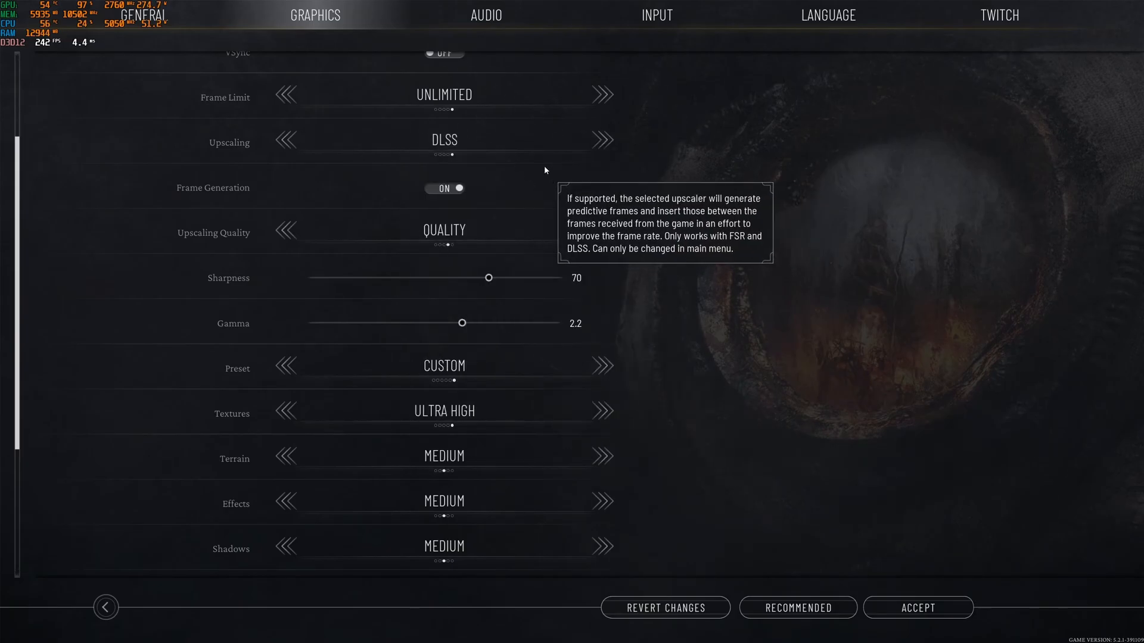
pyautogui.moveTo(467, 138)
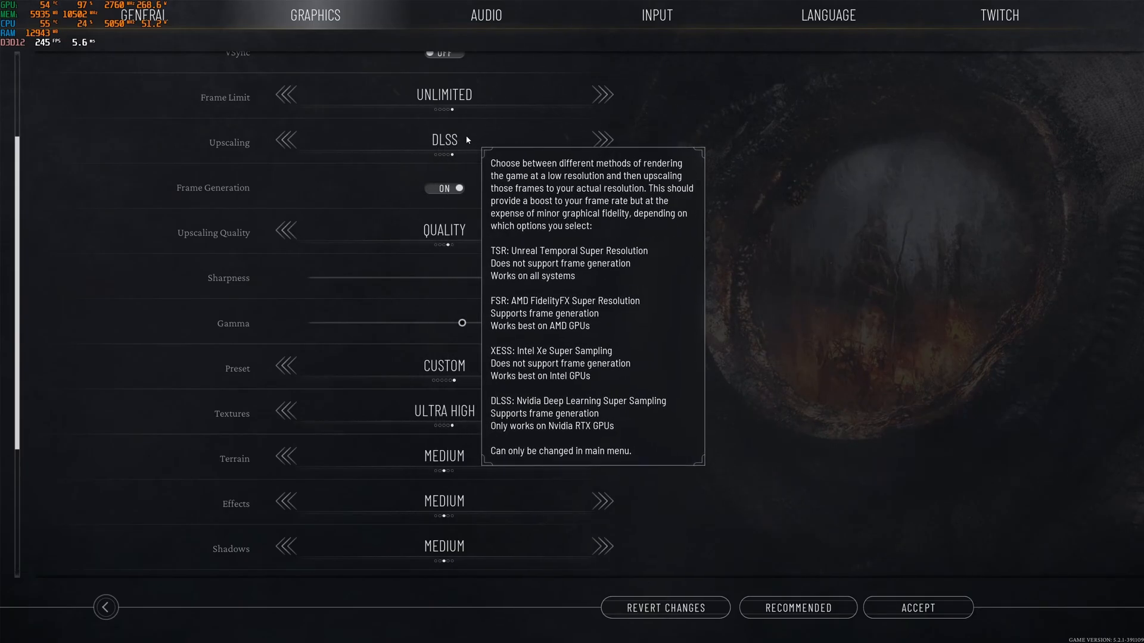
pyautogui.moveTo(454, 194)
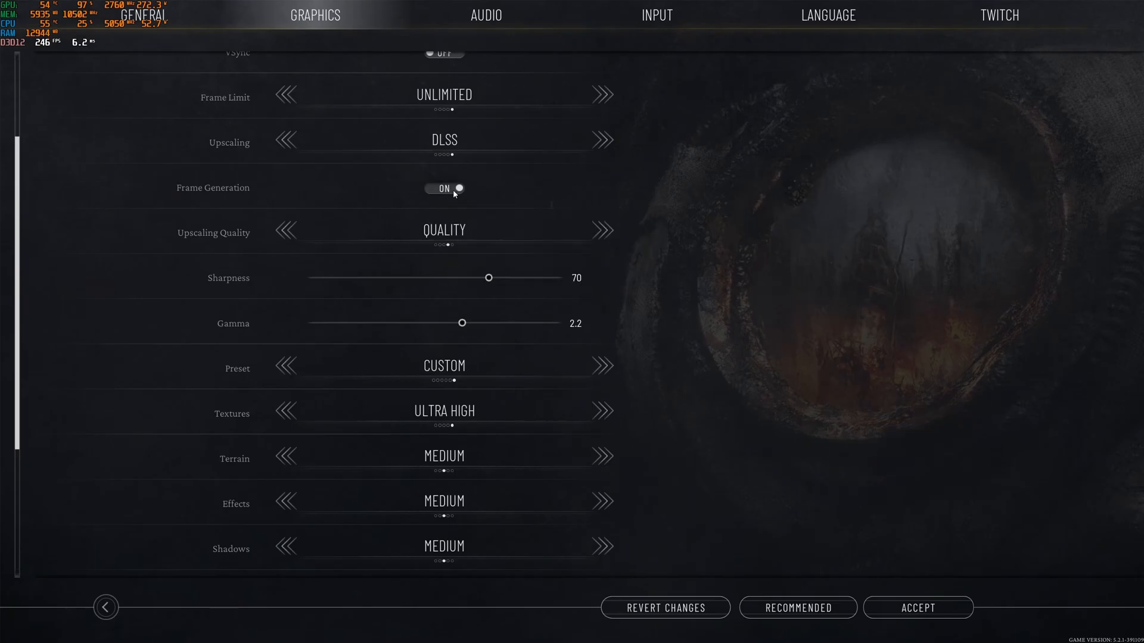
pyautogui.moveTo(450, 153)
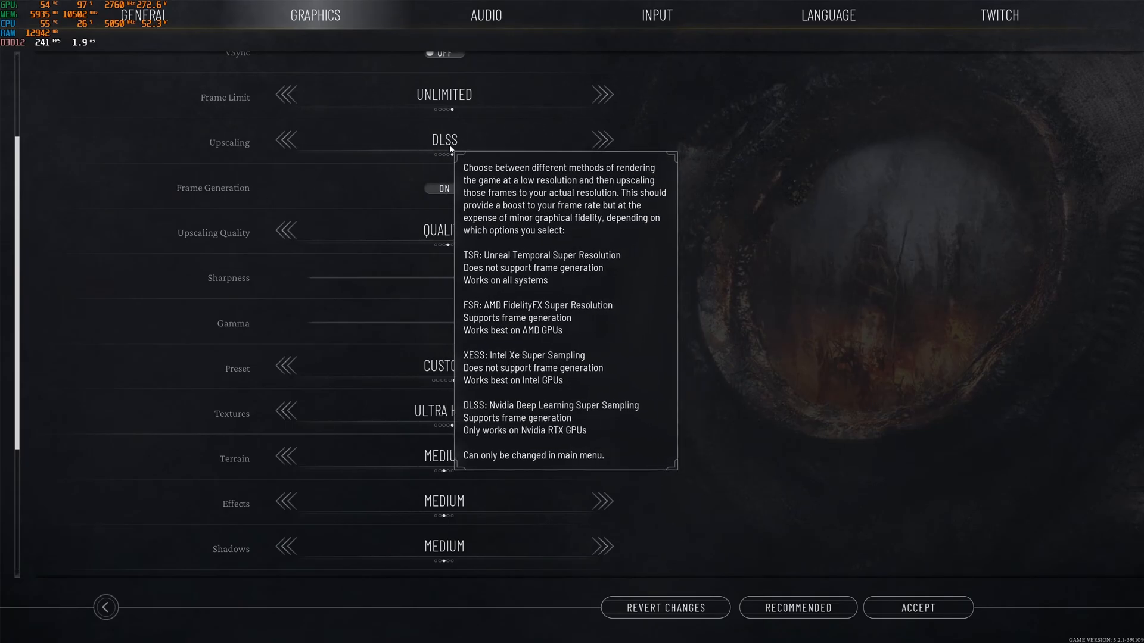
pyautogui.moveTo(448, 161)
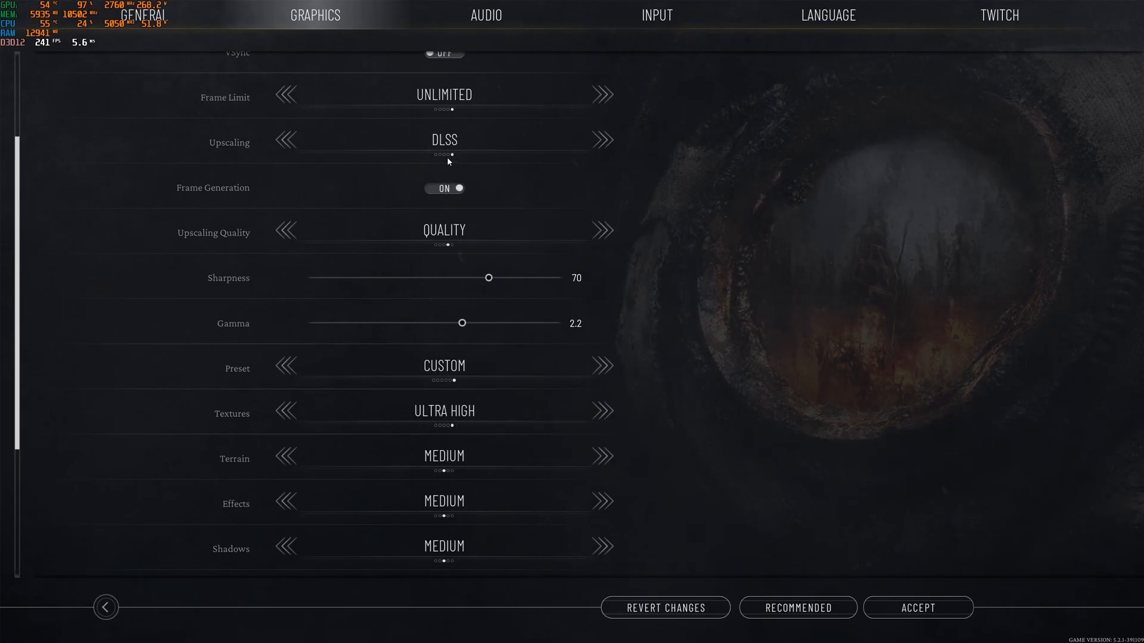
pyautogui.moveTo(341, 196)
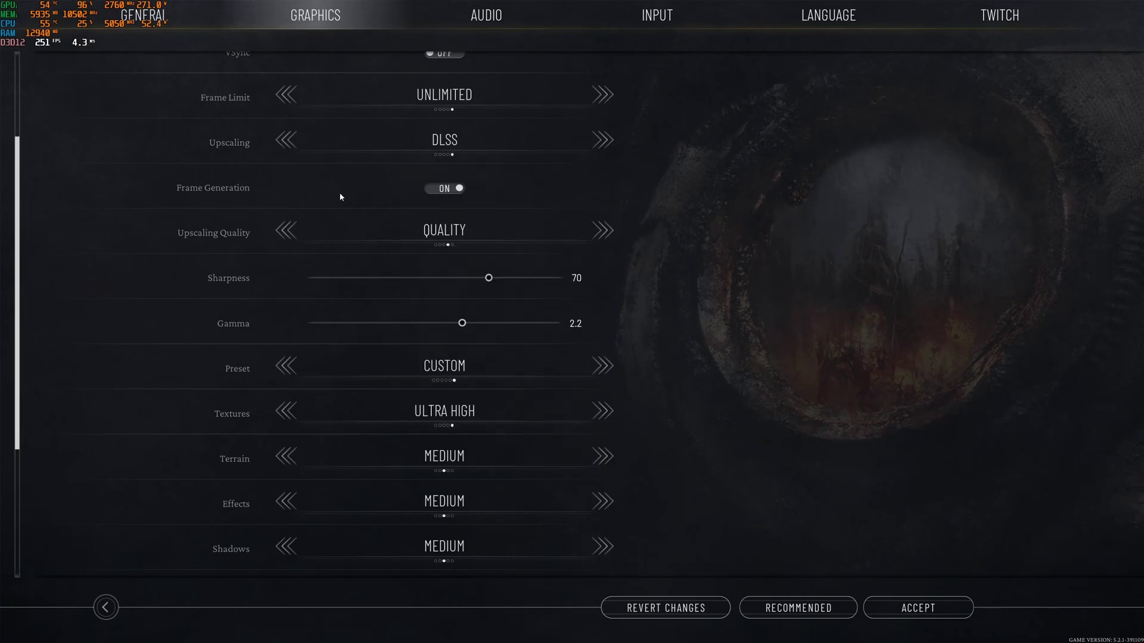
pyautogui.moveTo(444, 230)
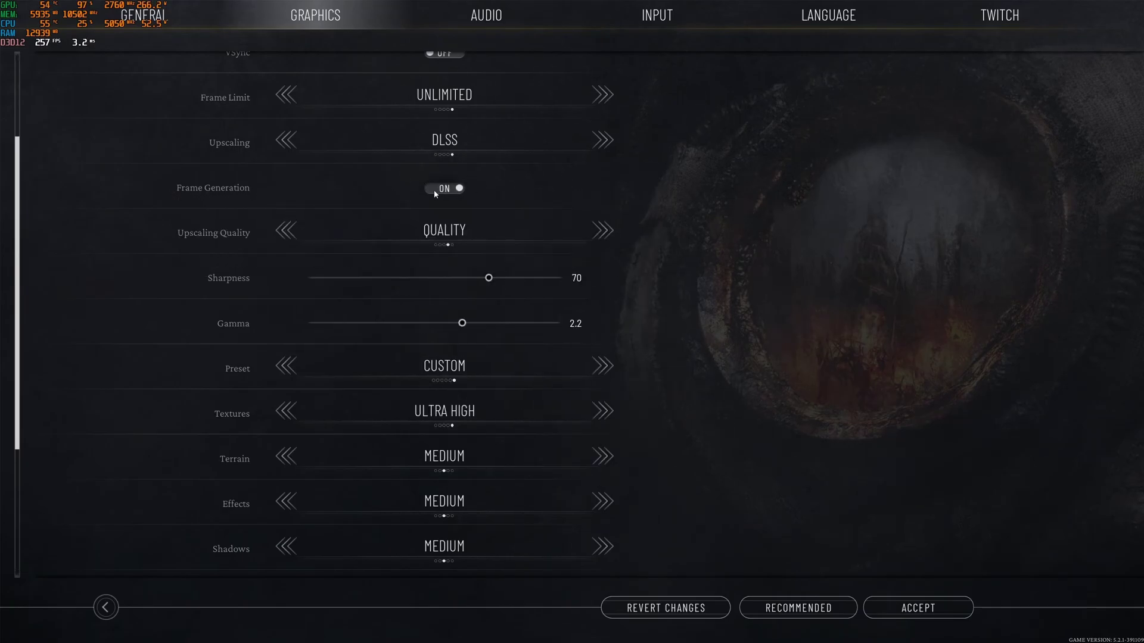
pyautogui.moveTo(445, 207)
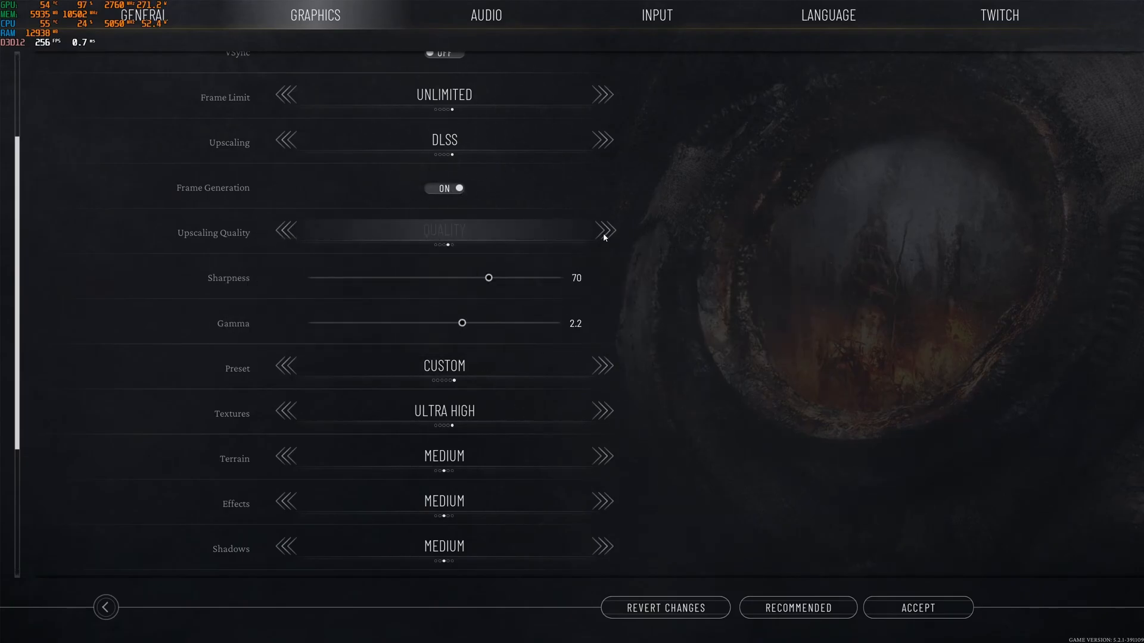
pyautogui.click(604, 230)
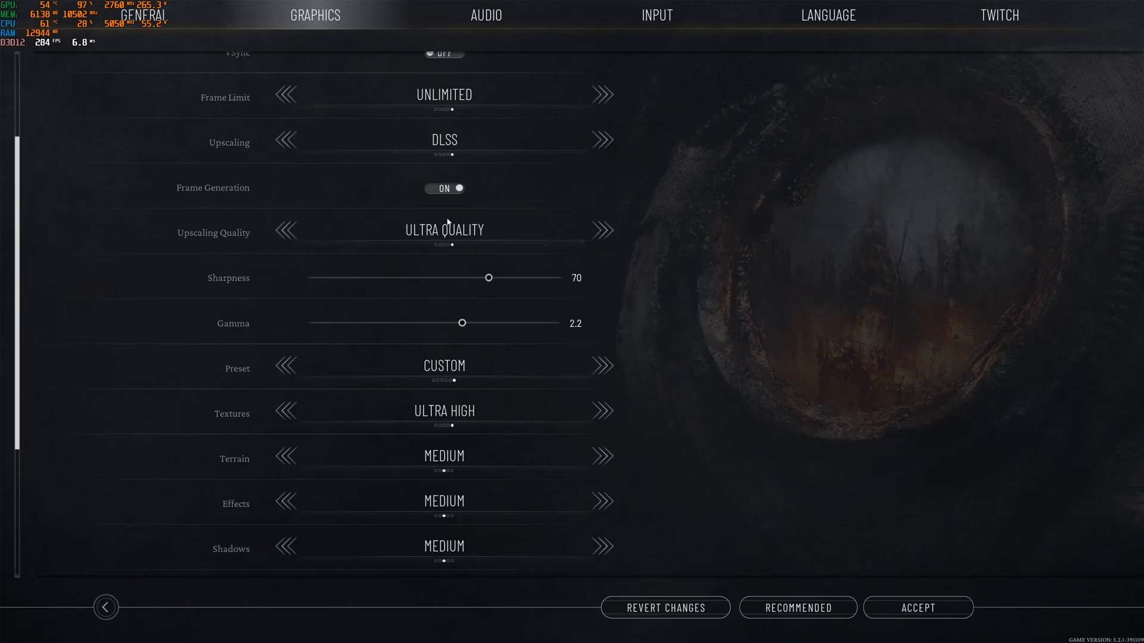
pyautogui.moveTo(442, 234)
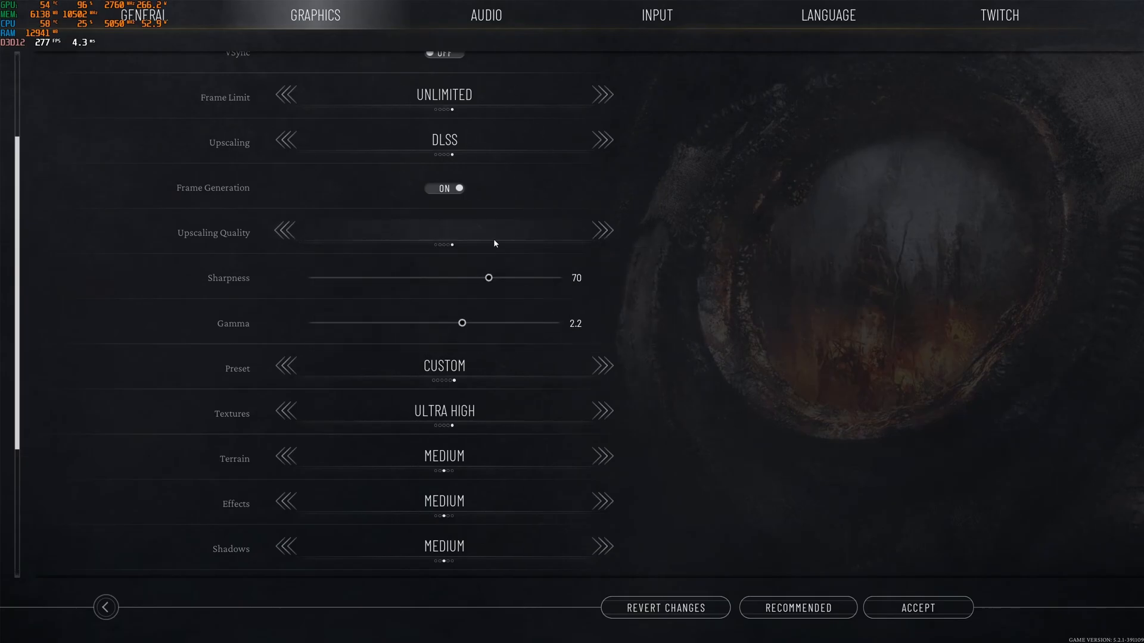
pyautogui.click(285, 230)
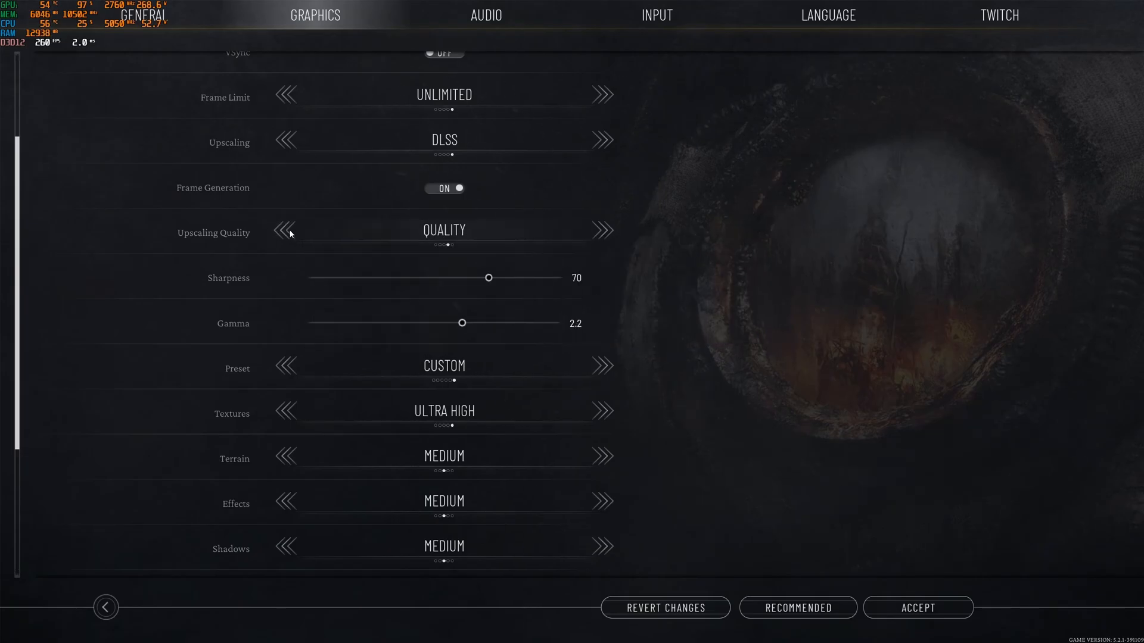
pyautogui.click(285, 231)
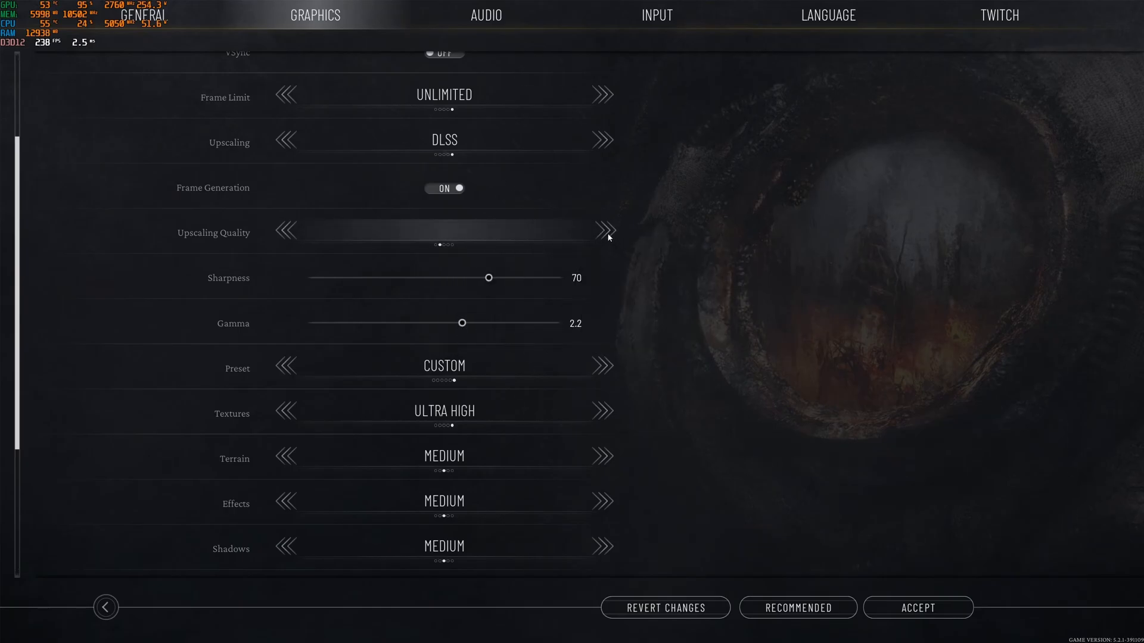
pyautogui.click(602, 229)
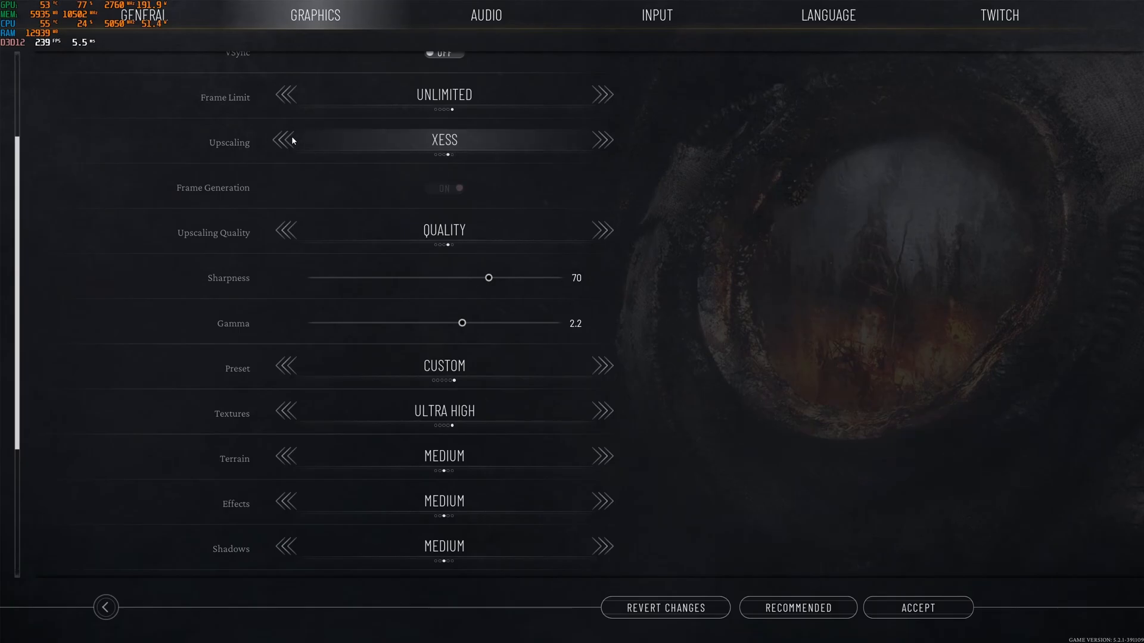
pyautogui.click(286, 140)
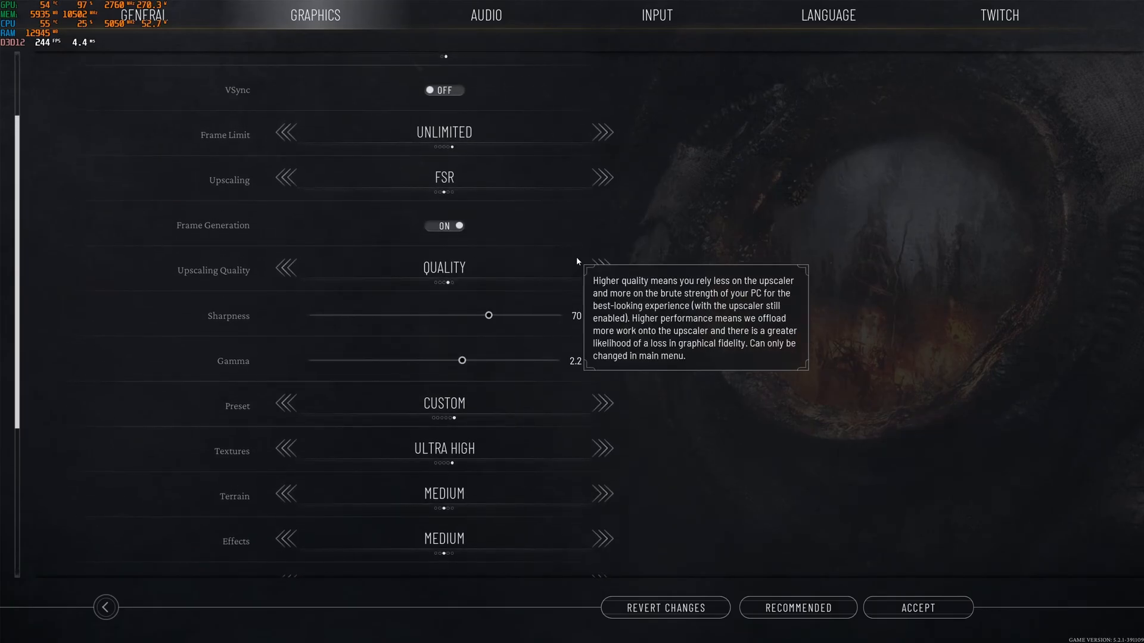
pyautogui.moveTo(243, 234)
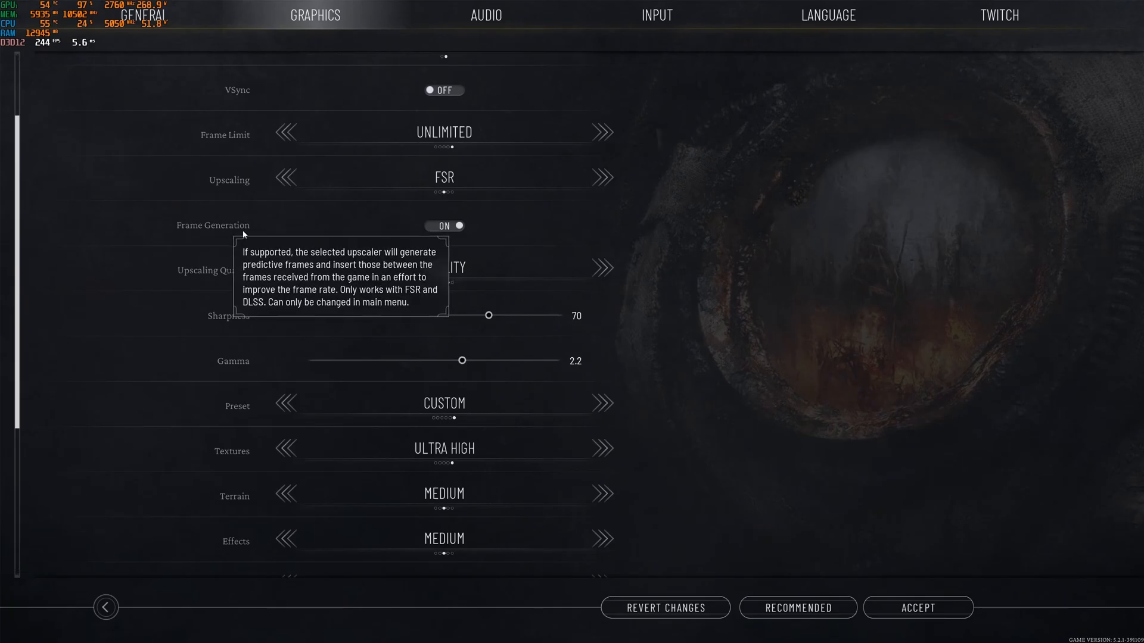
pyautogui.moveTo(516, 263)
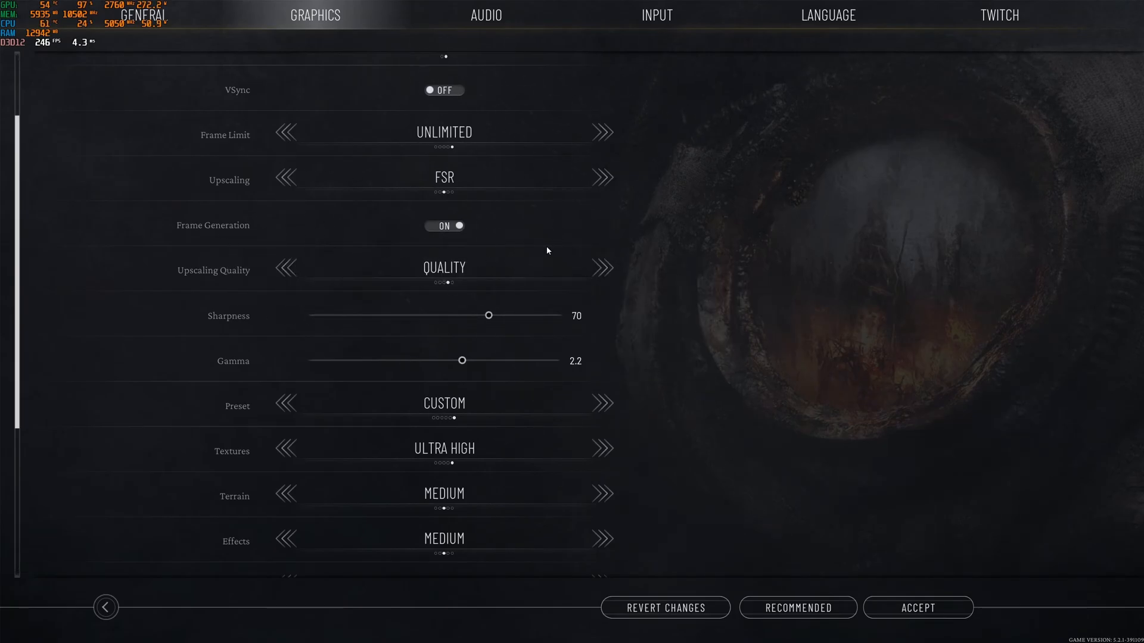
pyautogui.moveTo(261, 189)
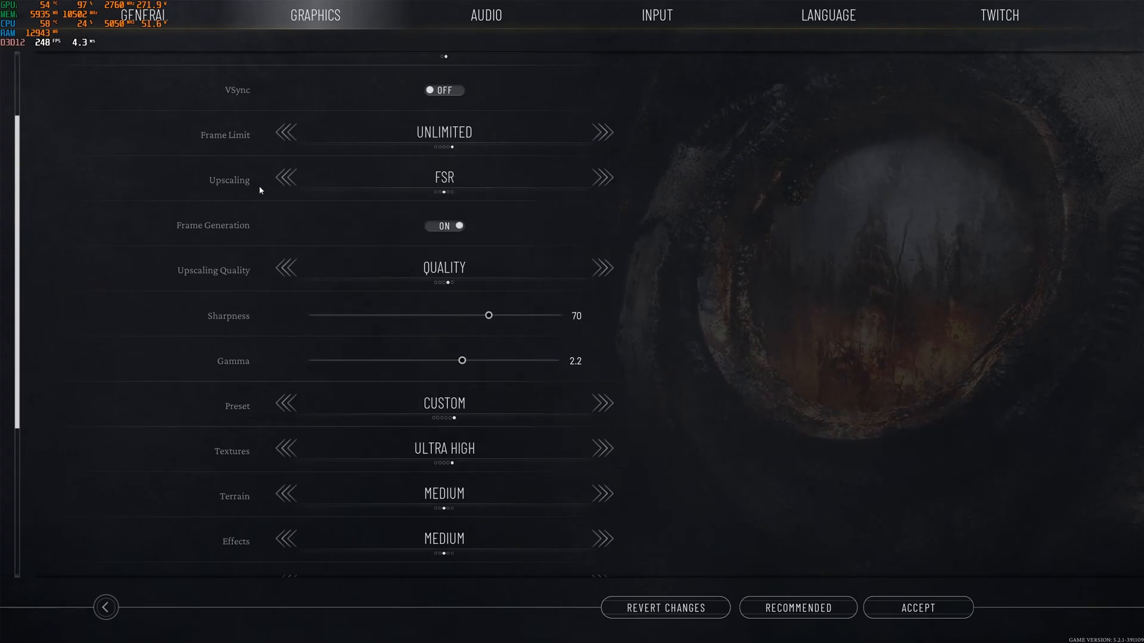
pyautogui.moveTo(722, 233)
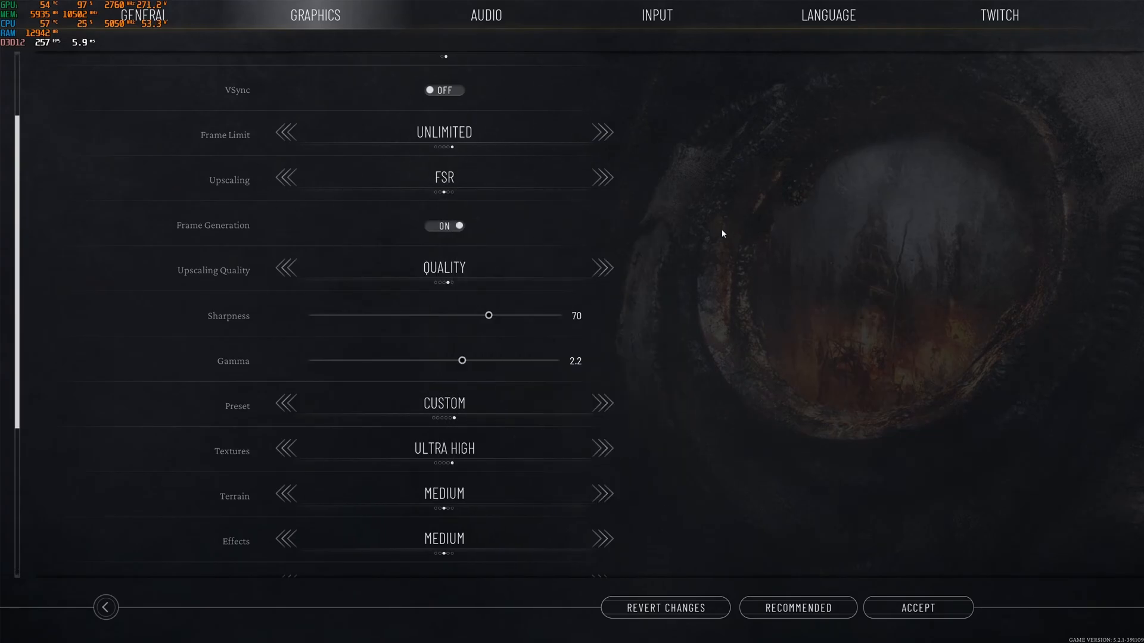
pyautogui.moveTo(183, 251)
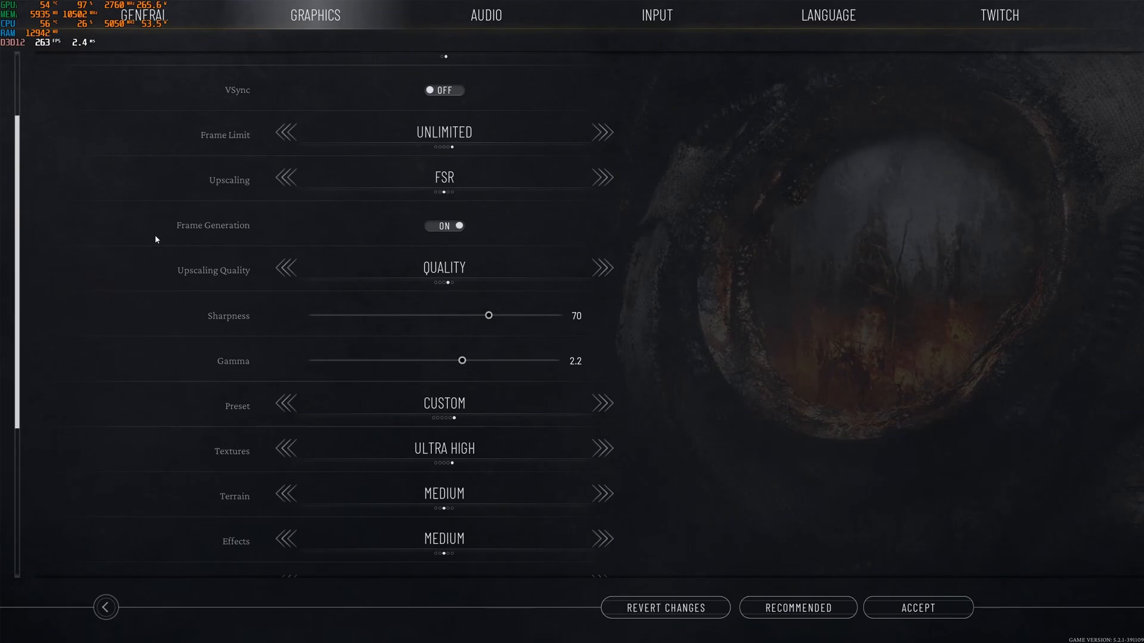
pyautogui.moveTo(227, 246)
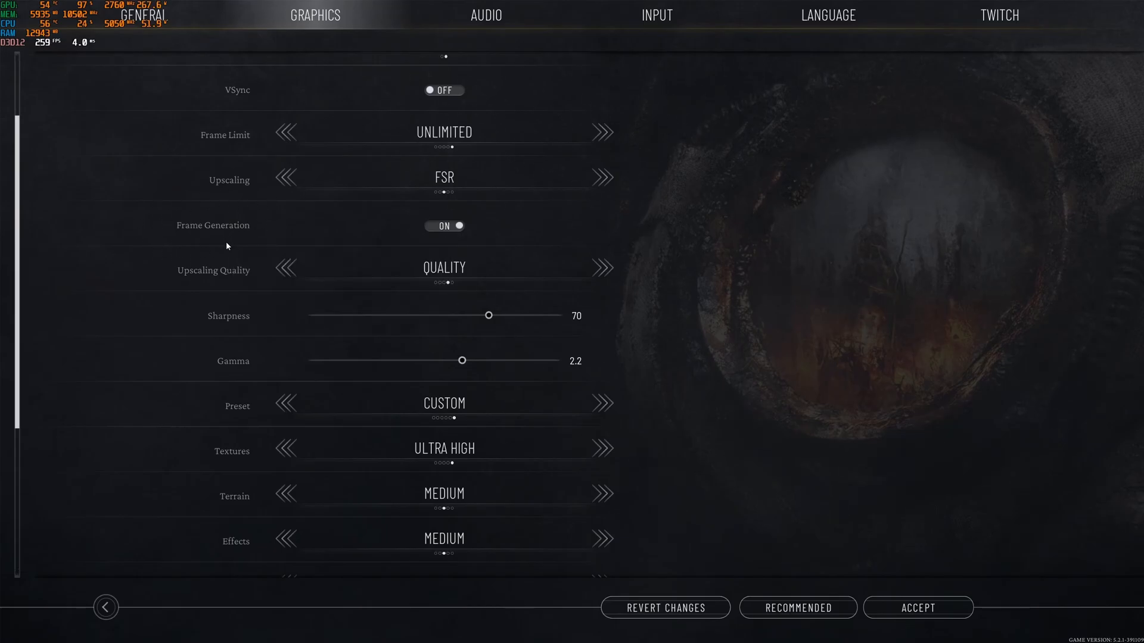
pyautogui.moveTo(465, 212)
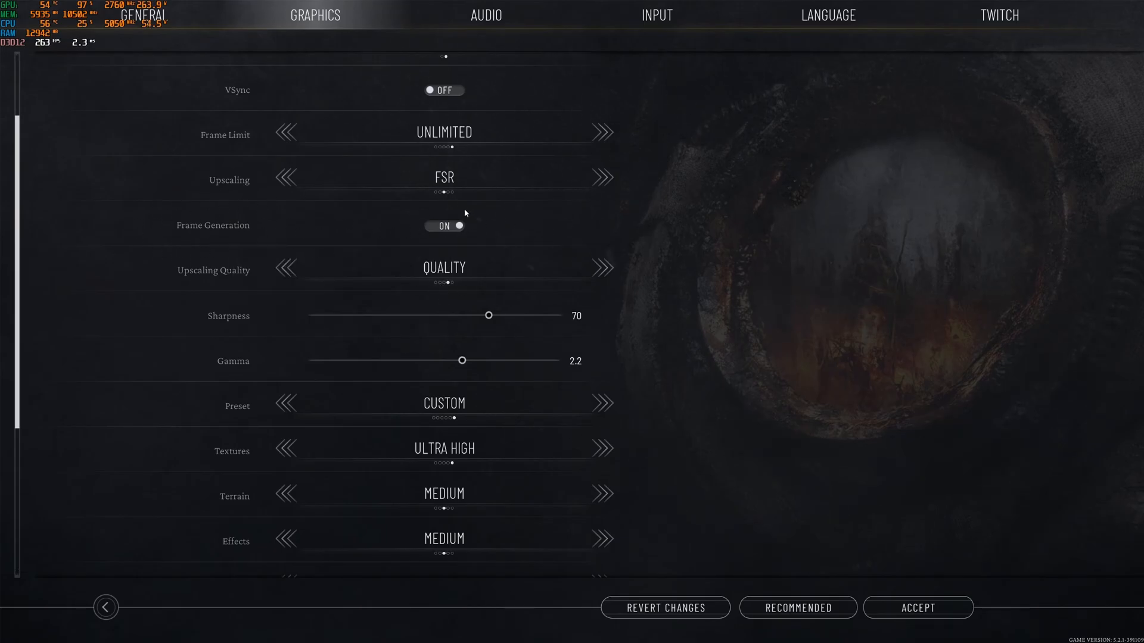
pyautogui.moveTo(439, 185)
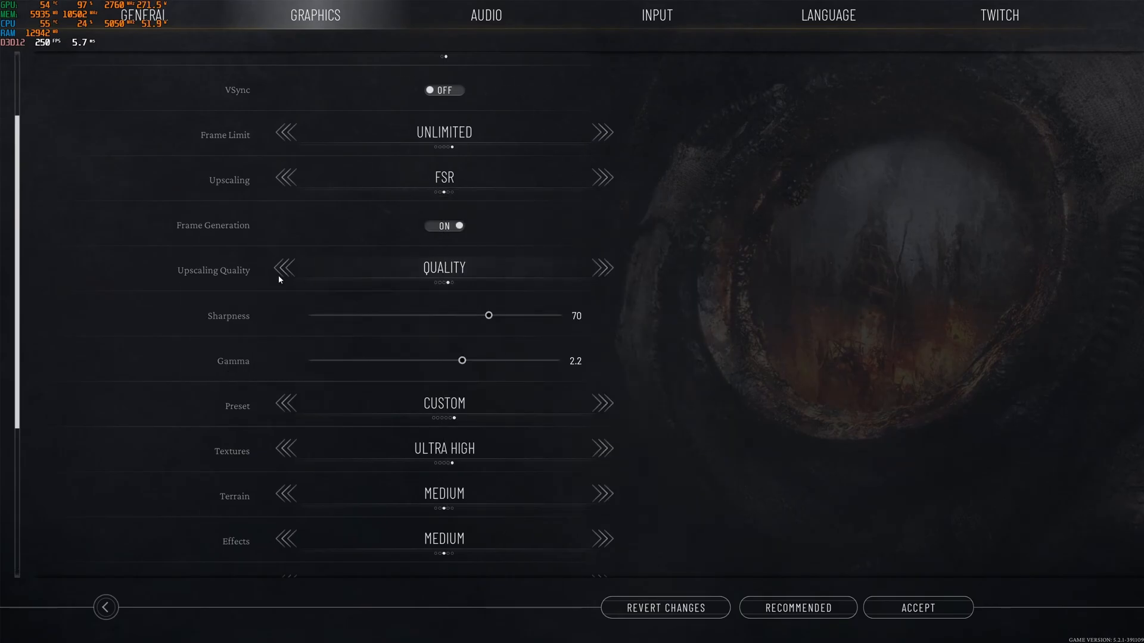
pyautogui.moveTo(448, 269)
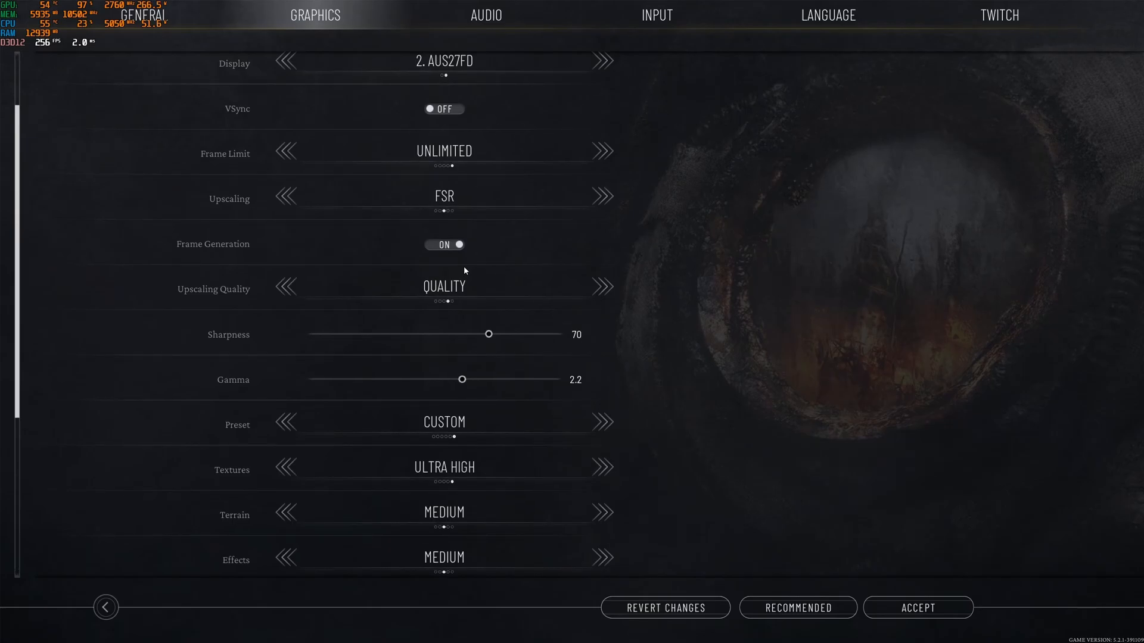
pyautogui.moveTo(255, 340)
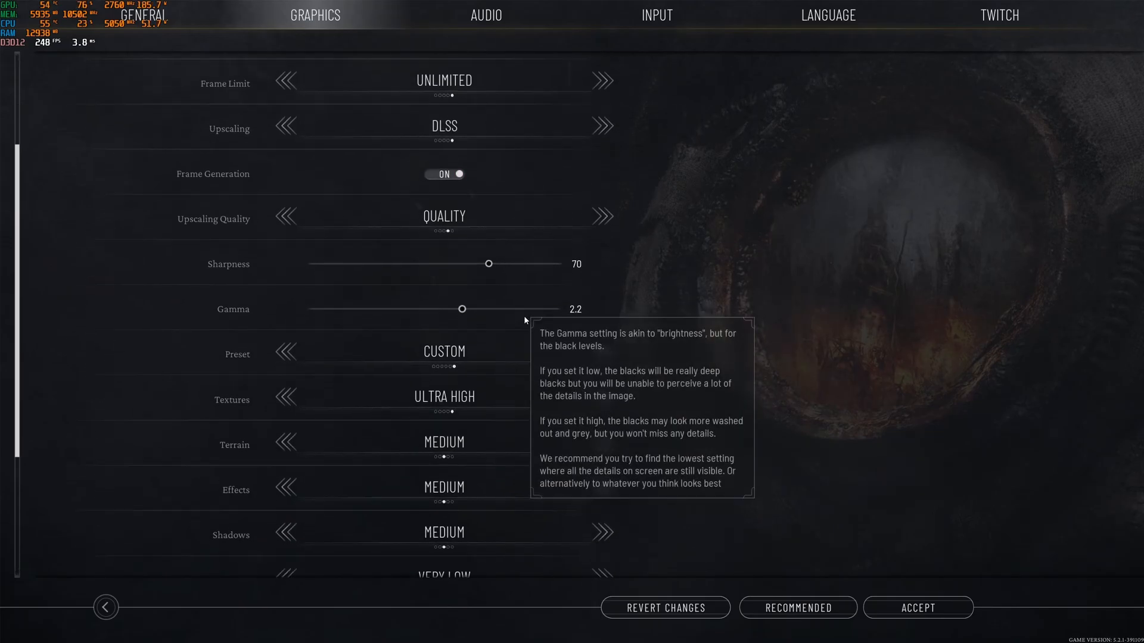
pyautogui.scroll(-3)
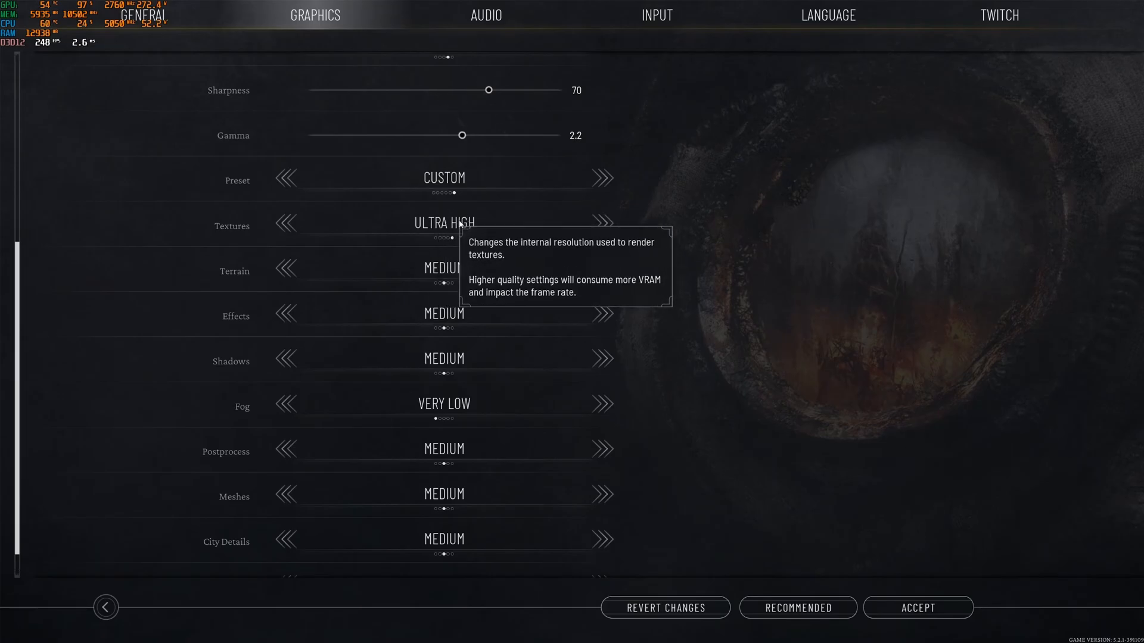
pyautogui.click(285, 223)
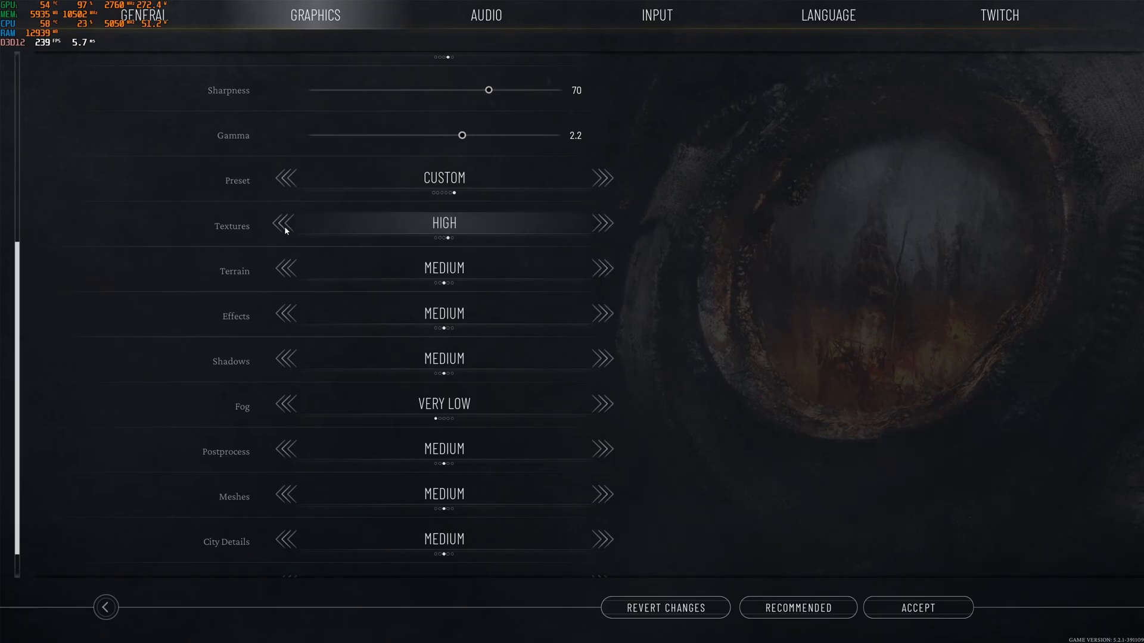
pyautogui.click(286, 224)
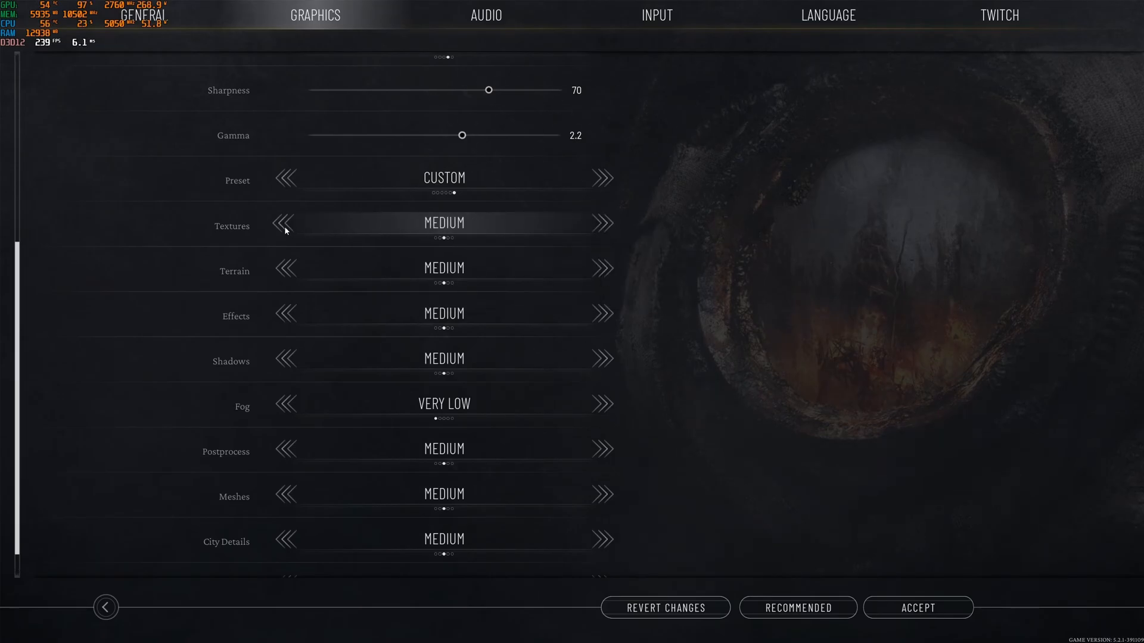
pyautogui.click(285, 223)
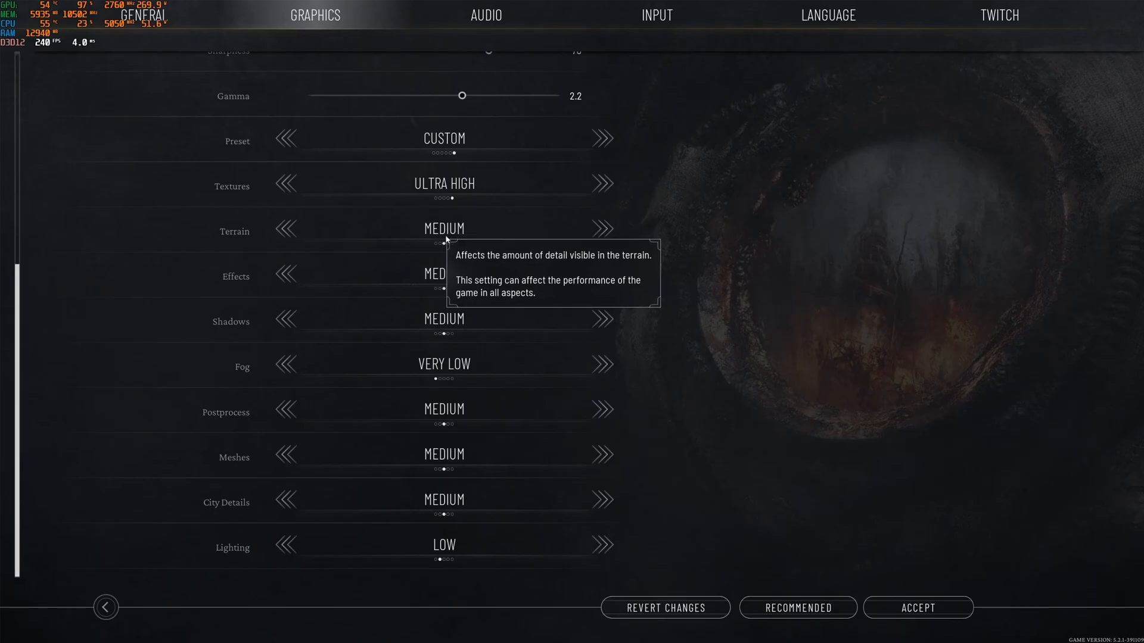
pyautogui.click(286, 231)
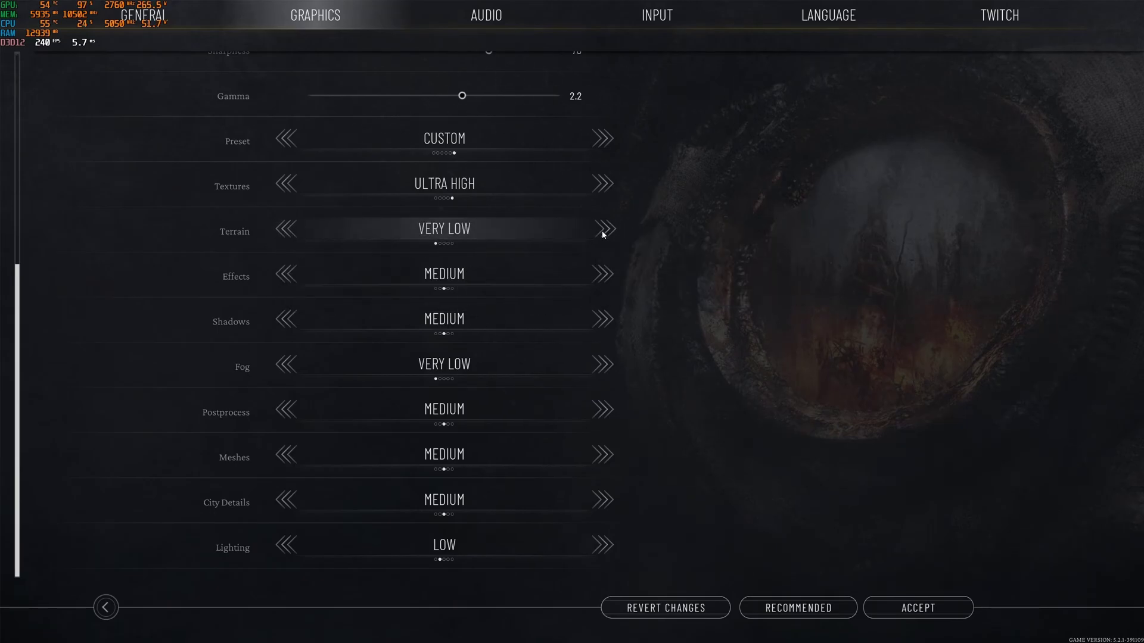
pyautogui.click(604, 228)
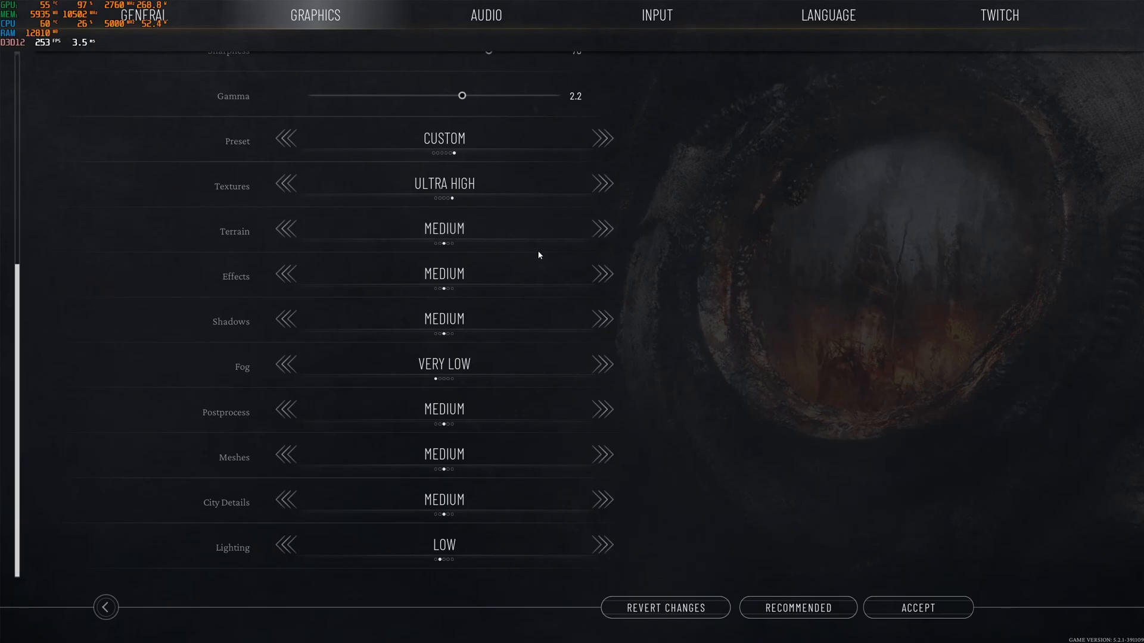
pyautogui.moveTo(524, 251)
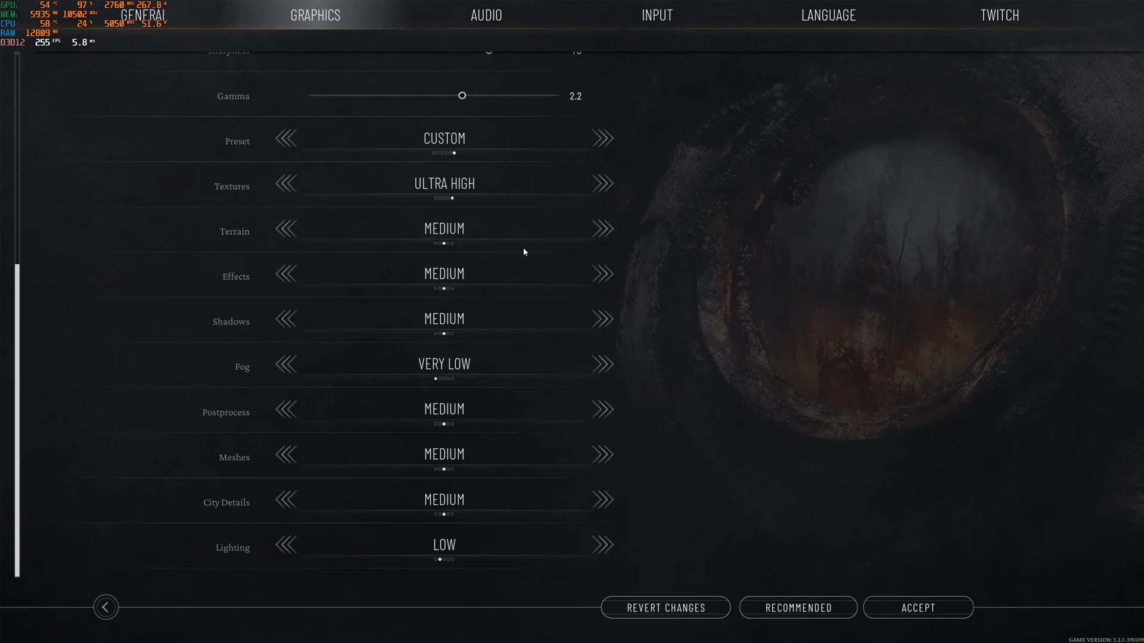
pyautogui.moveTo(453, 229)
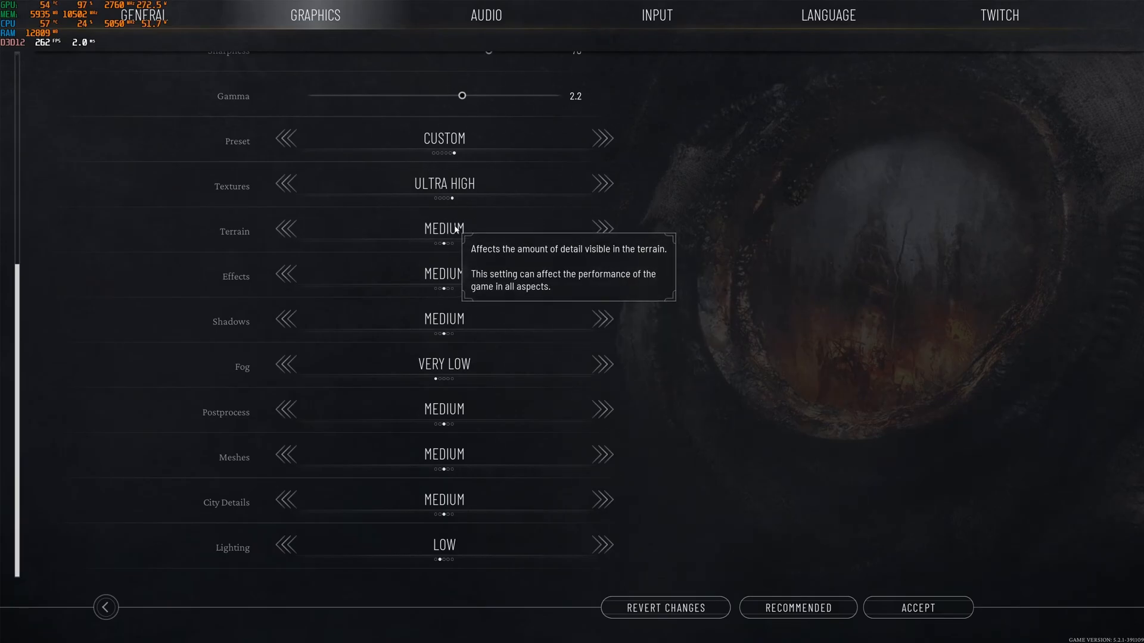
pyautogui.moveTo(447, 278)
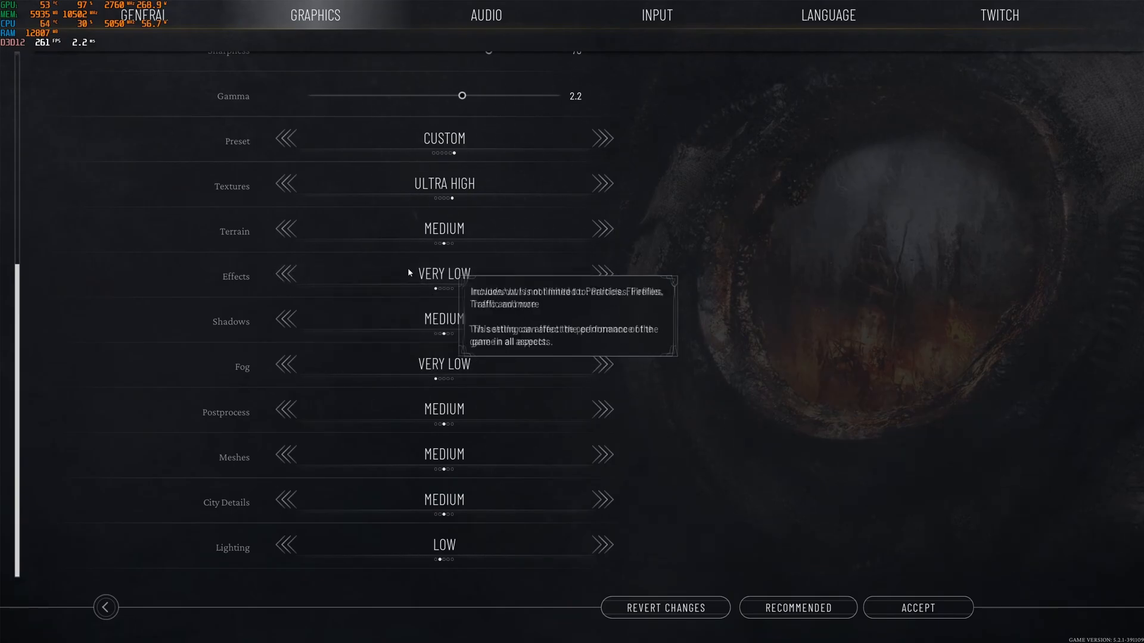
pyautogui.moveTo(605, 272)
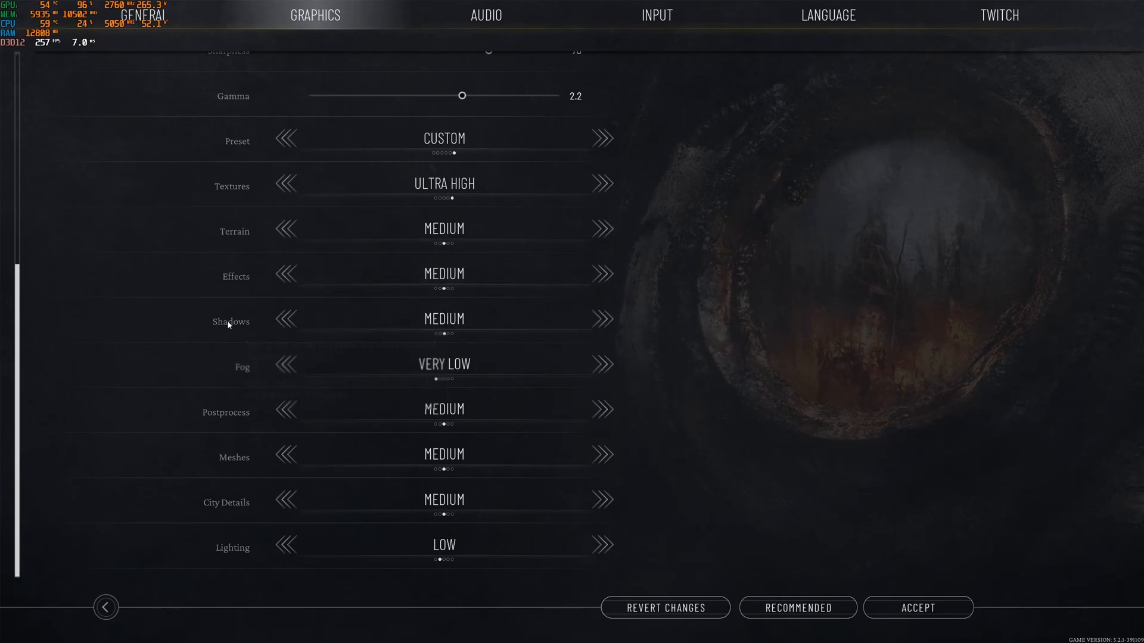
pyautogui.click(605, 318)
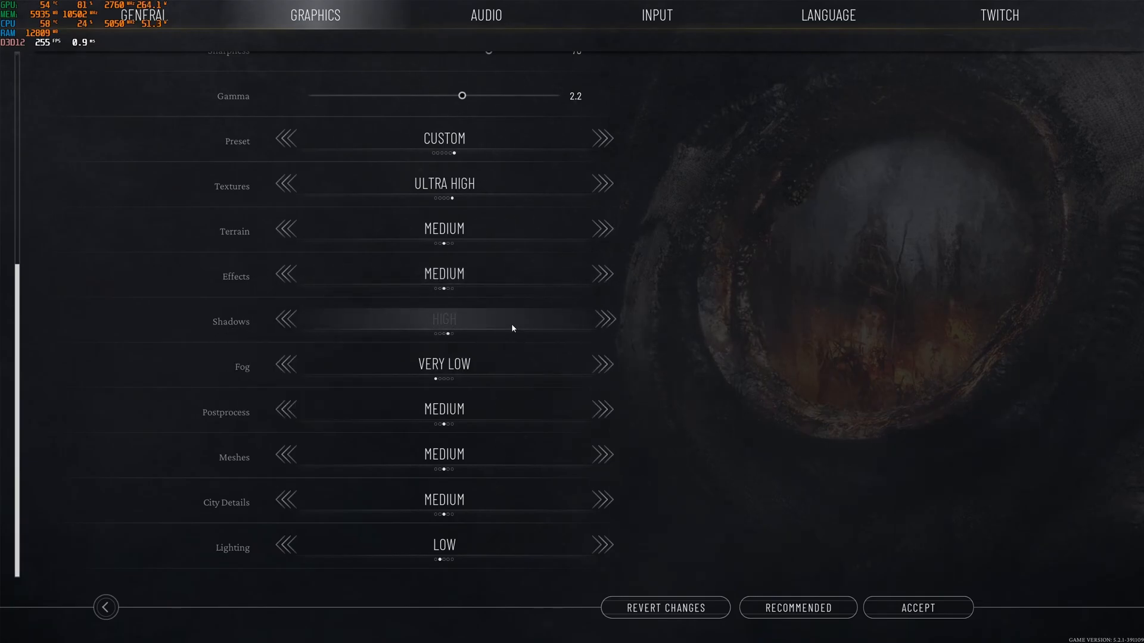
pyautogui.click(285, 319)
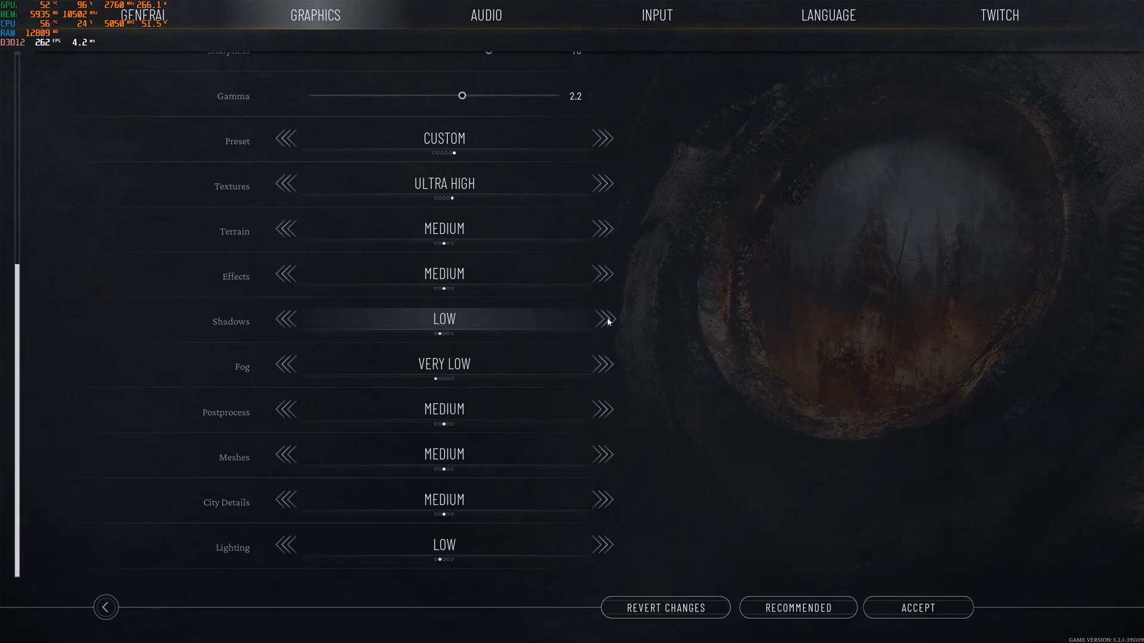
pyautogui.click(604, 319)
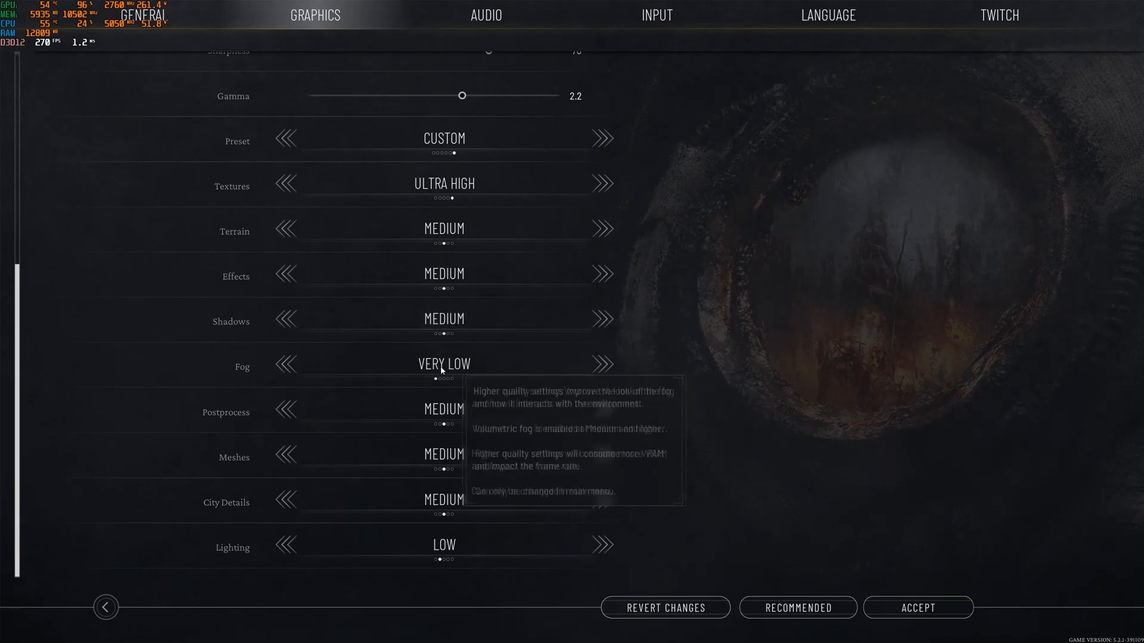
pyautogui.click(286, 322)
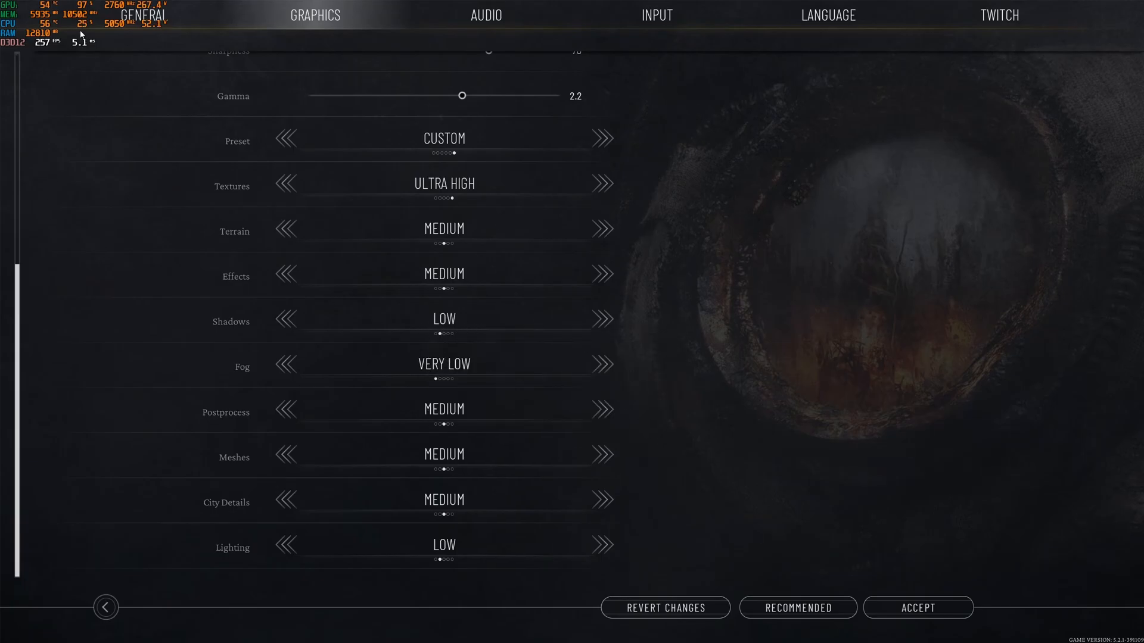
pyautogui.click(604, 318)
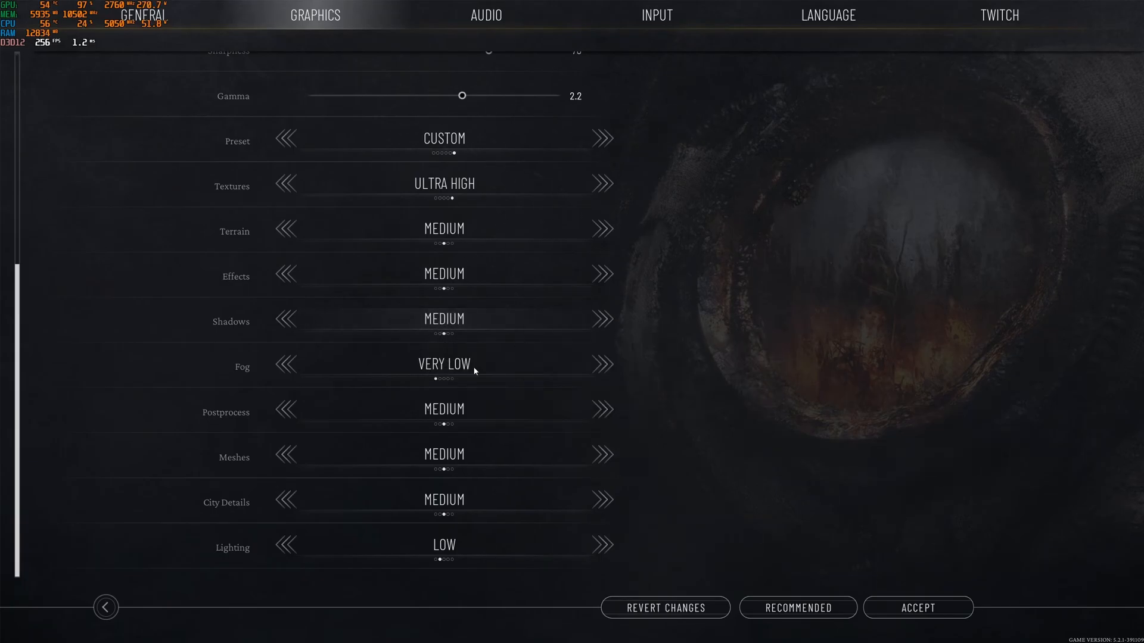
pyautogui.moveTo(447, 373)
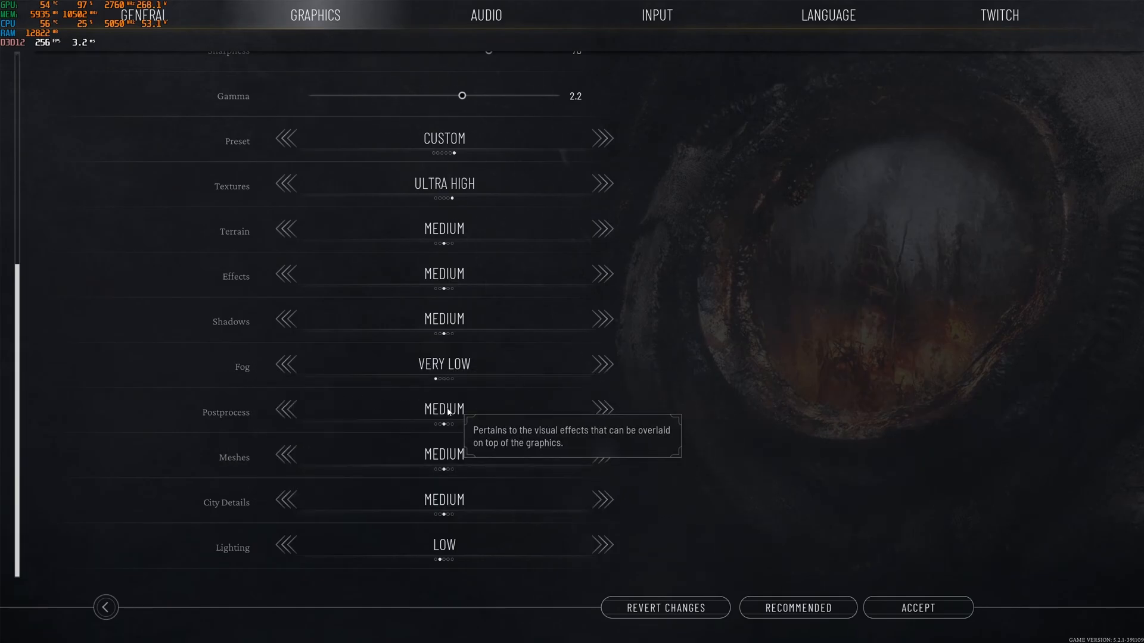
pyautogui.moveTo(385, 423)
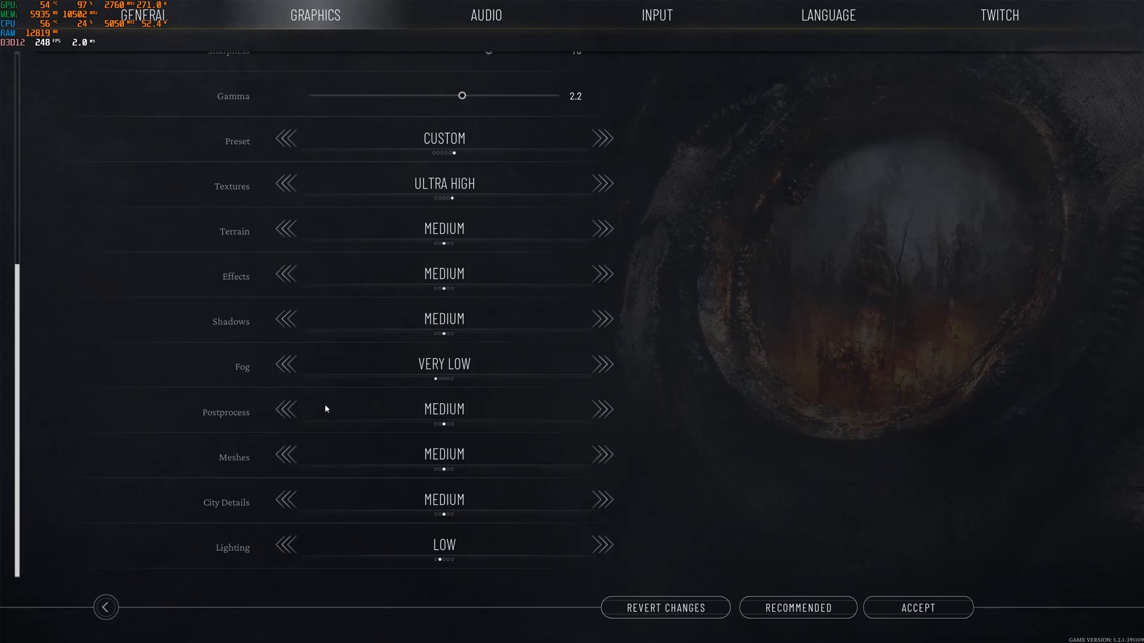
pyautogui.moveTo(451, 457)
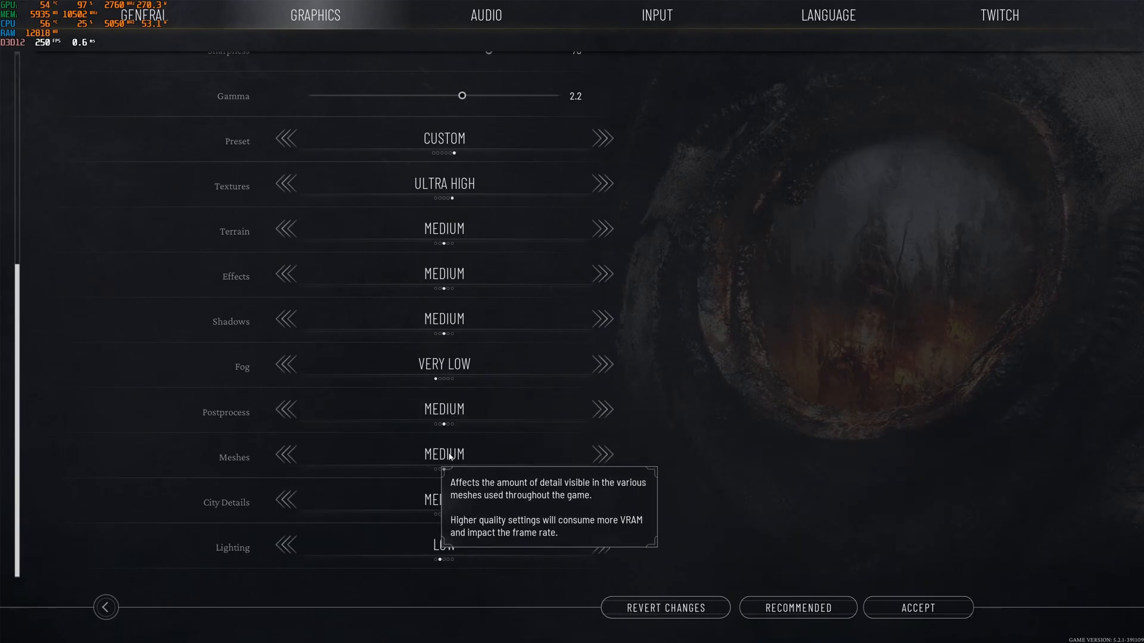
pyautogui.moveTo(208, 498)
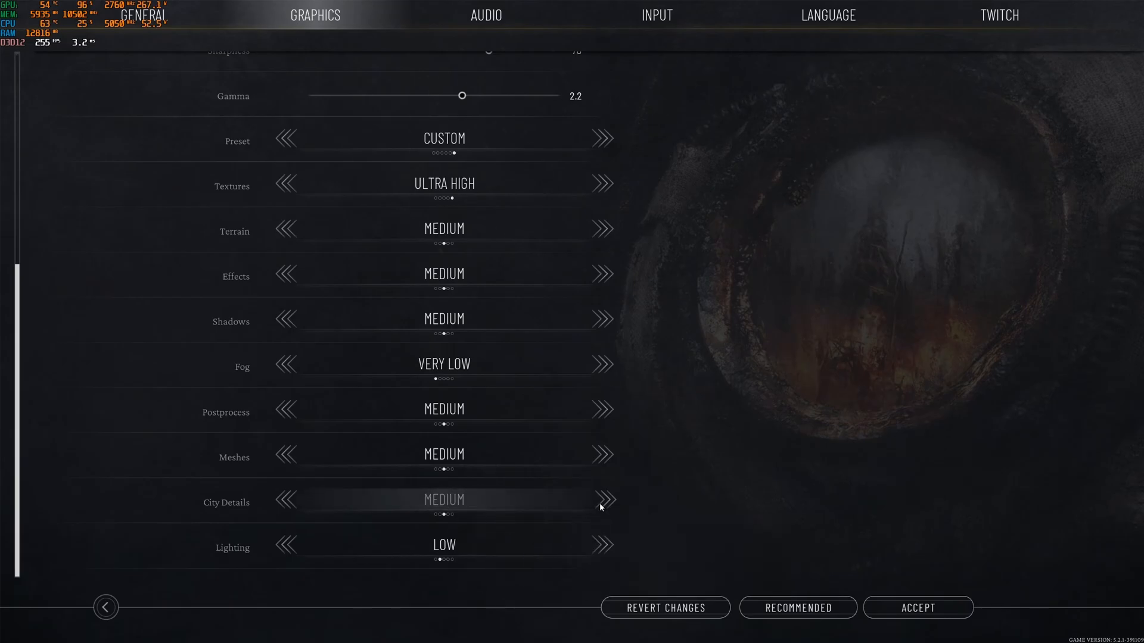
pyautogui.click(602, 500)
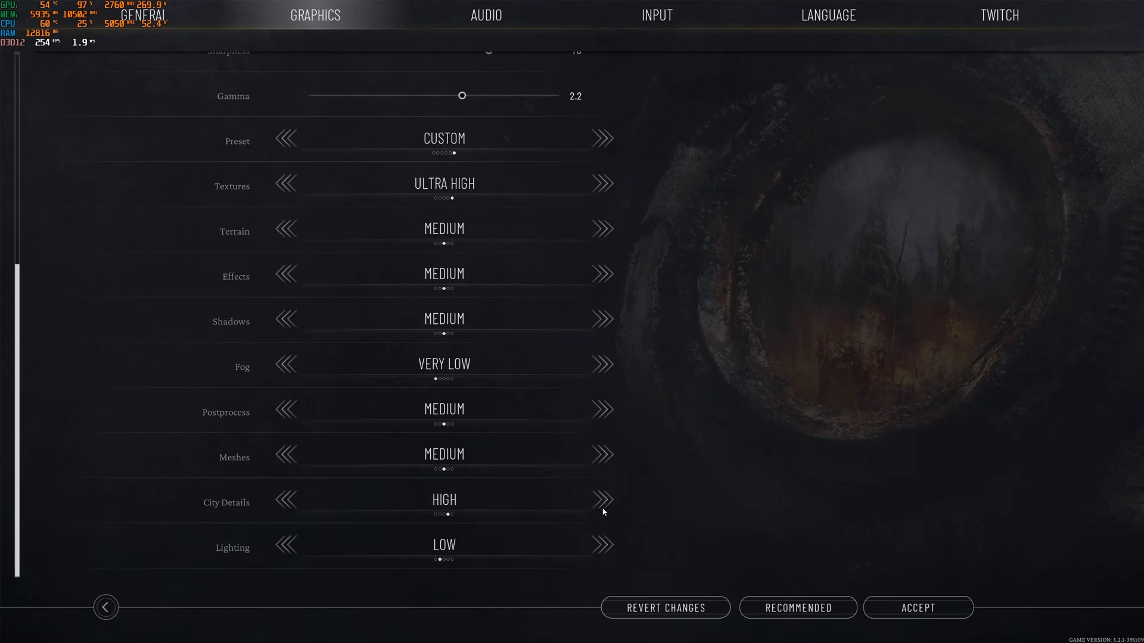
pyautogui.click(602, 499)
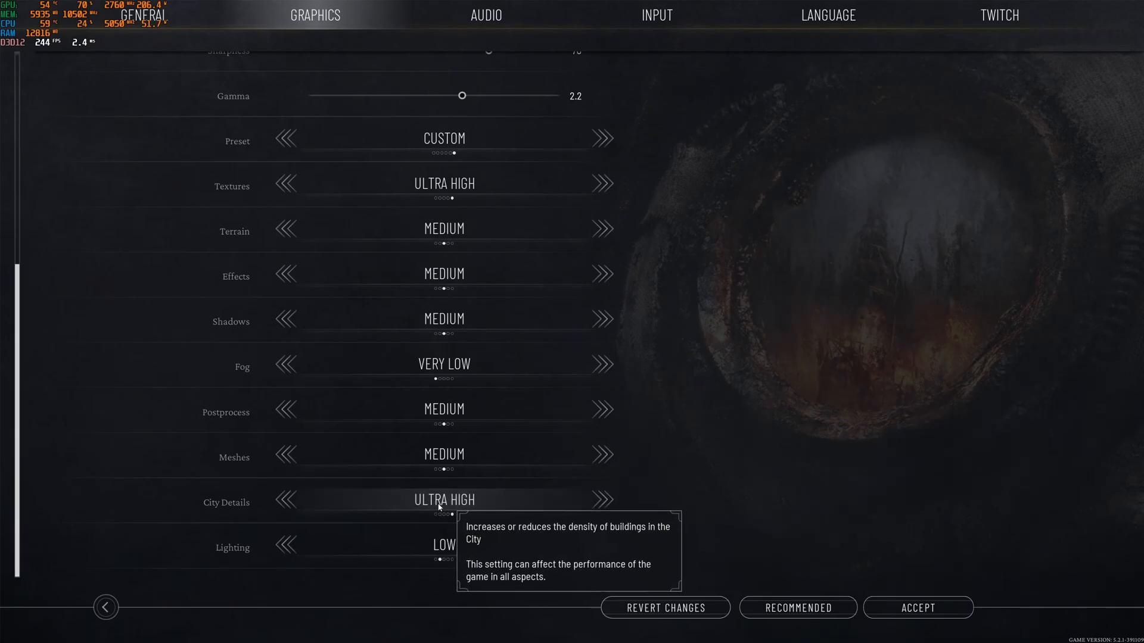
pyautogui.click(286, 500)
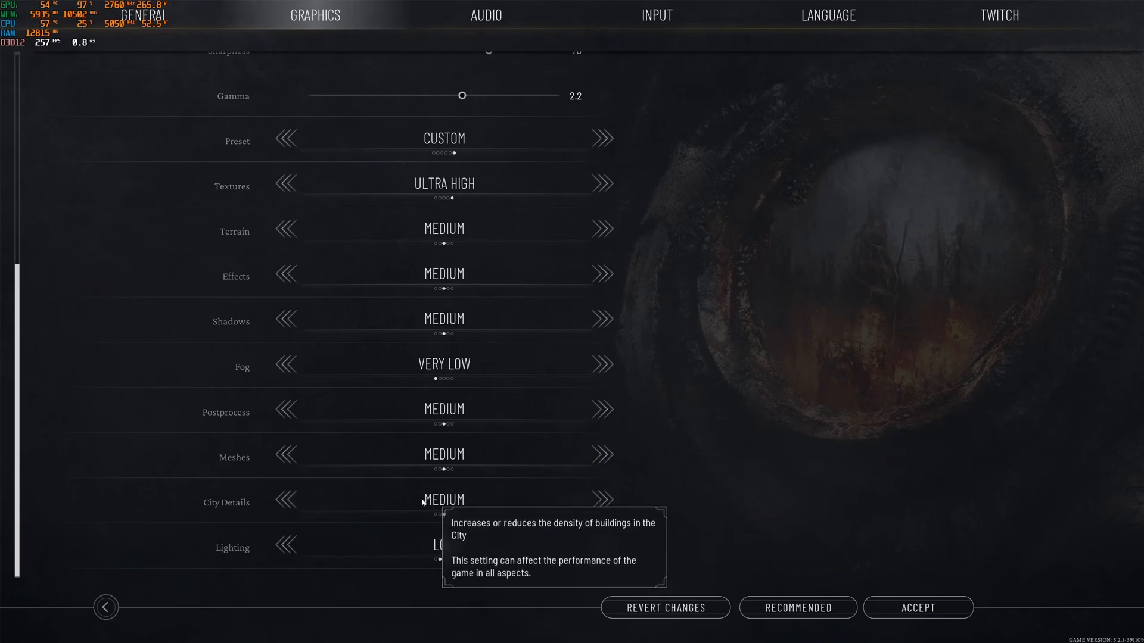
pyautogui.click(286, 501)
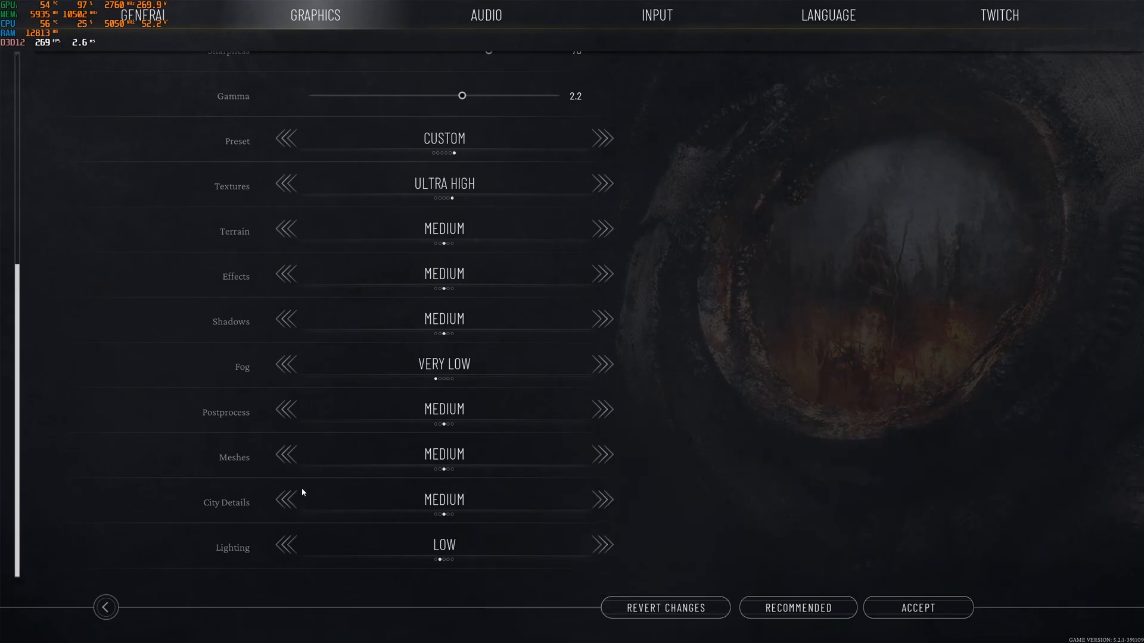
pyautogui.moveTo(231, 556)
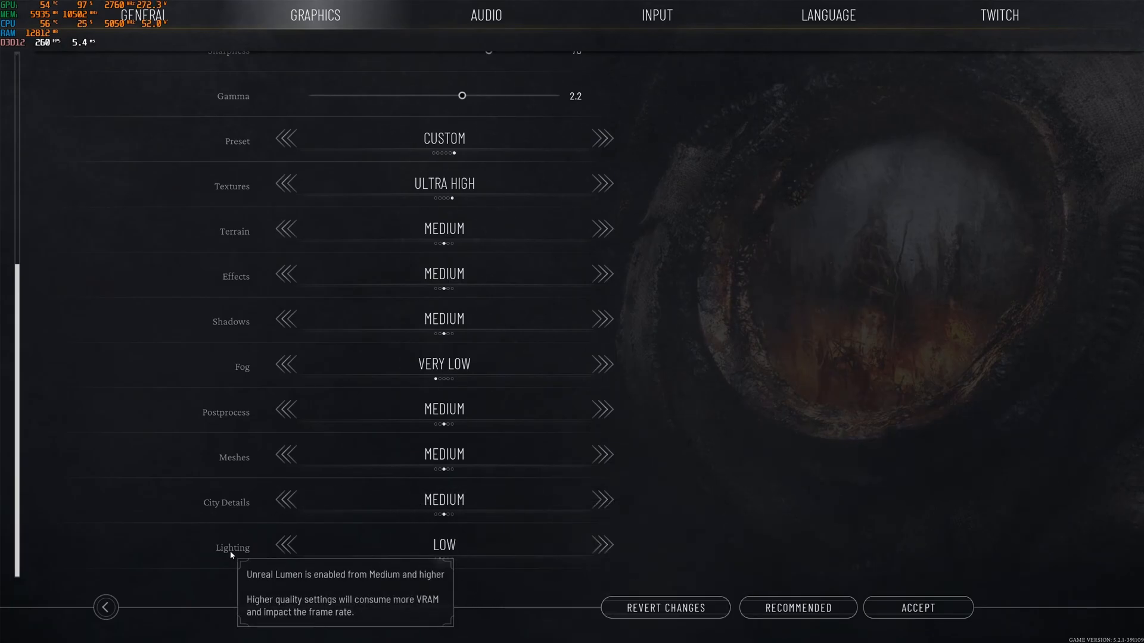
pyautogui.moveTo(593, 561)
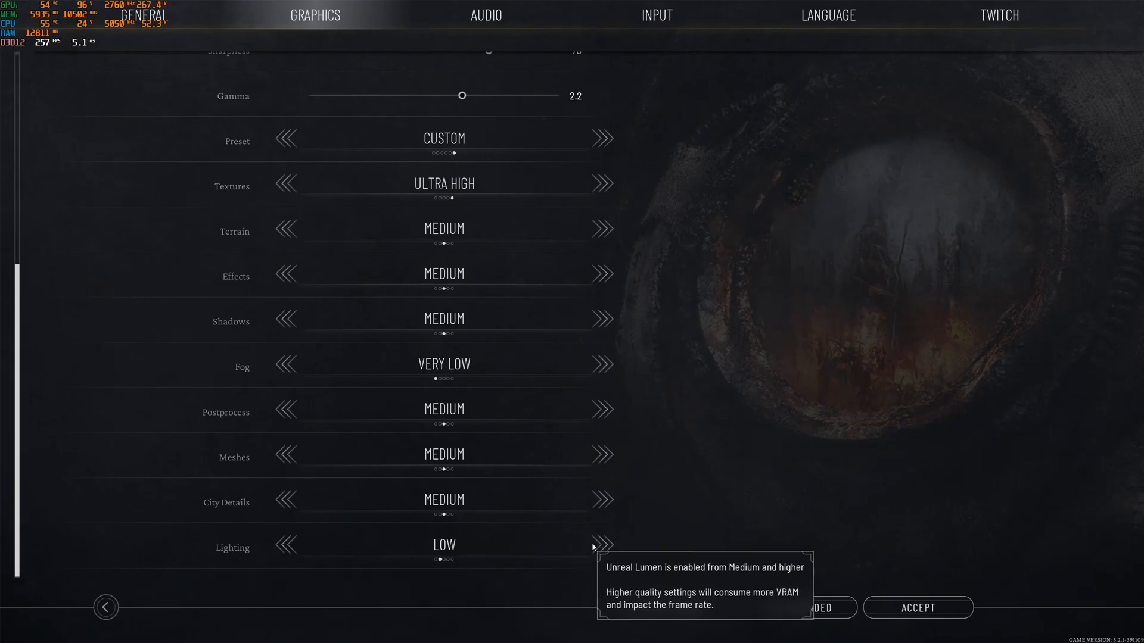
pyautogui.click(604, 545)
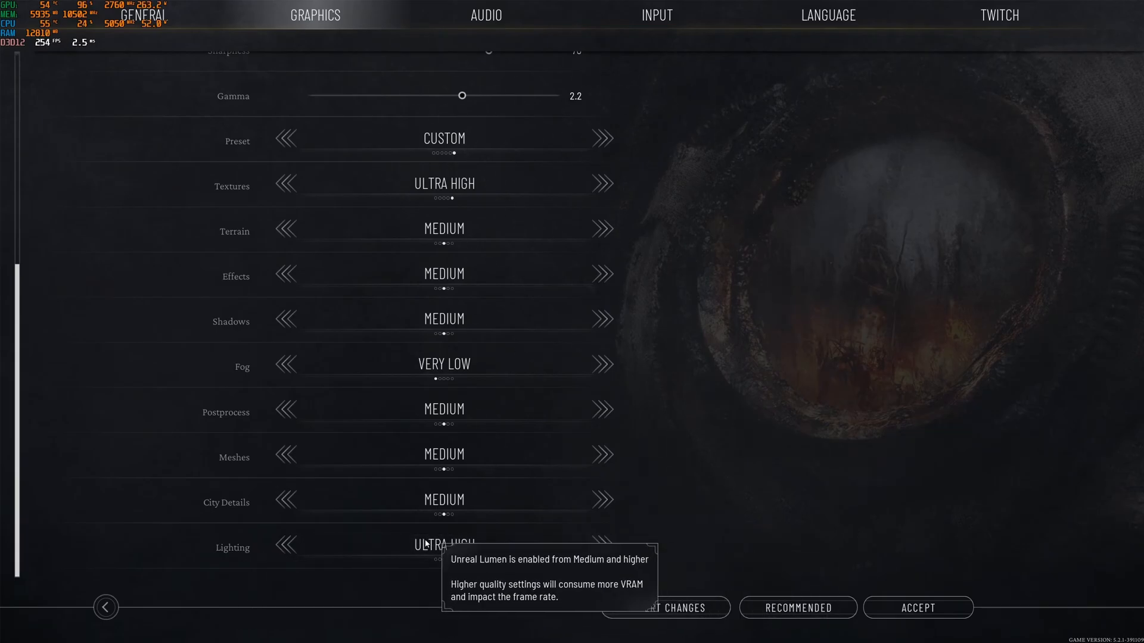
pyautogui.click(286, 547)
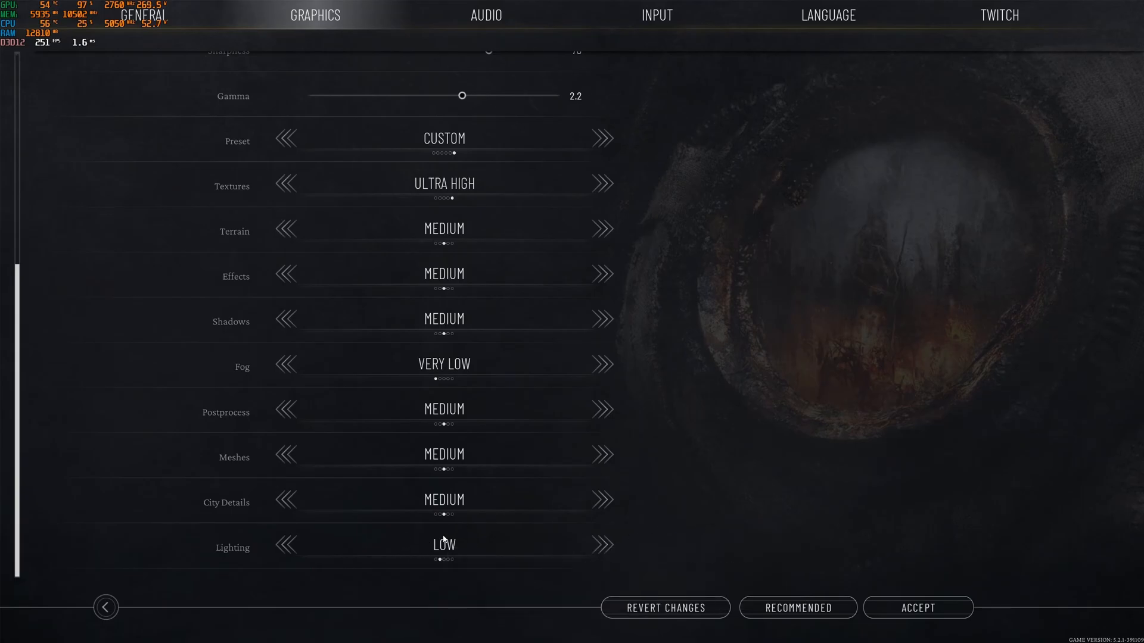
pyautogui.moveTo(638, 442)
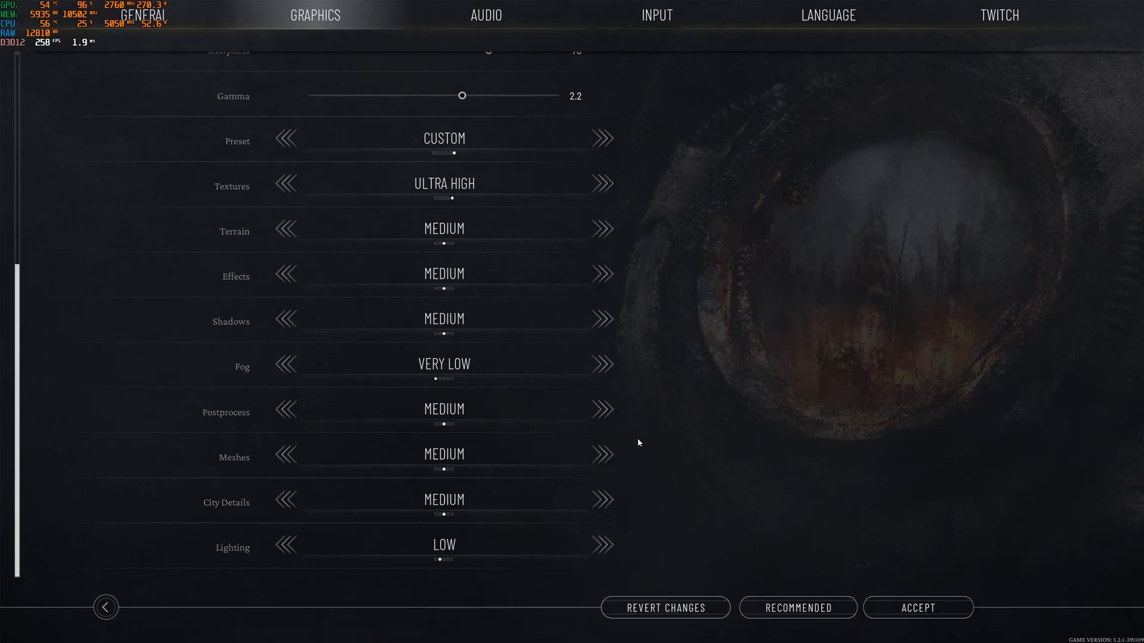
pyautogui.scroll(3)
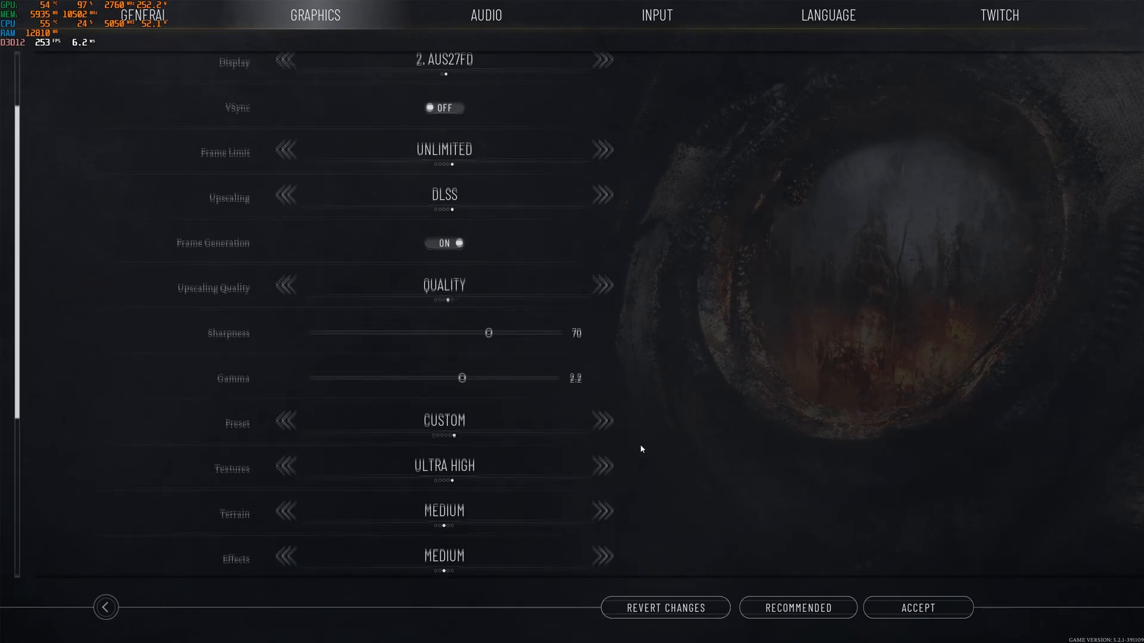
pyautogui.scroll(-3)
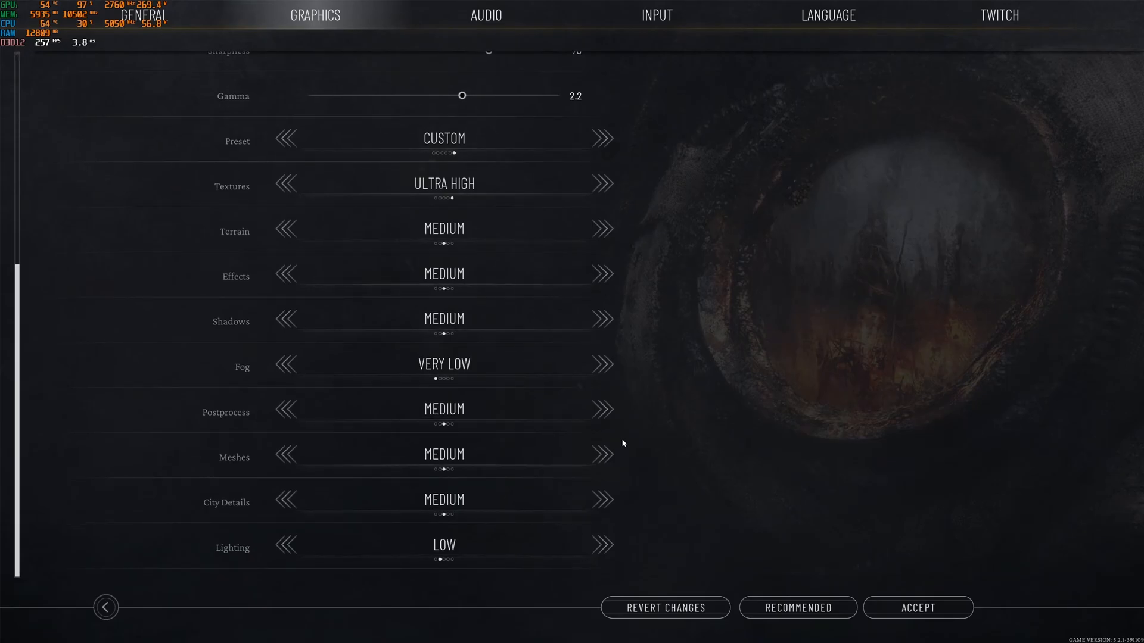
pyautogui.moveTo(711, 438)
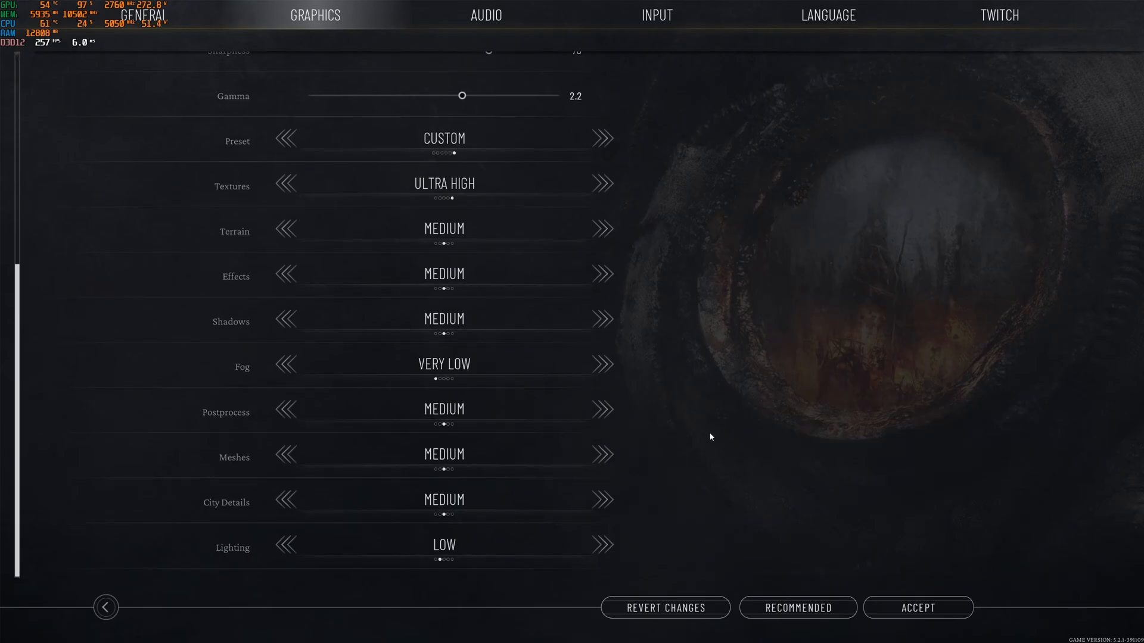
pyautogui.moveTo(709, 429)
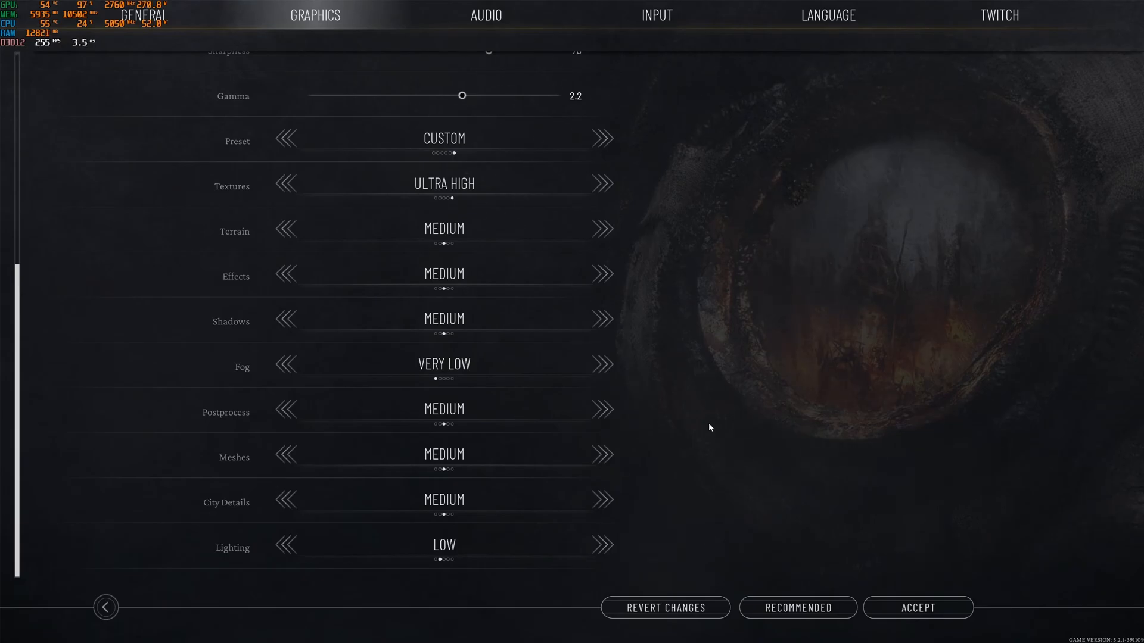
pyautogui.moveTo(756, 414)
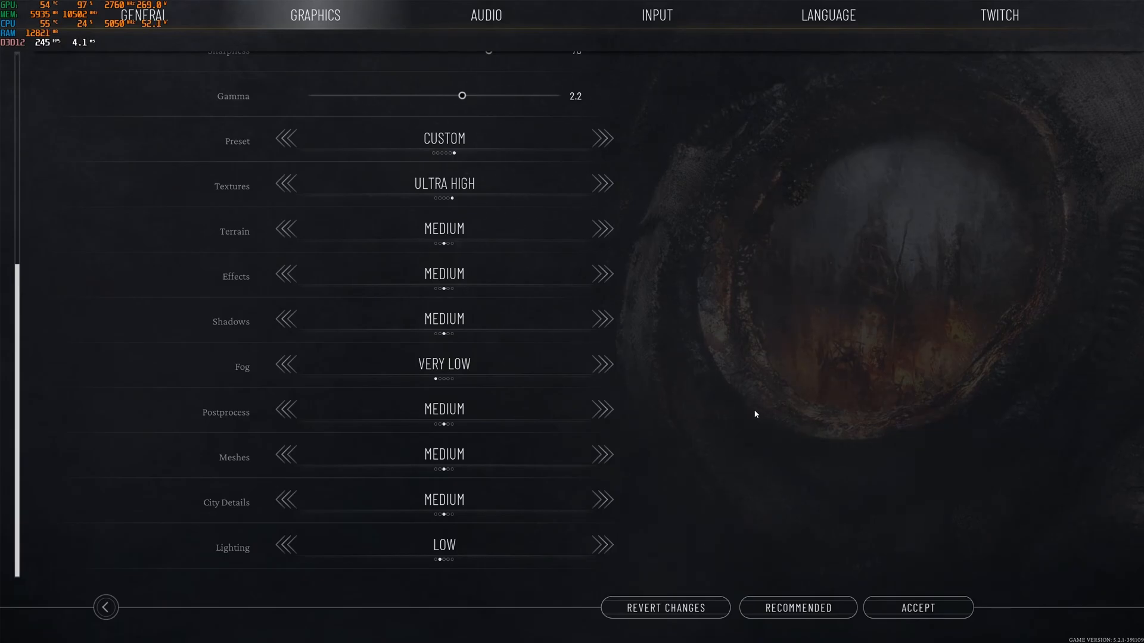